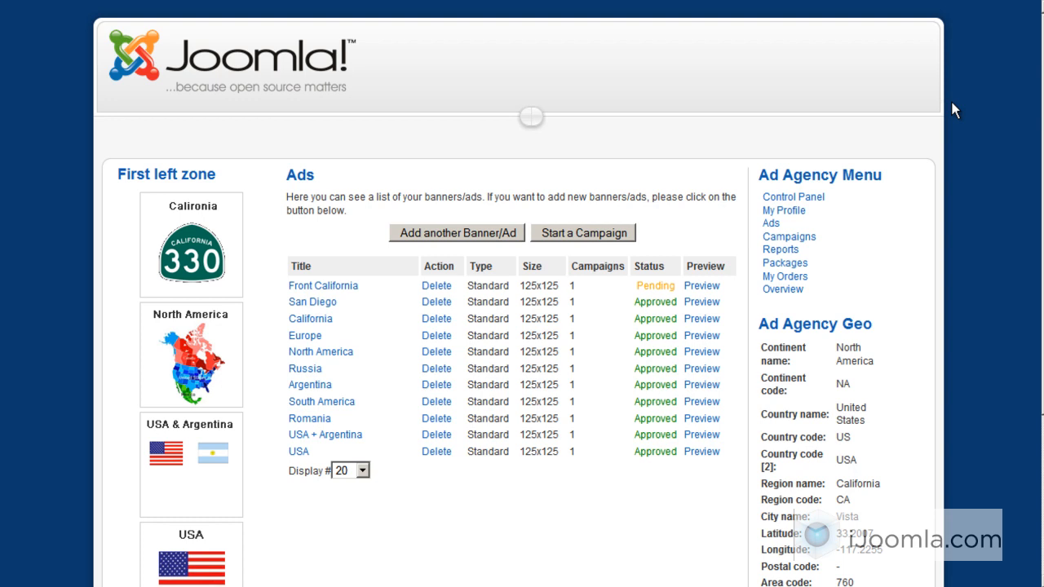
{"action": "mouse_move", "coordinate": [950, 113]}
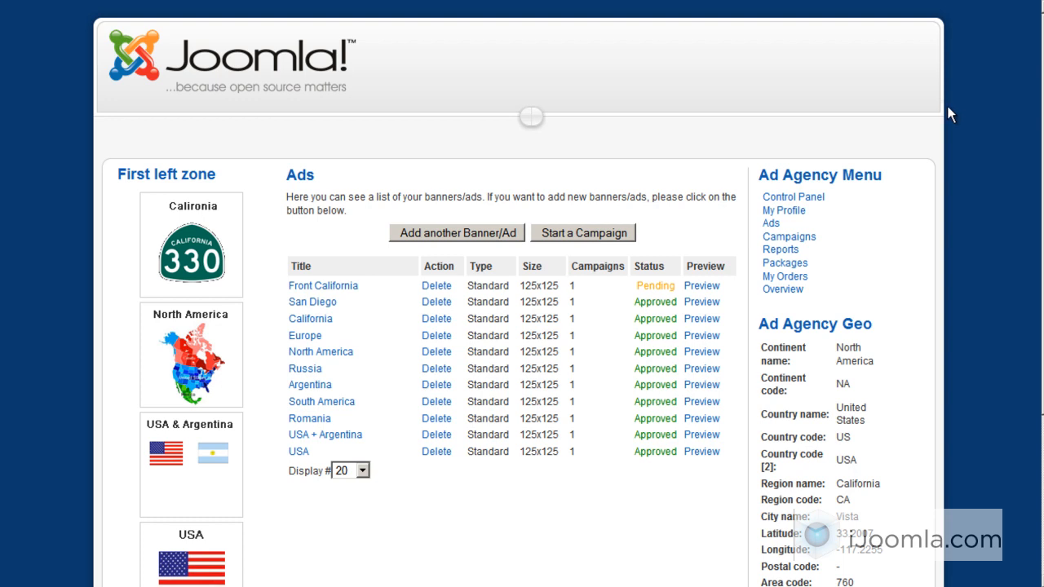
{"action": "mouse_move", "coordinate": [783, 211]}
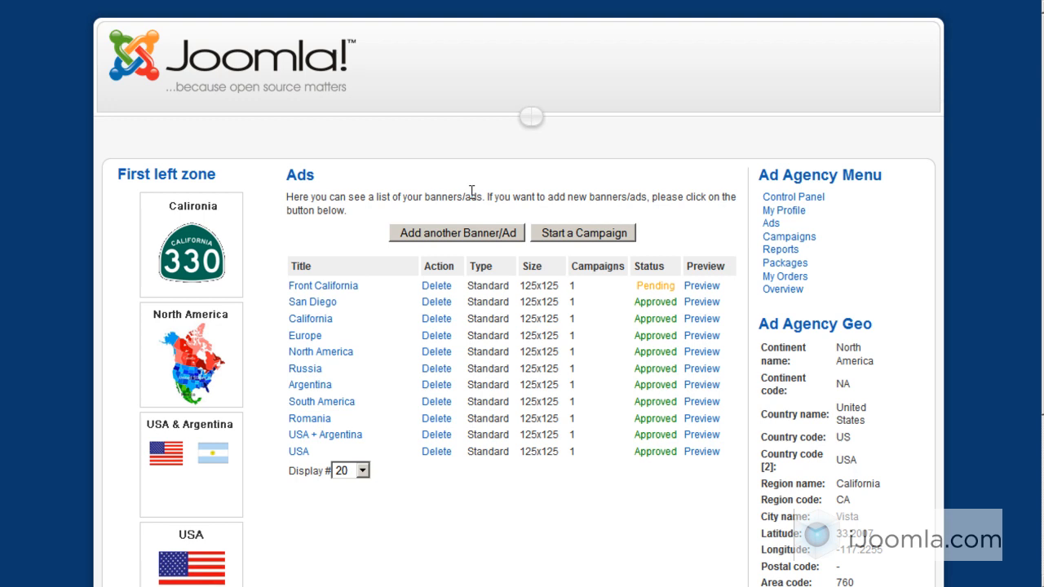
{"action": "mouse_move", "coordinate": [945, 186]}
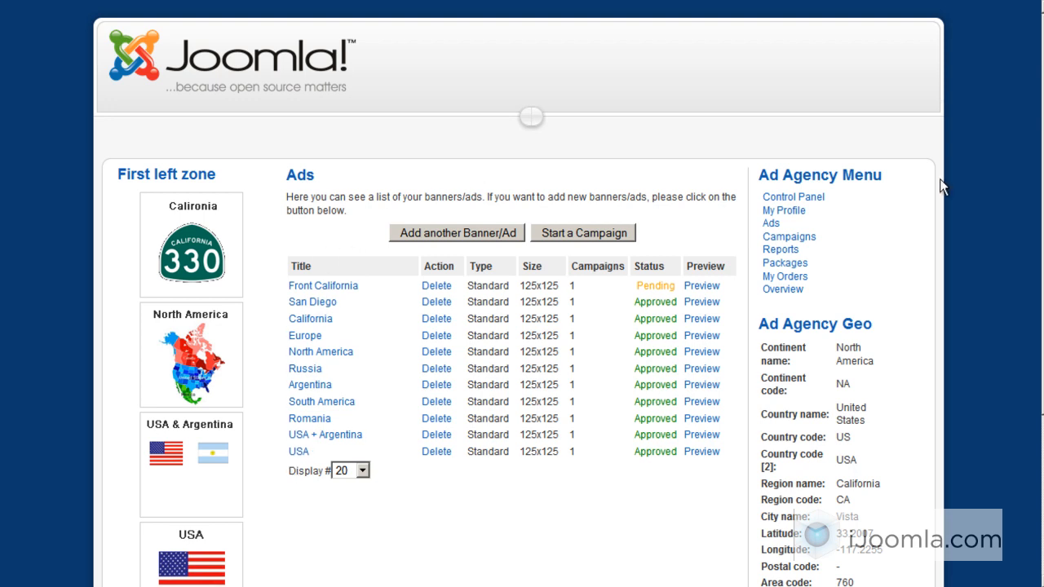
{"action": "mouse_move", "coordinate": [291, 466]}
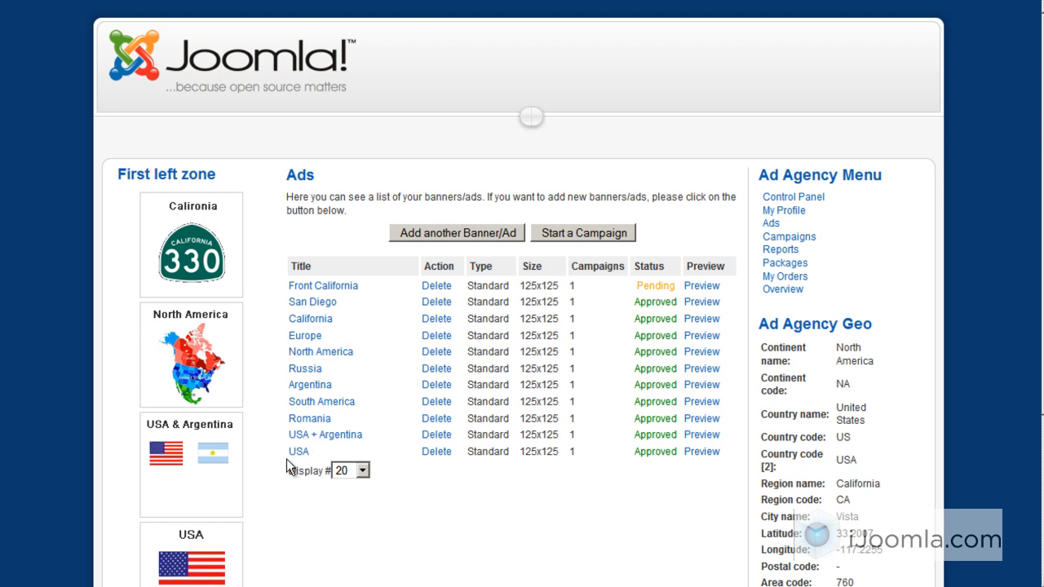
{"action": "mouse_move", "coordinate": [323, 290]}
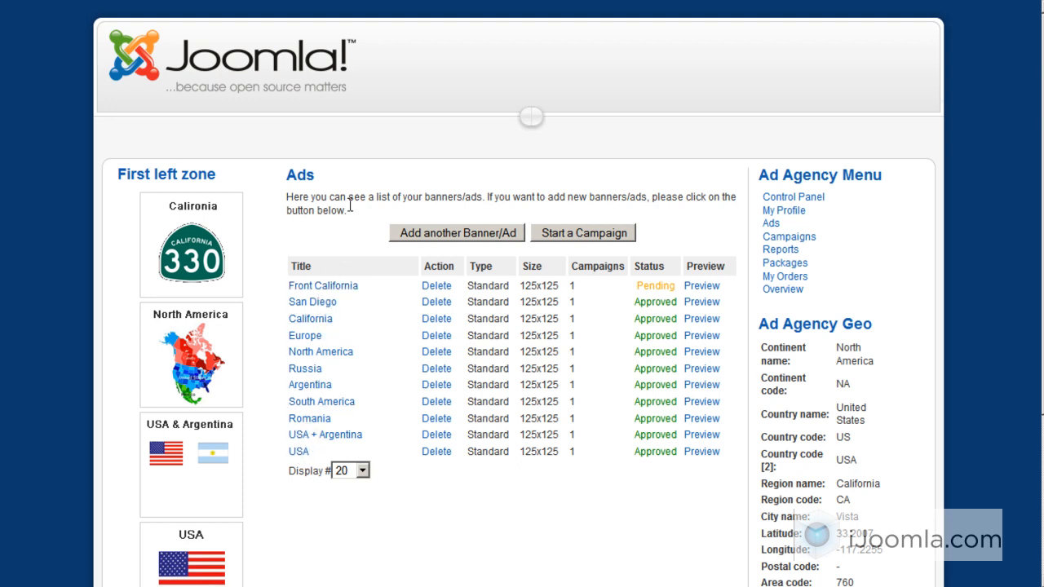
Scroll the USA ad's edit form down to its Geo Targeting section (United States, everywhere).
{"action": "scroll", "scroll_direction": "down", "scroll_amount": 3}
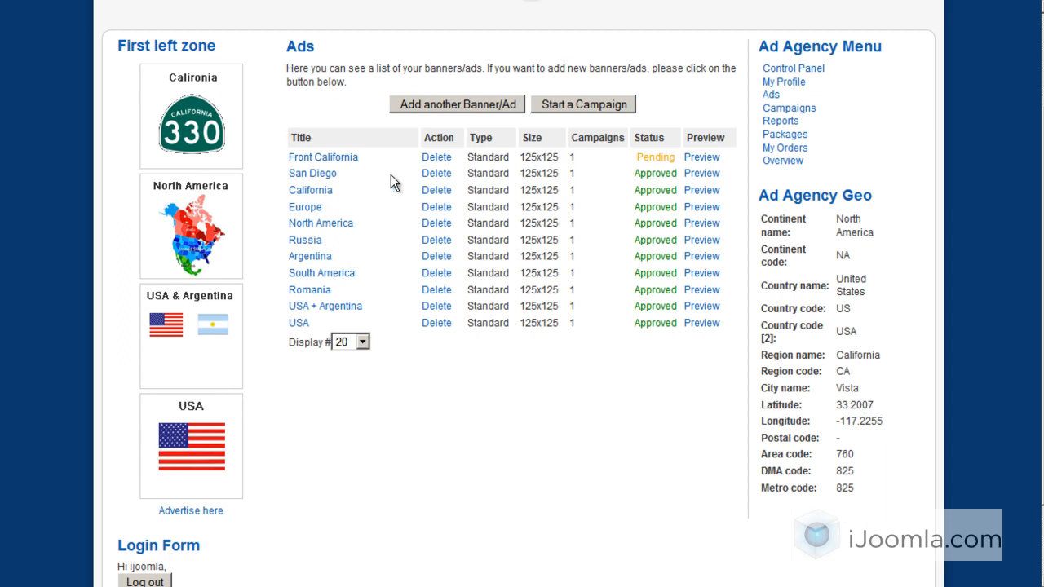
{"action": "mouse_move", "coordinate": [349, 255]}
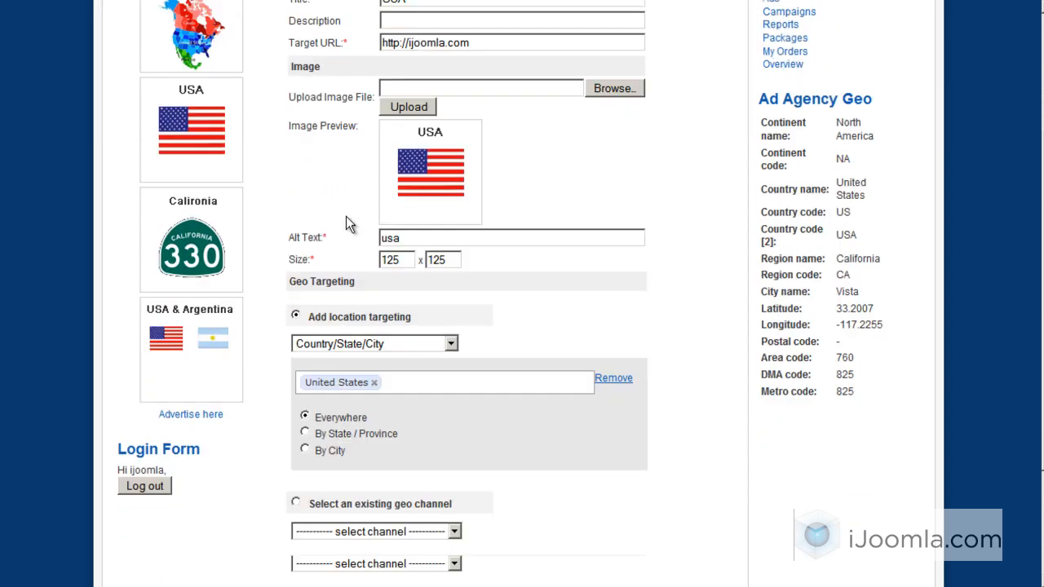
{"action": "scroll", "scroll_direction": "down", "scroll_amount": 3}
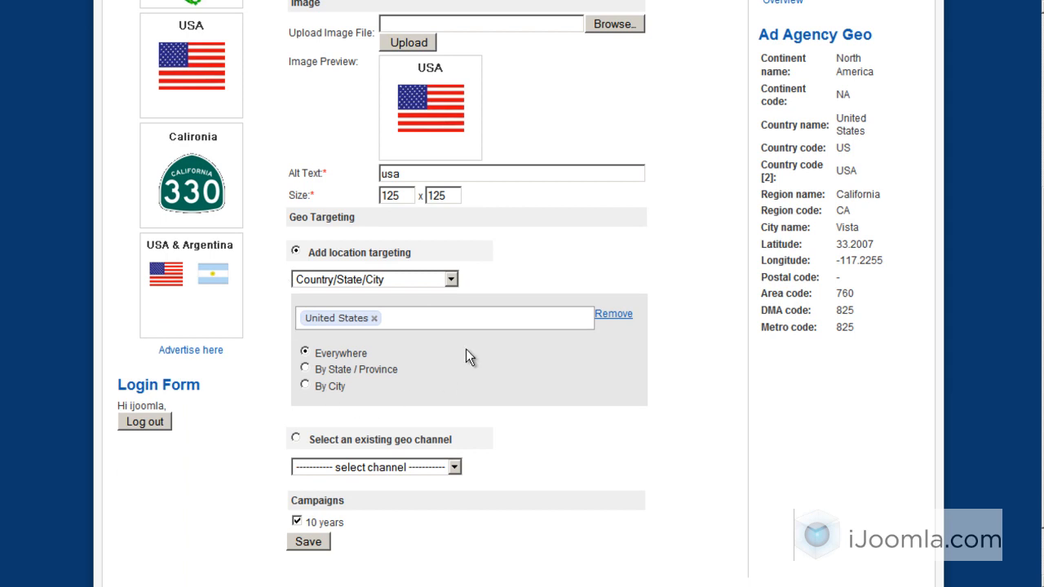
{"action": "mouse_move", "coordinate": [432, 277]}
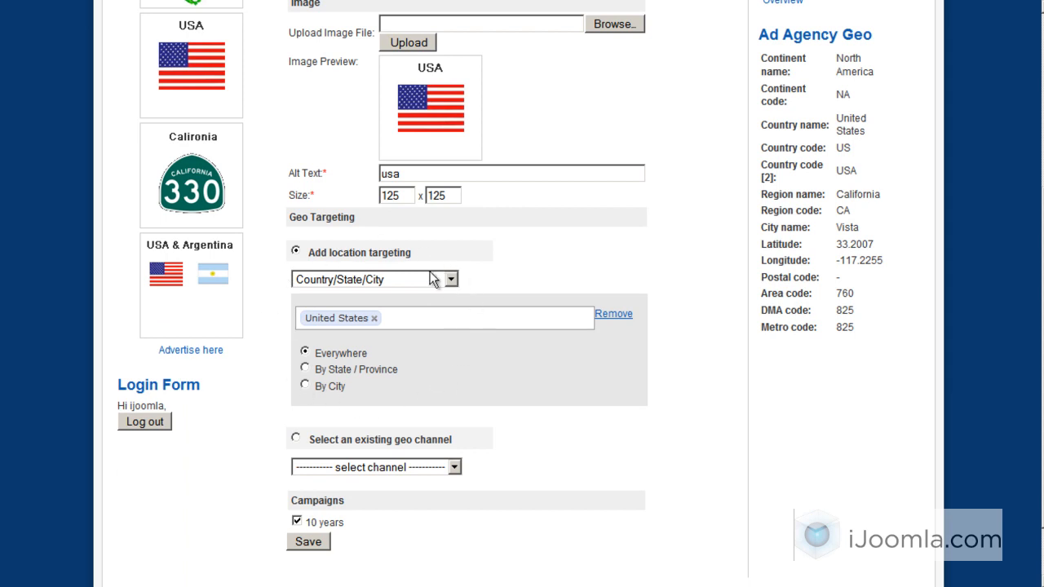
{"action": "mouse_move", "coordinate": [309, 290]}
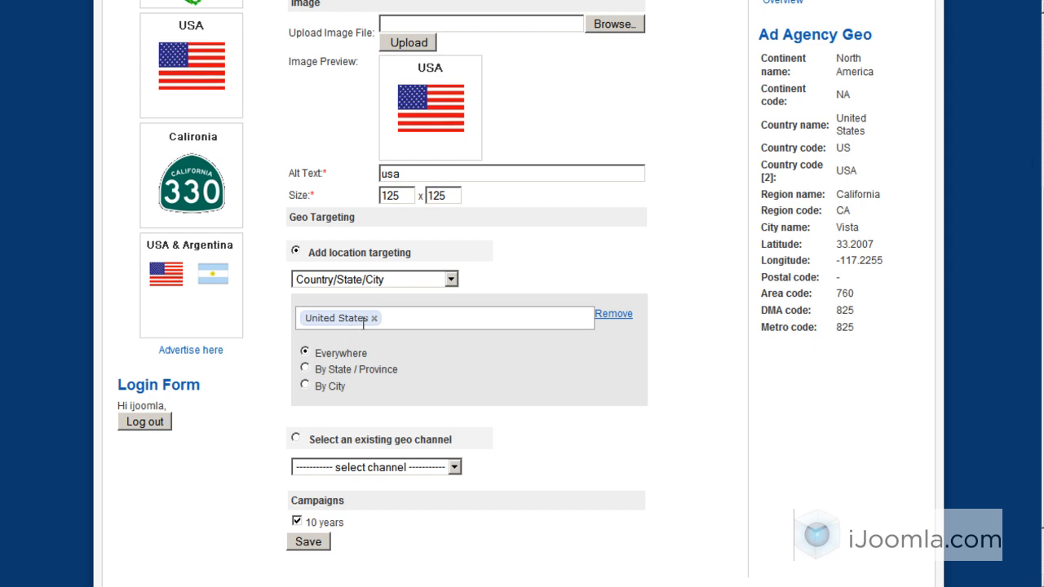
{"action": "mouse_move", "coordinate": [383, 318]}
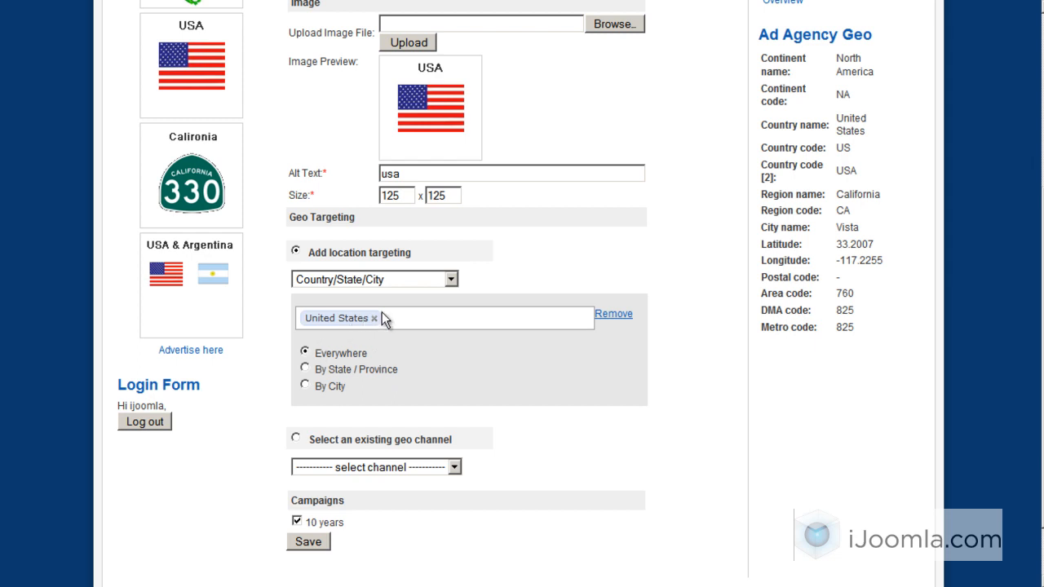
{"action": "mouse_move", "coordinate": [421, 276]}
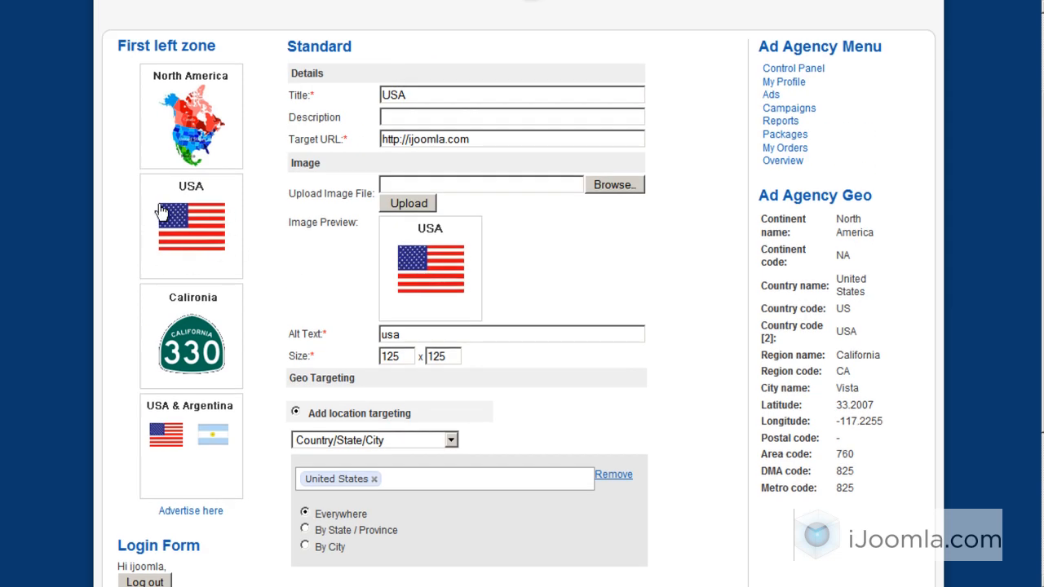
{"action": "mouse_move", "coordinate": [251, 236]}
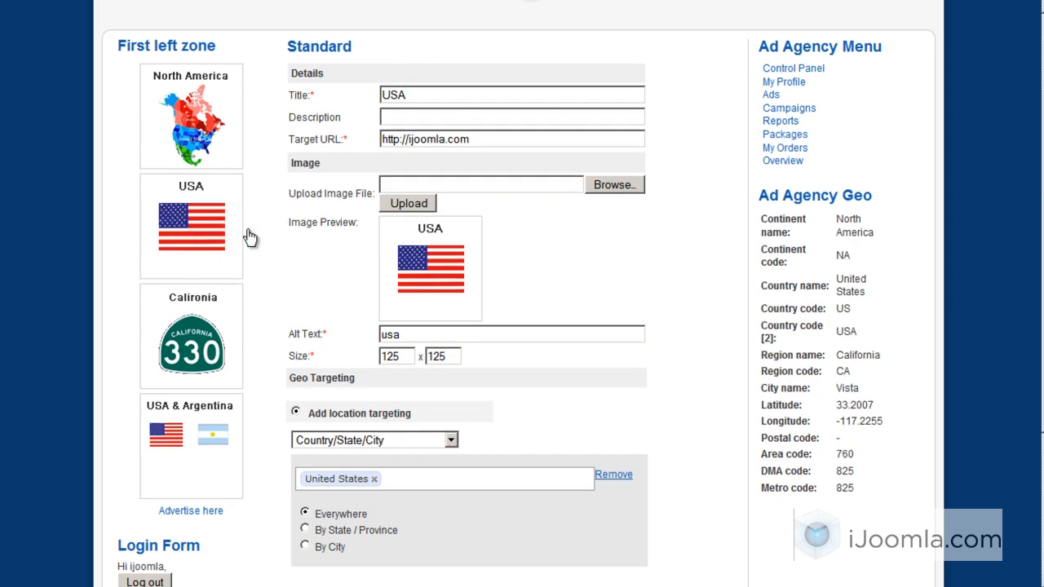
{"action": "mouse_move", "coordinate": [314, 258]}
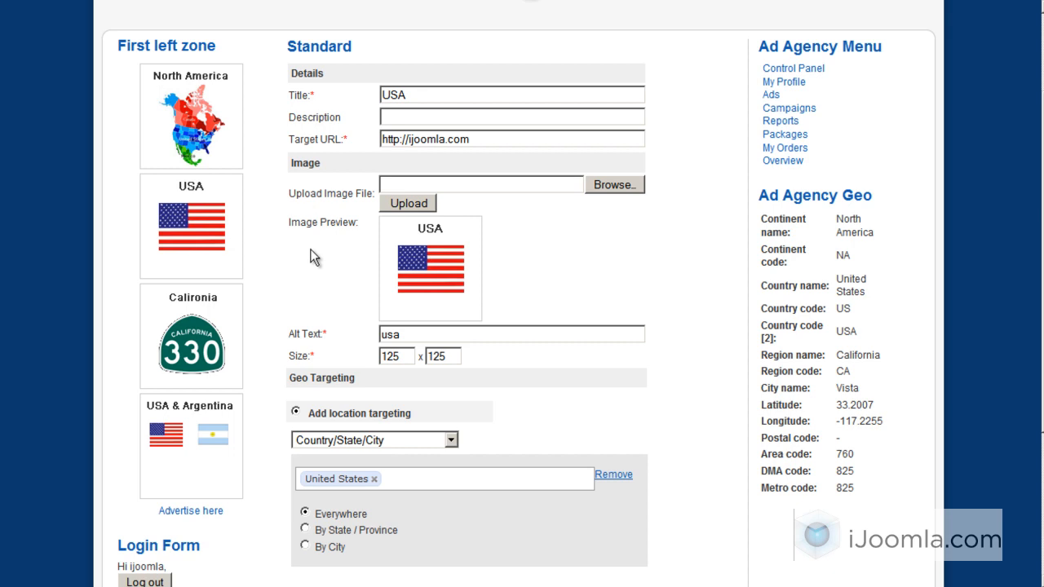
Return to the Ads list and open the Romania ad's edit form.
{"action": "left_click", "coordinate": [770, 93]}
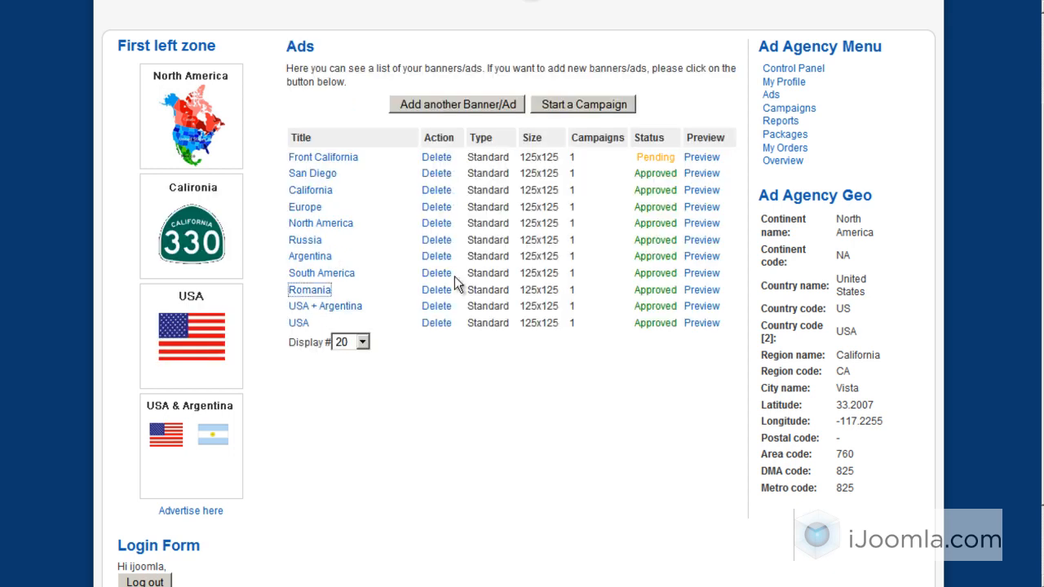
{"action": "left_click", "coordinate": [310, 290]}
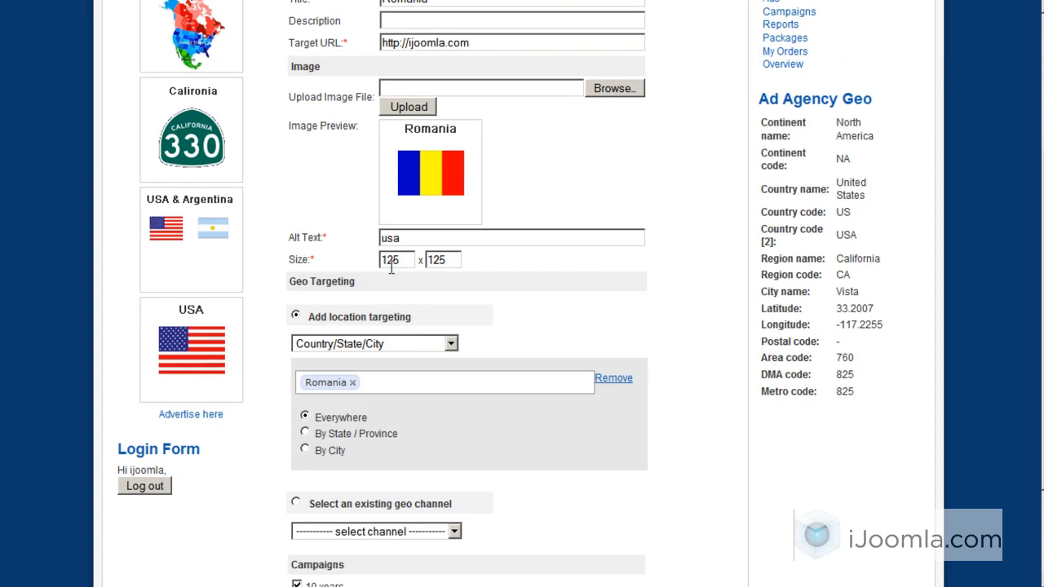
{"action": "mouse_move", "coordinate": [245, 245]}
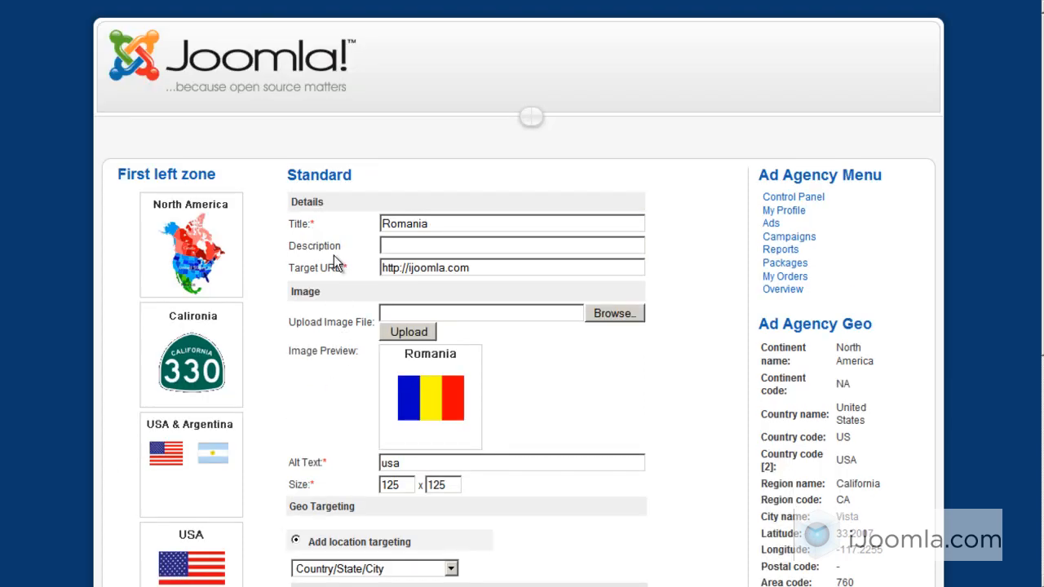
{"action": "mouse_move", "coordinate": [719, 254]}
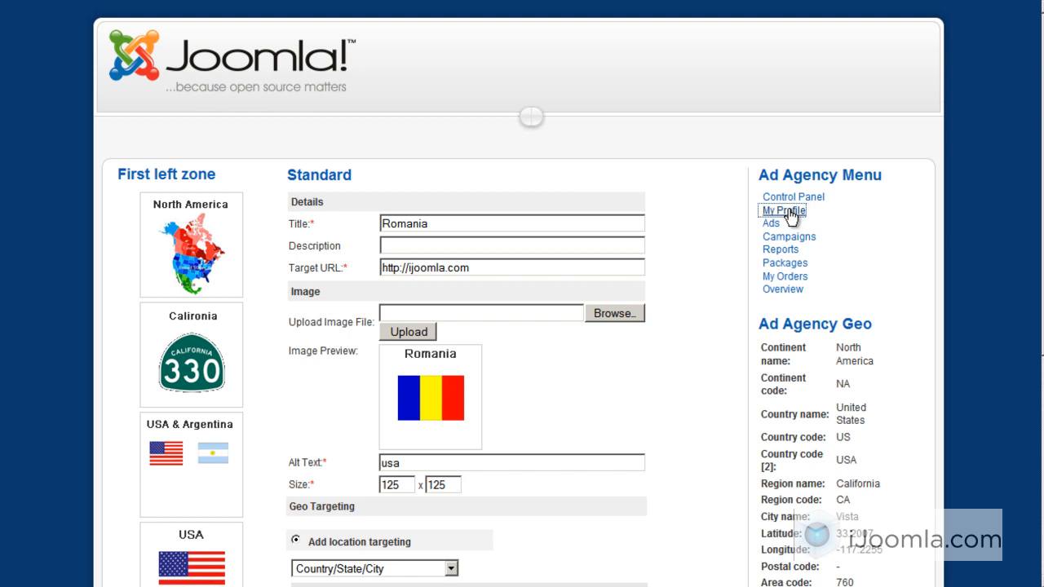
{"action": "mouse_move", "coordinate": [772, 225]}
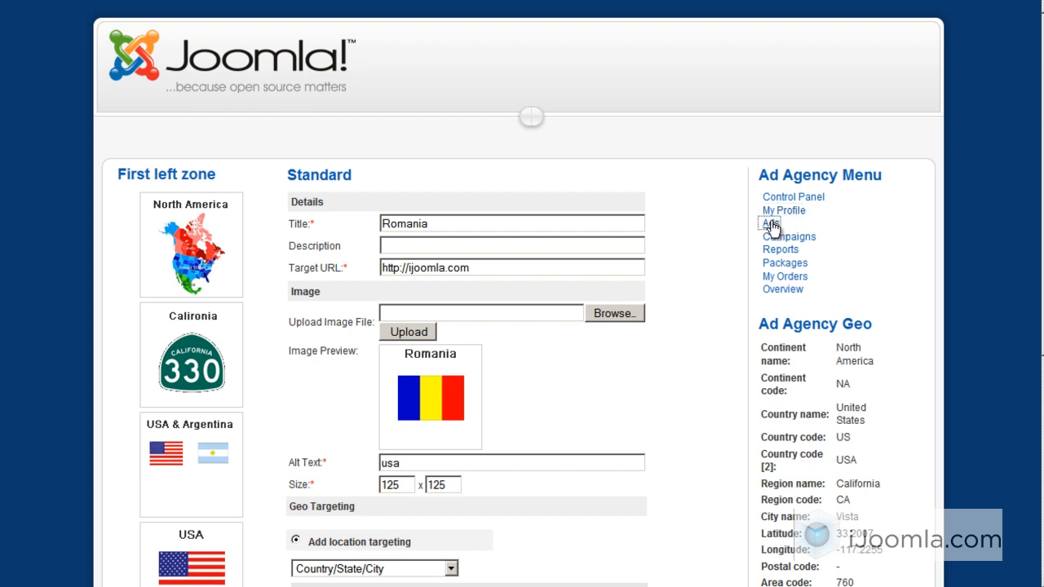
From the Ads list, add a new Banner/Ad and choose Banner as the ad type.
{"action": "left_click", "coordinate": [783, 211]}
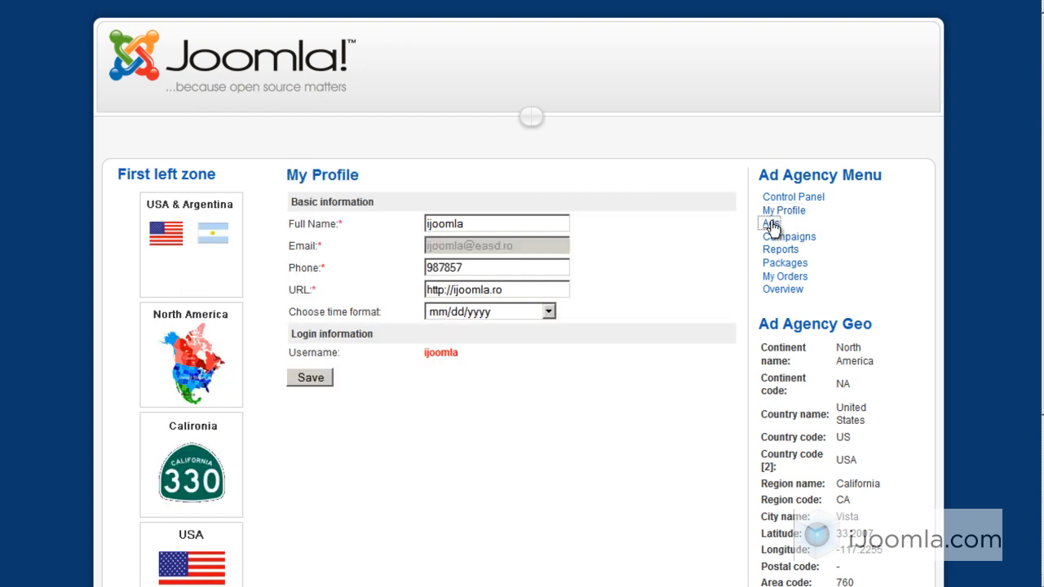
{"action": "left_click", "coordinate": [770, 222]}
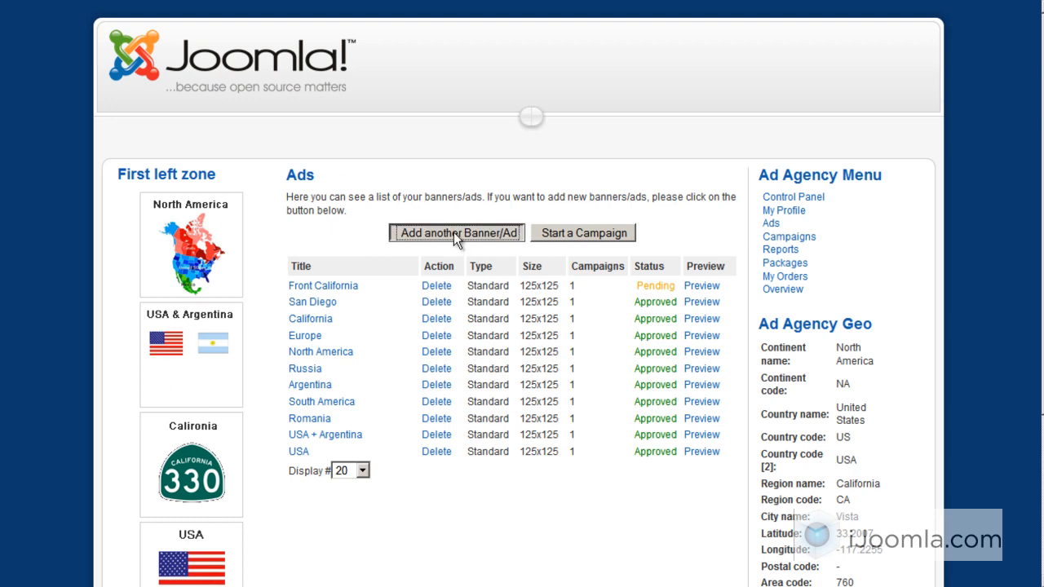
{"action": "left_click", "coordinate": [457, 232]}
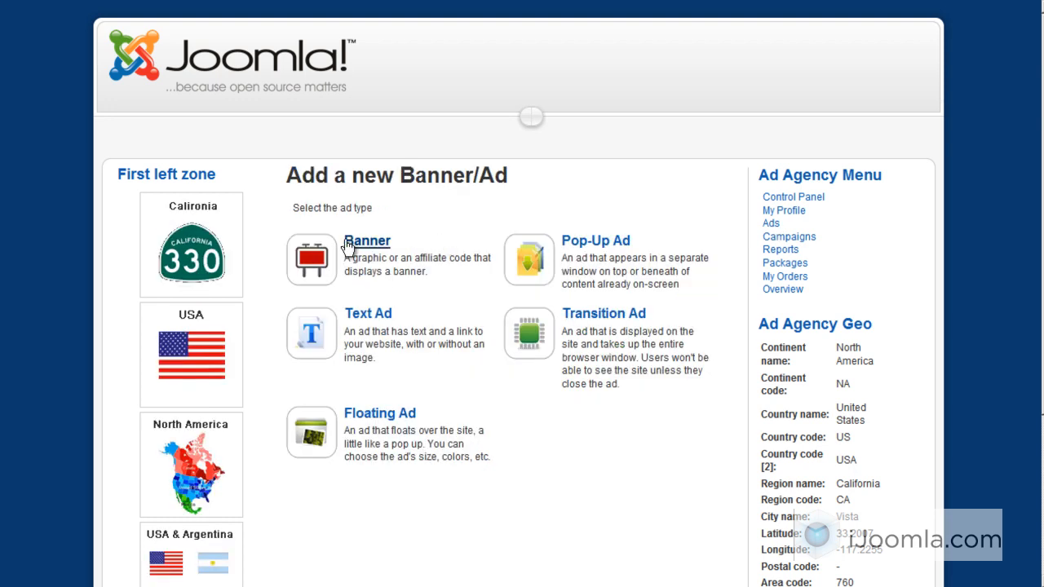
{"action": "left_click", "coordinate": [366, 241]}
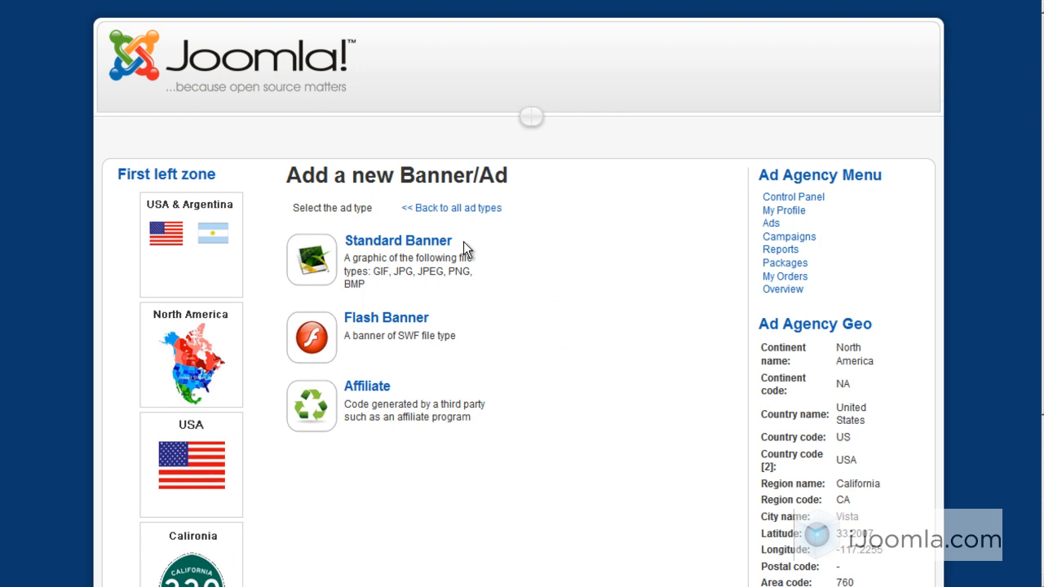
{"action": "mouse_move", "coordinate": [496, 277]}
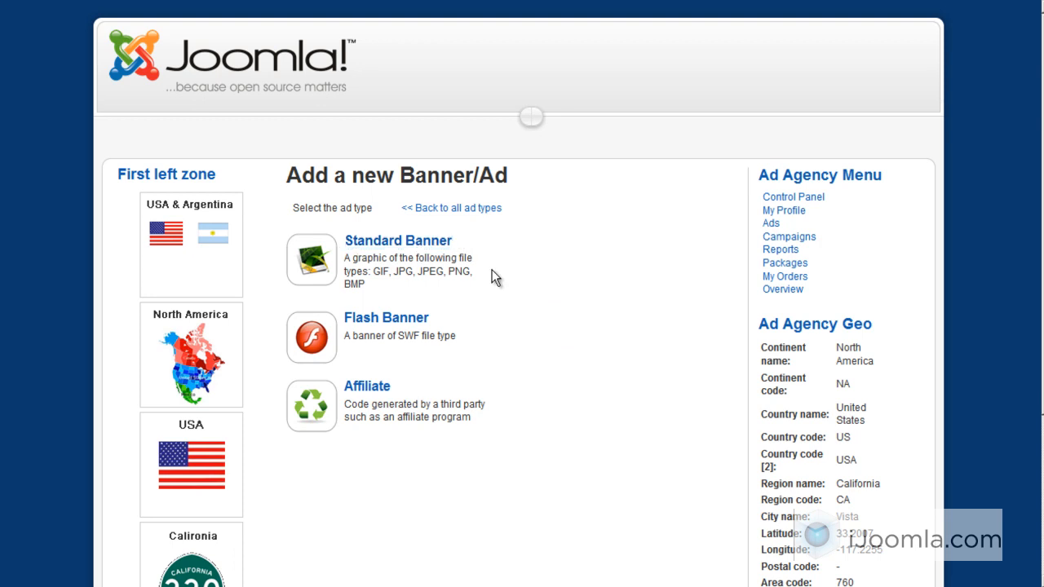
Choose Standard Banner and reach the blank form's Geo Targeting section.
{"action": "left_click", "coordinate": [398, 239]}
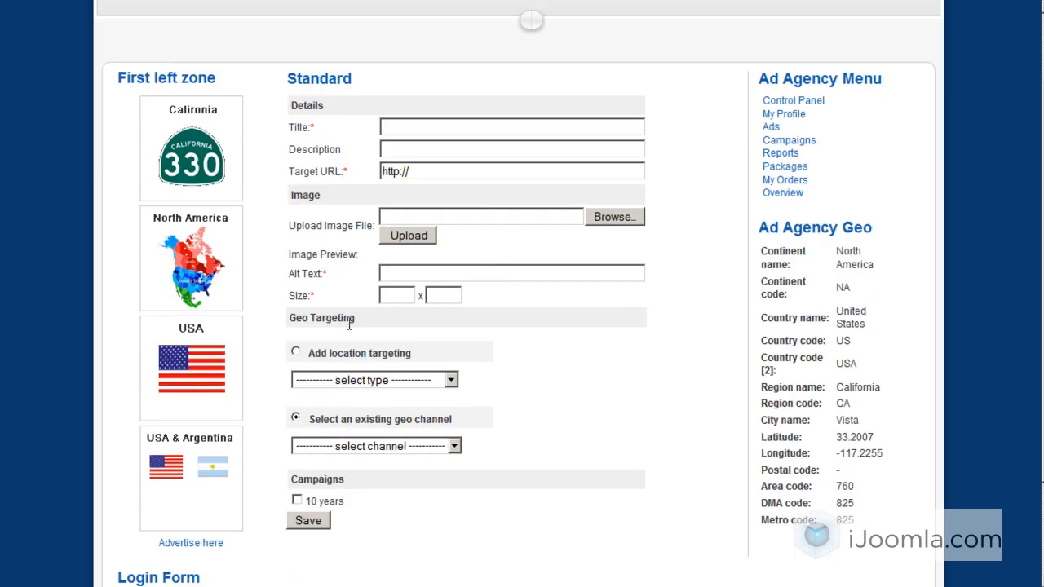
{"action": "mouse_move", "coordinate": [414, 416]}
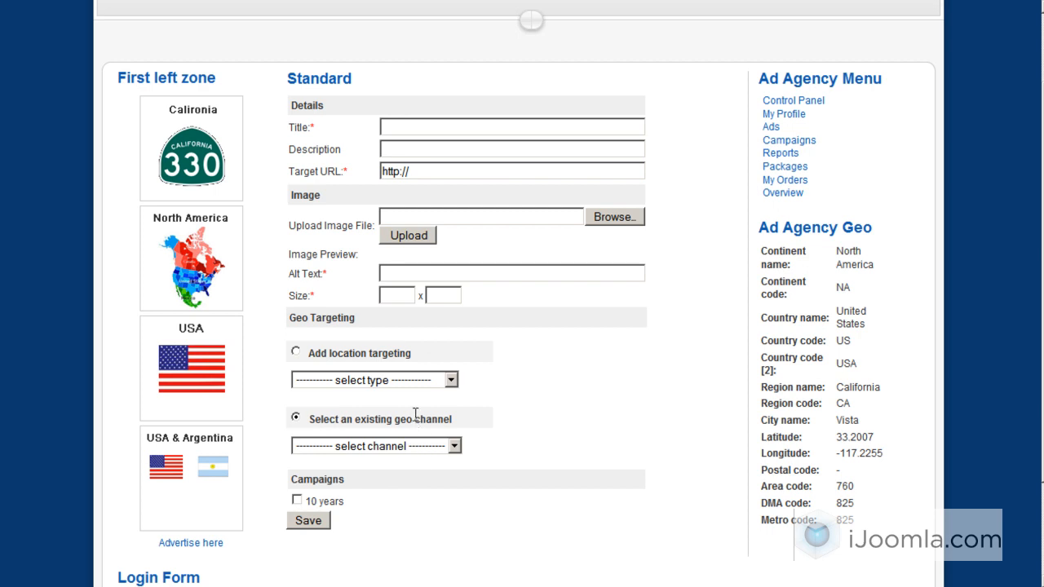
{"action": "left_click", "coordinate": [373, 380]}
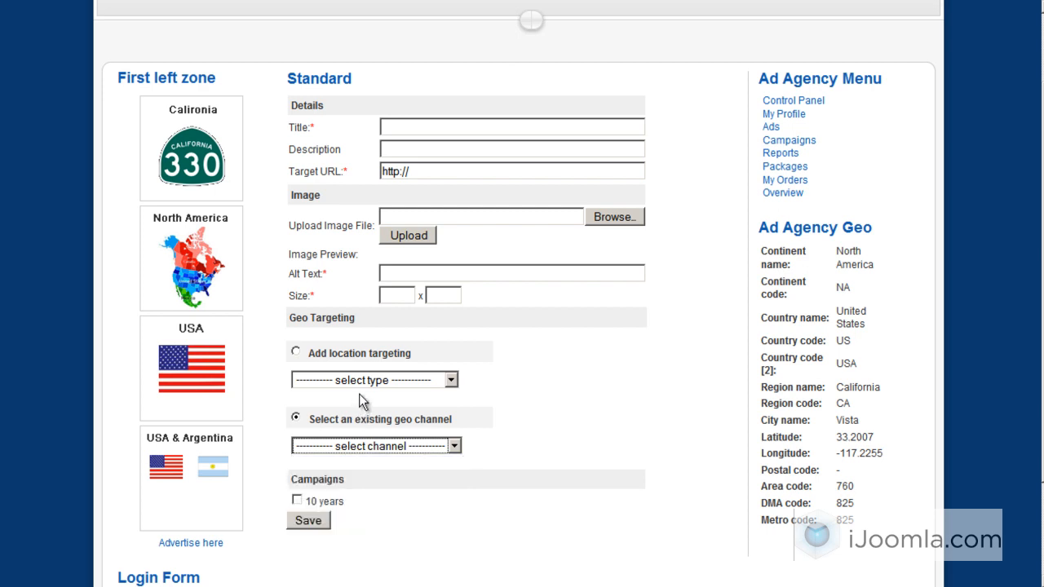
Target United States by state, adding California and Arizona.
{"action": "left_click", "coordinate": [372, 380]}
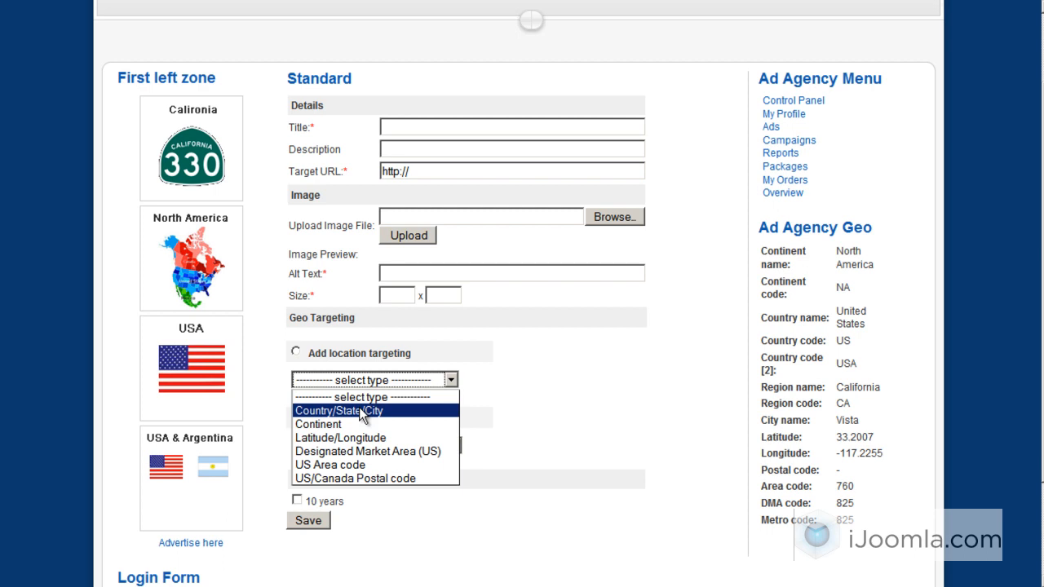
{"action": "left_click", "coordinate": [338, 411]}
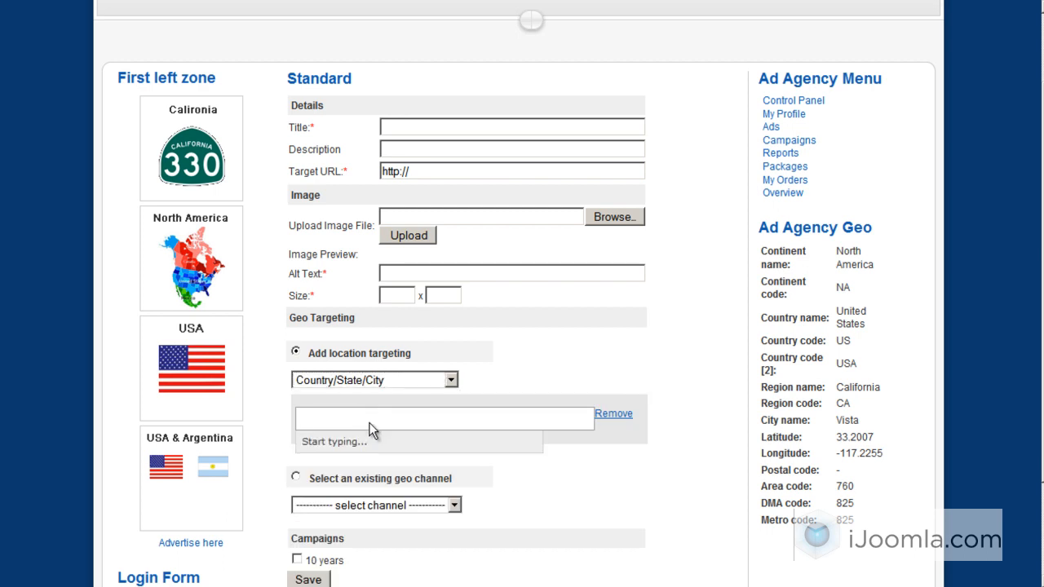
{"action": "type", "text": "unit"}
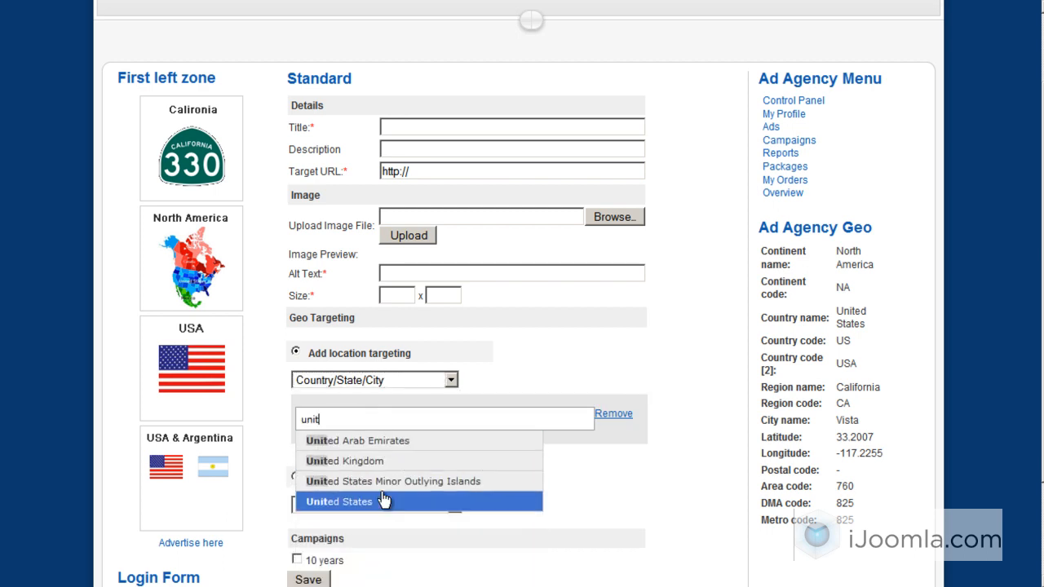
{"action": "left_click", "coordinate": [340, 500]}
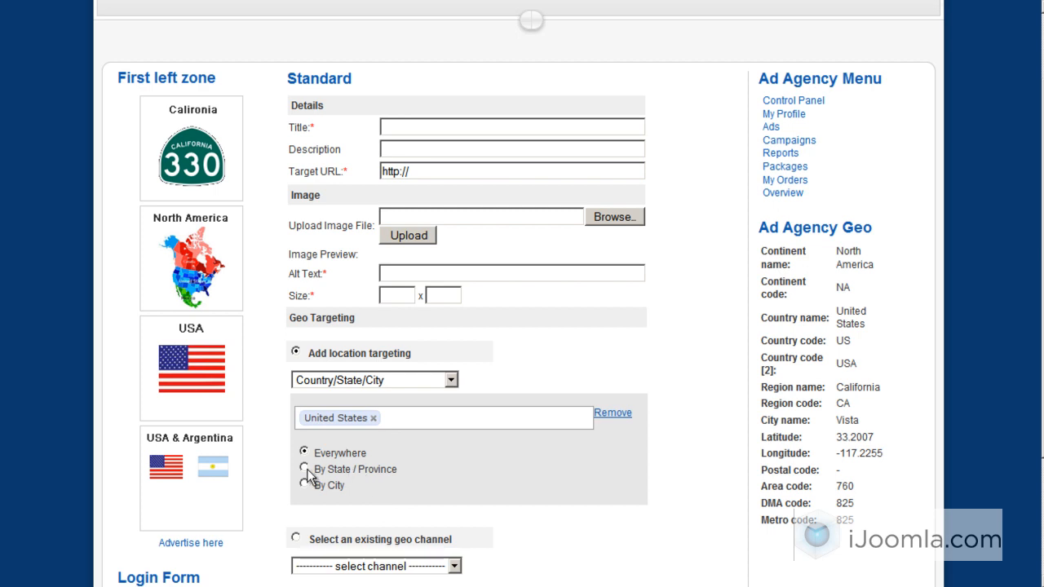
{"action": "left_click", "coordinate": [303, 470]}
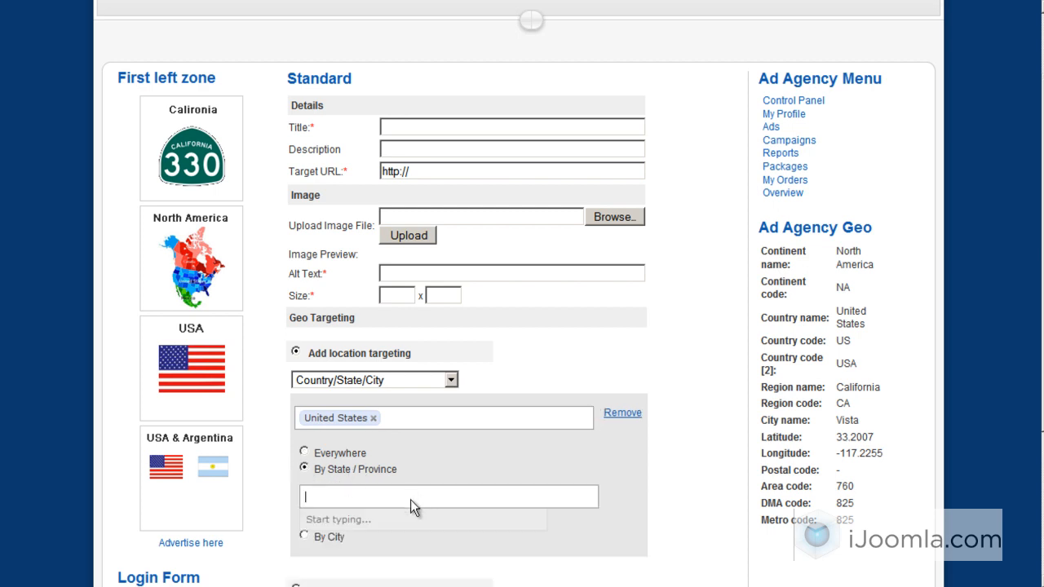
{"action": "type", "text": "cal"}
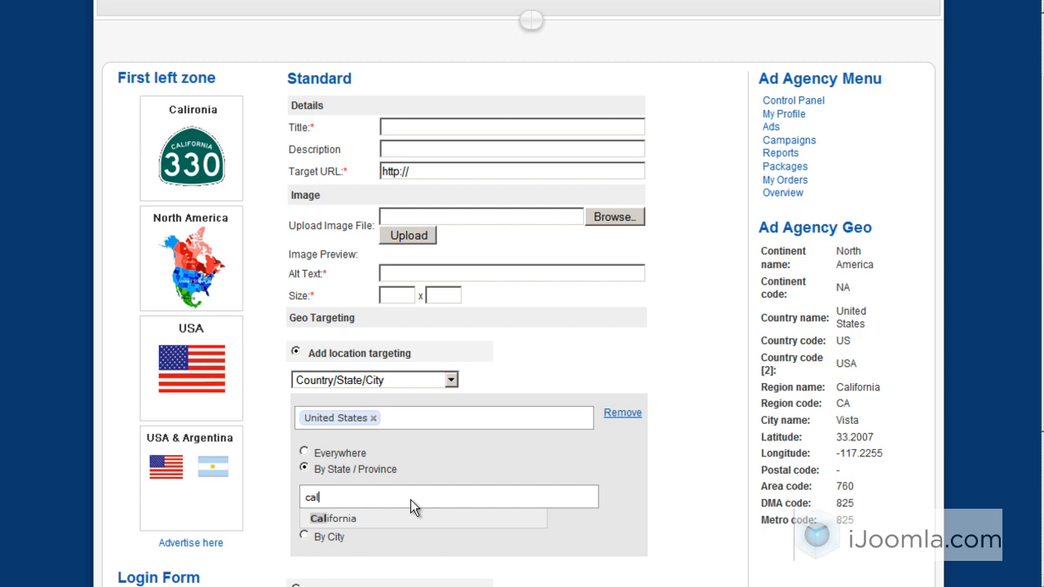
{"action": "left_click", "coordinate": [317, 518]}
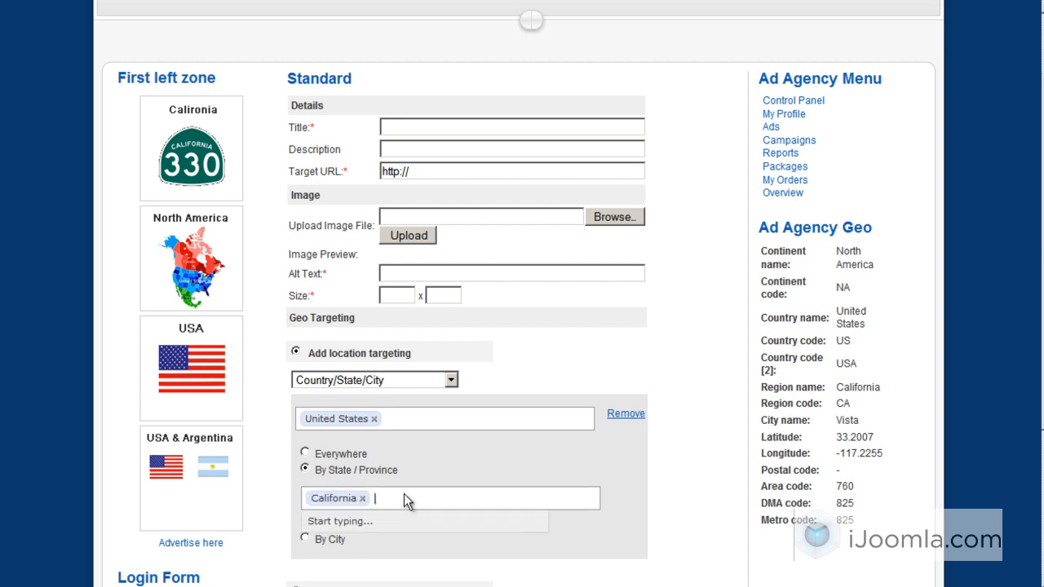
{"action": "type", "text": "ariz"}
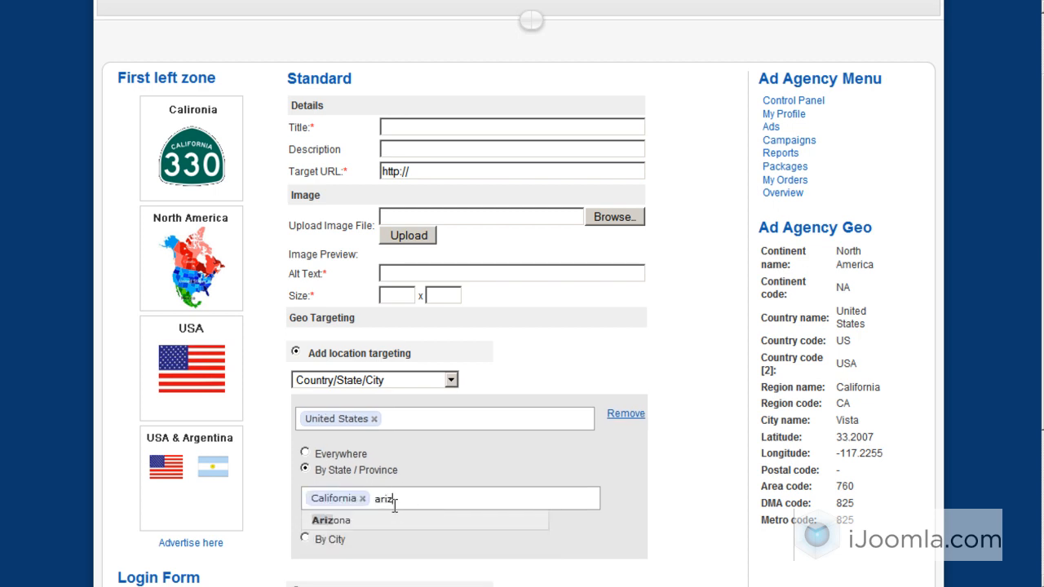
{"action": "left_click", "coordinate": [331, 518]}
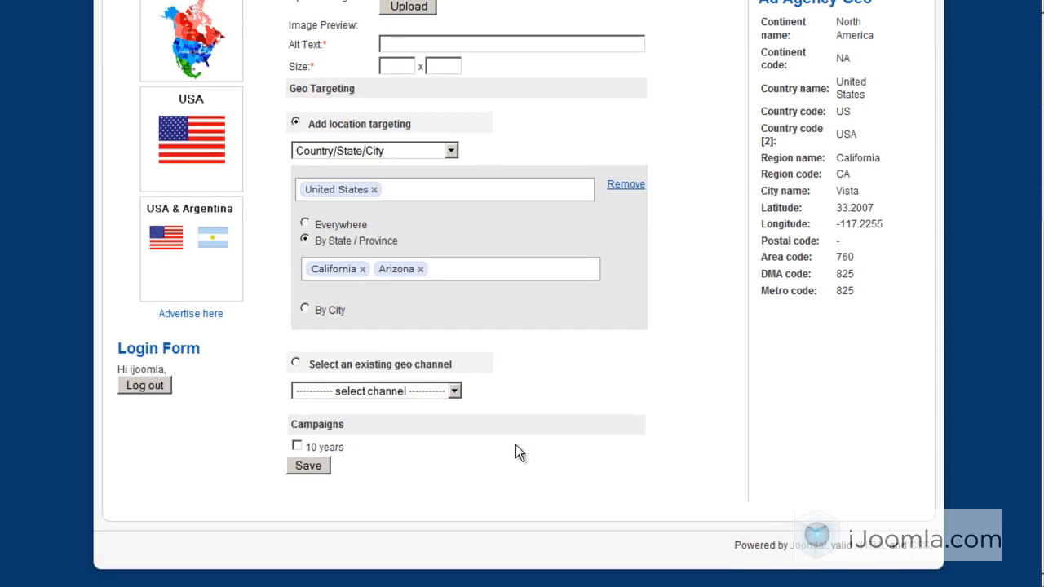
{"action": "mouse_move", "coordinate": [304, 318]}
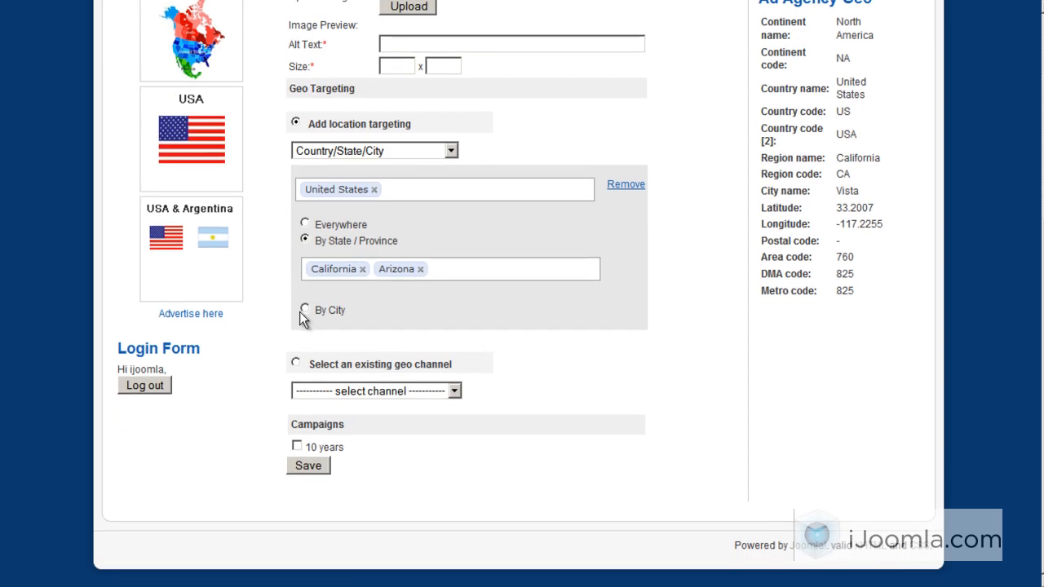
Switch to targeting by city and enter San Diego.
{"action": "left_click", "coordinate": [305, 310]}
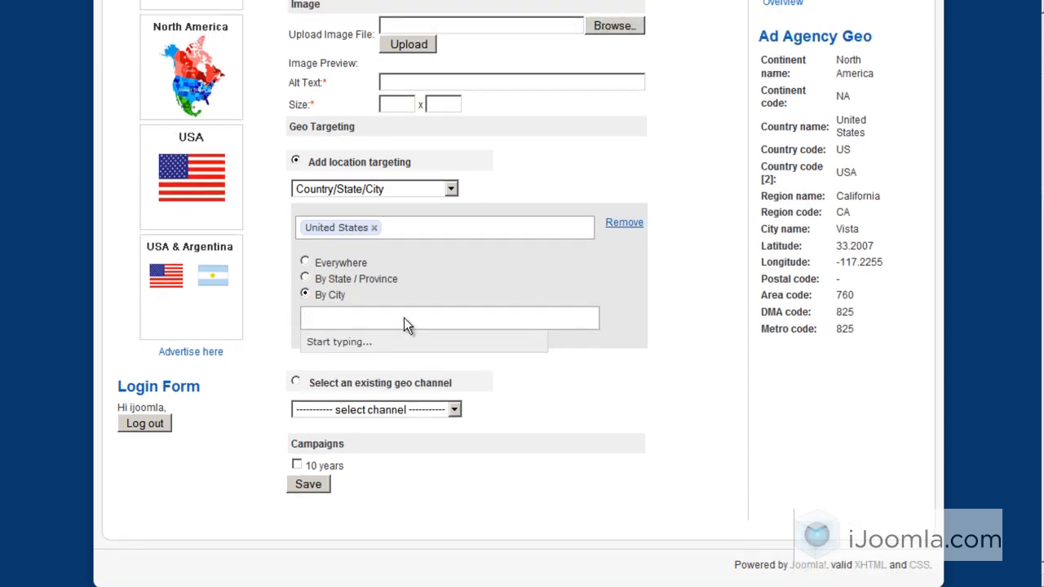
{"action": "type", "text": "san"}
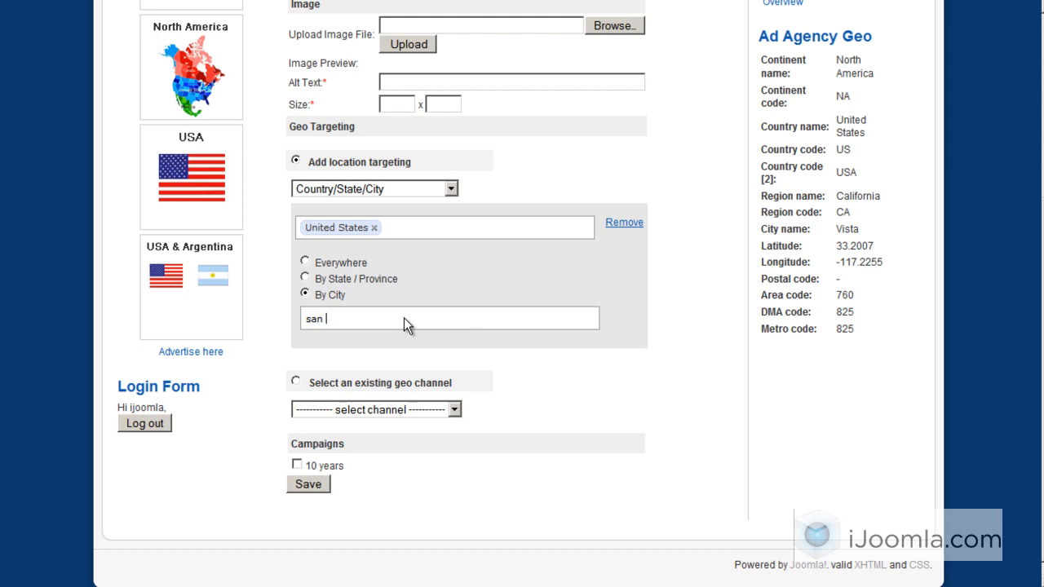
{"action": "type", "text": "diego"}
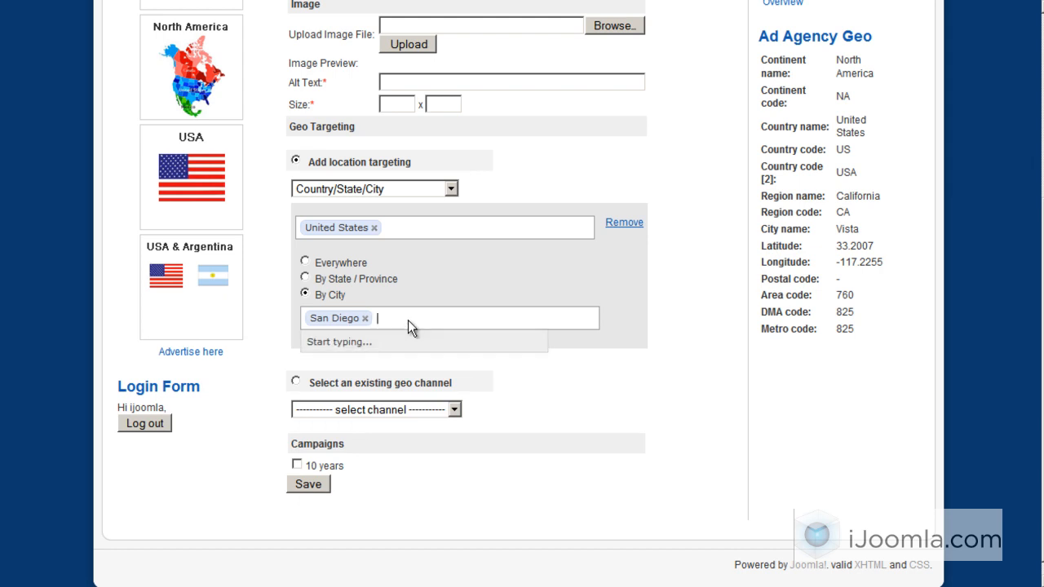
{"action": "mouse_move", "coordinate": [362, 156]}
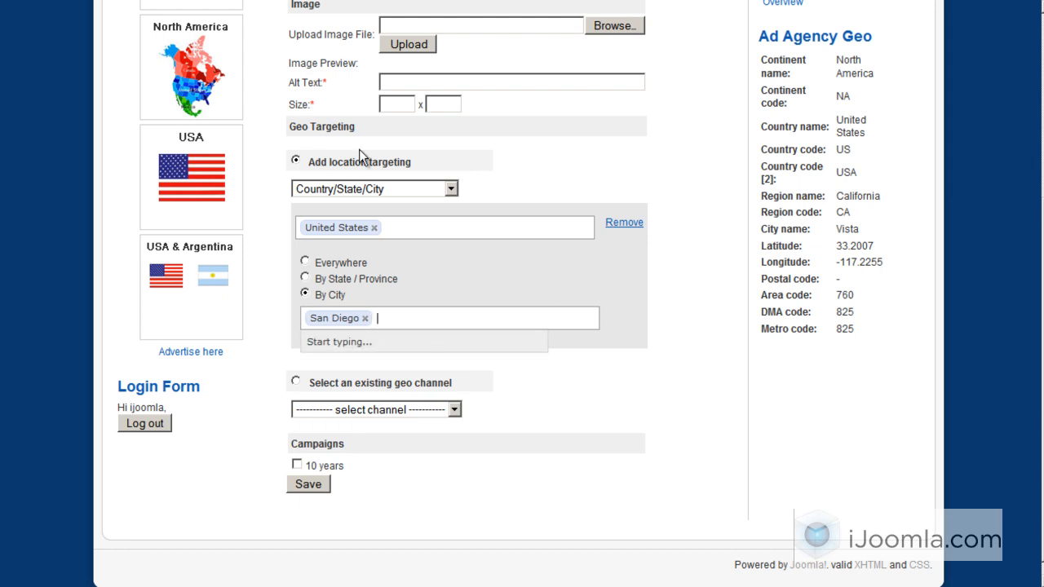
Try Continent targeting with North America, then Latitude/Longitude and DMA targeting.
{"action": "left_click", "coordinate": [372, 189]}
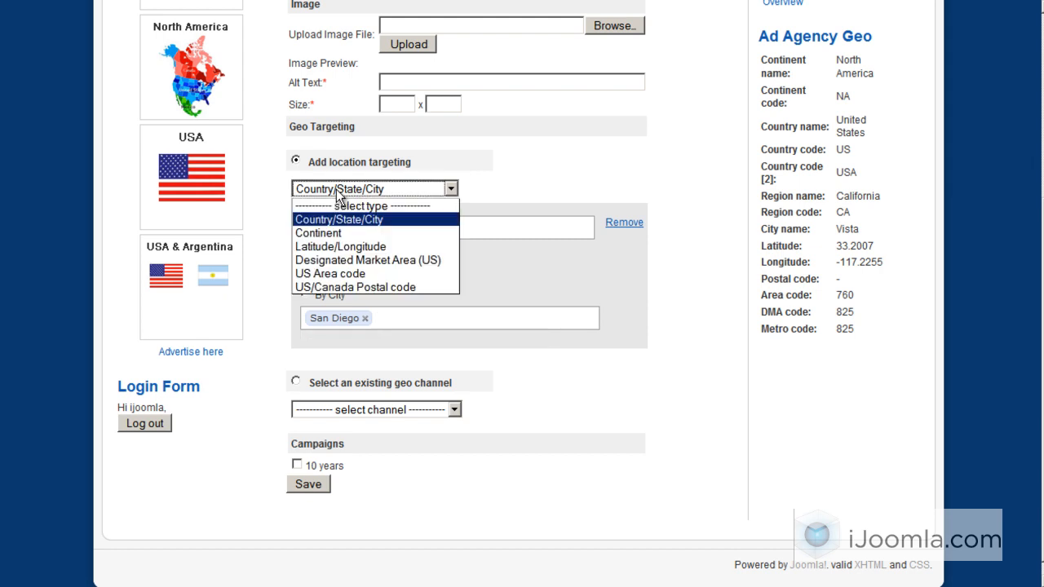
{"action": "left_click", "coordinate": [317, 232]}
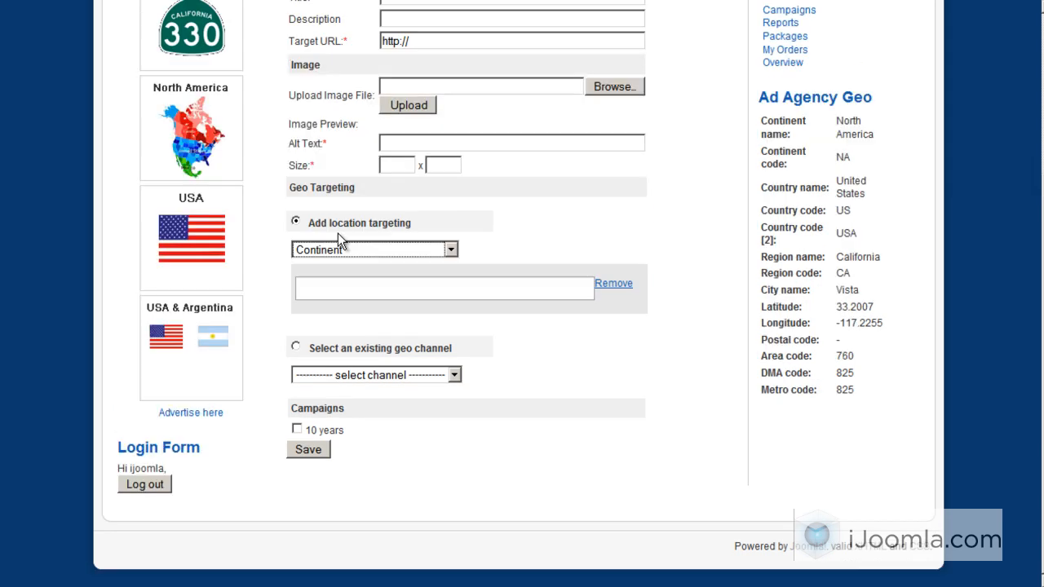
{"action": "type", "text": "no"}
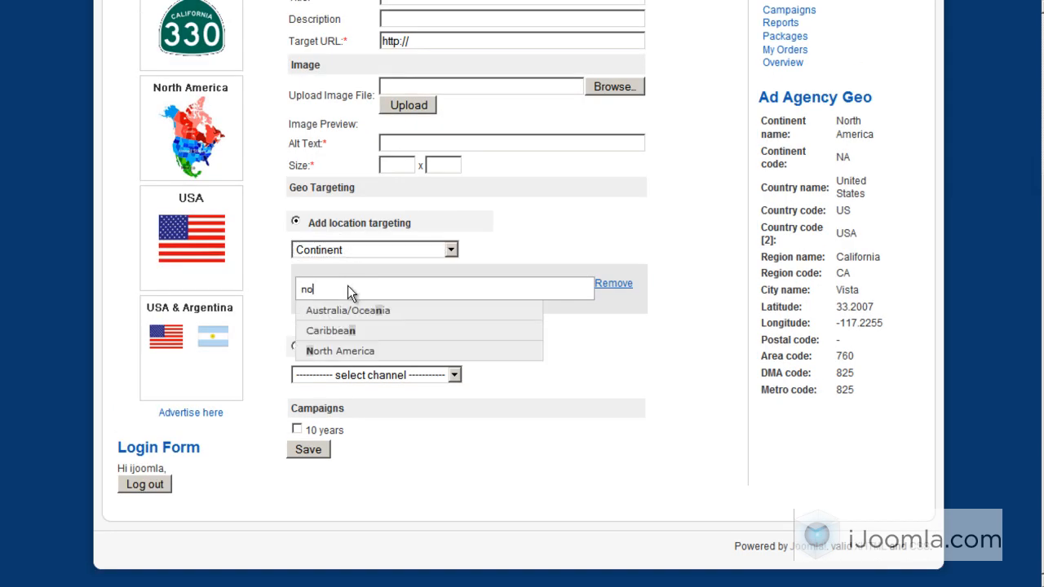
{"action": "left_click", "coordinate": [339, 351]}
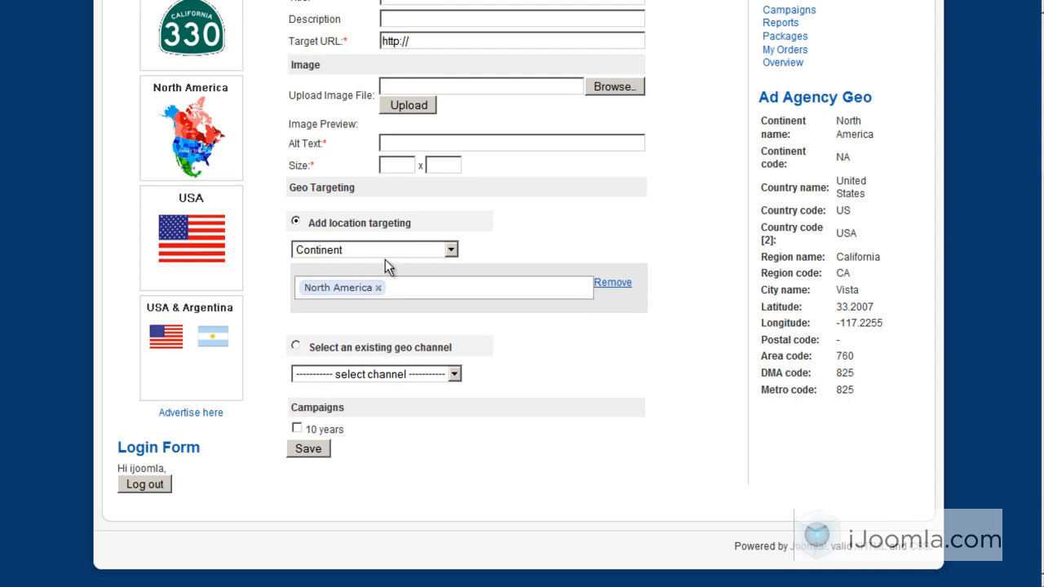
{"action": "left_click", "coordinate": [375, 249]}
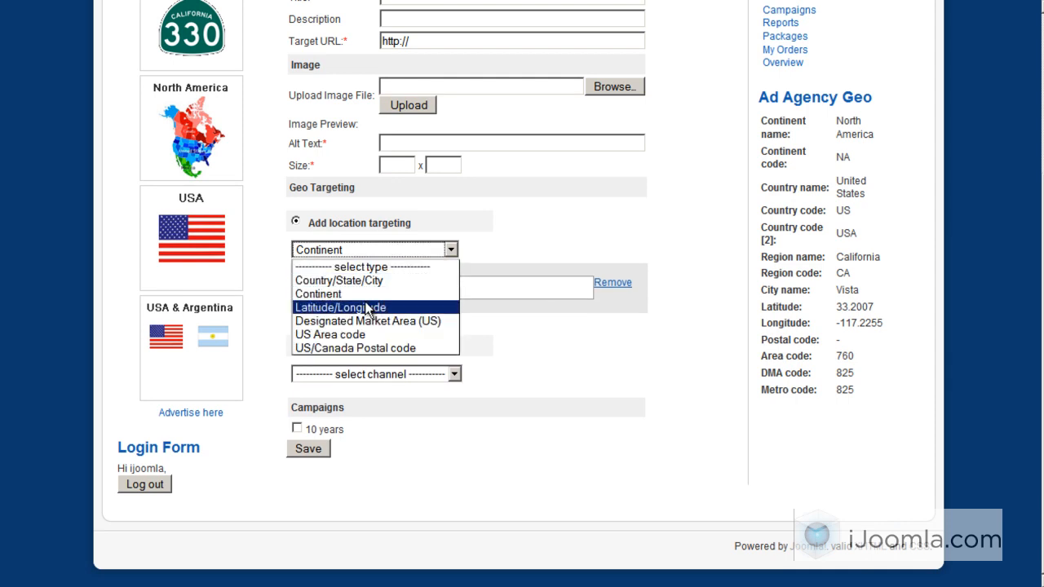
{"action": "left_click", "coordinate": [341, 307]}
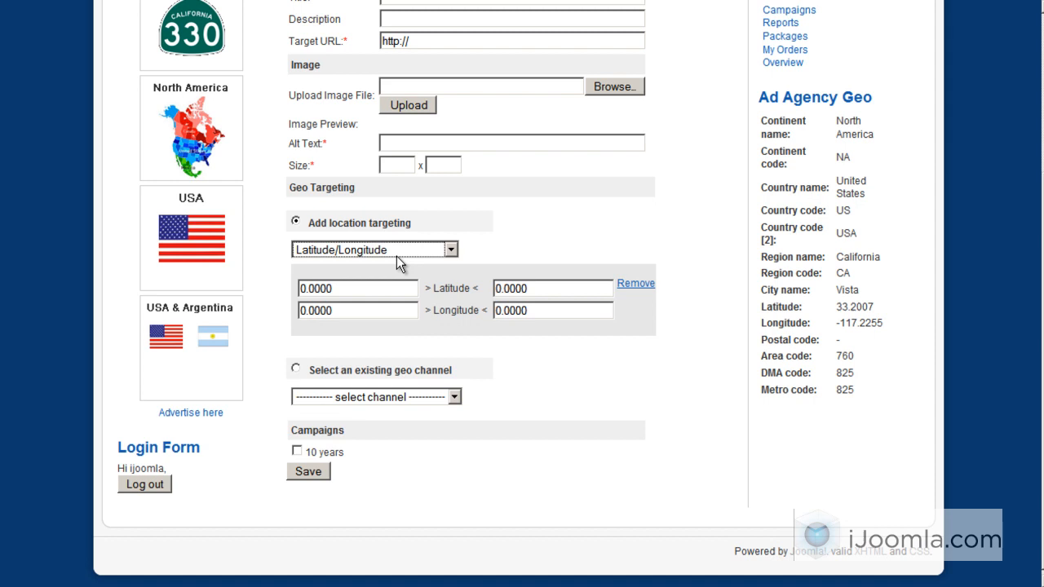
{"action": "left_click", "coordinate": [450, 248]}
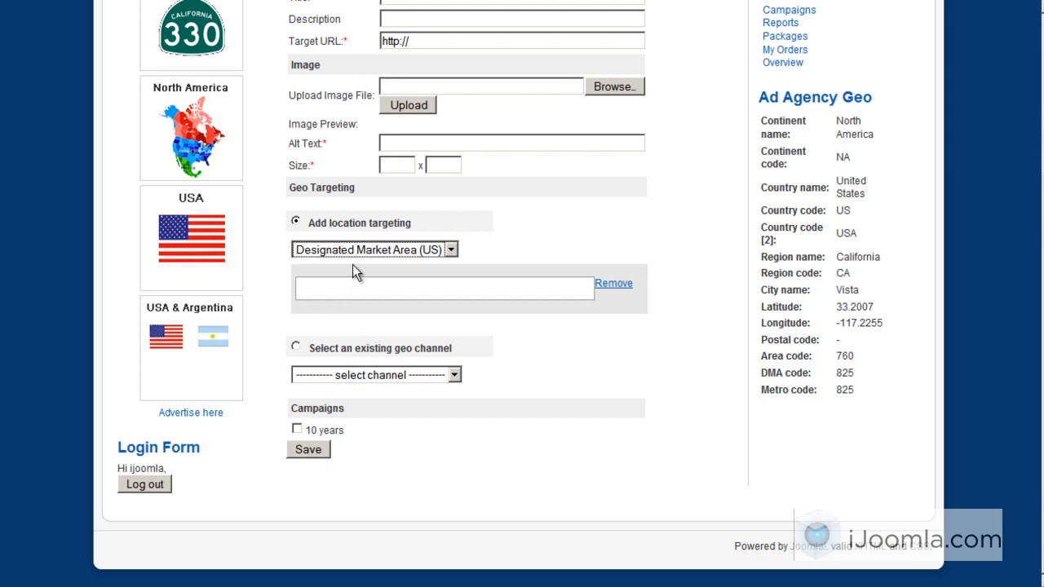
Try US area code 310, then set US/Canada postal code targeting to 92024.
{"action": "left_click", "coordinate": [374, 250]}
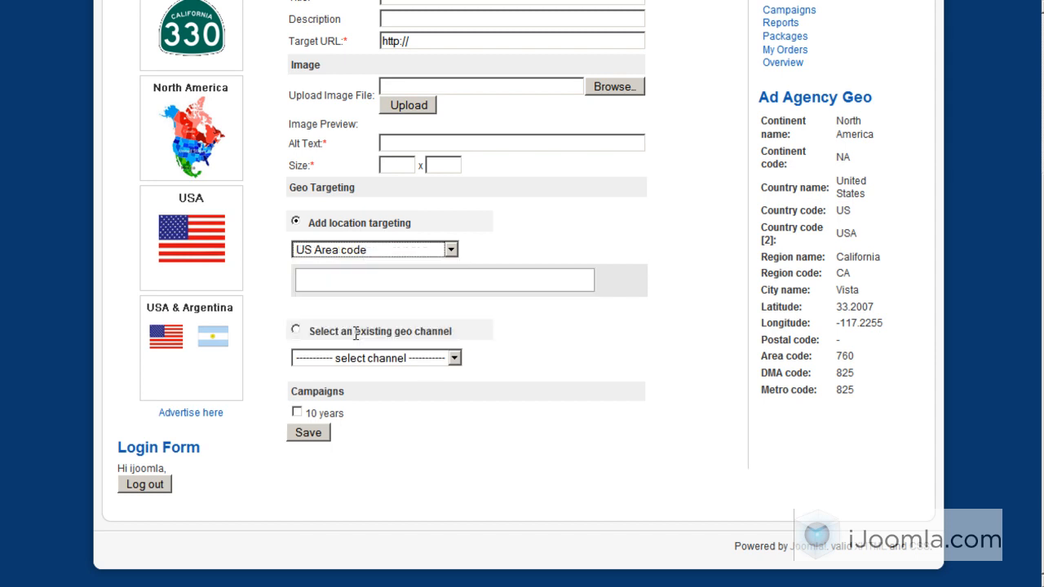
{"action": "left_click", "coordinate": [443, 280]}
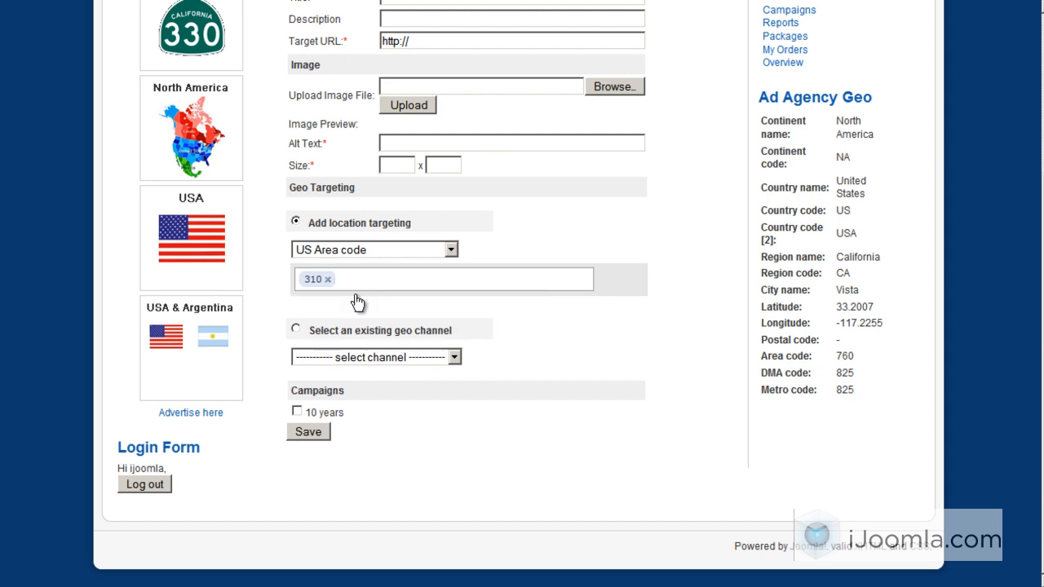
{"action": "left_click", "coordinate": [372, 250]}
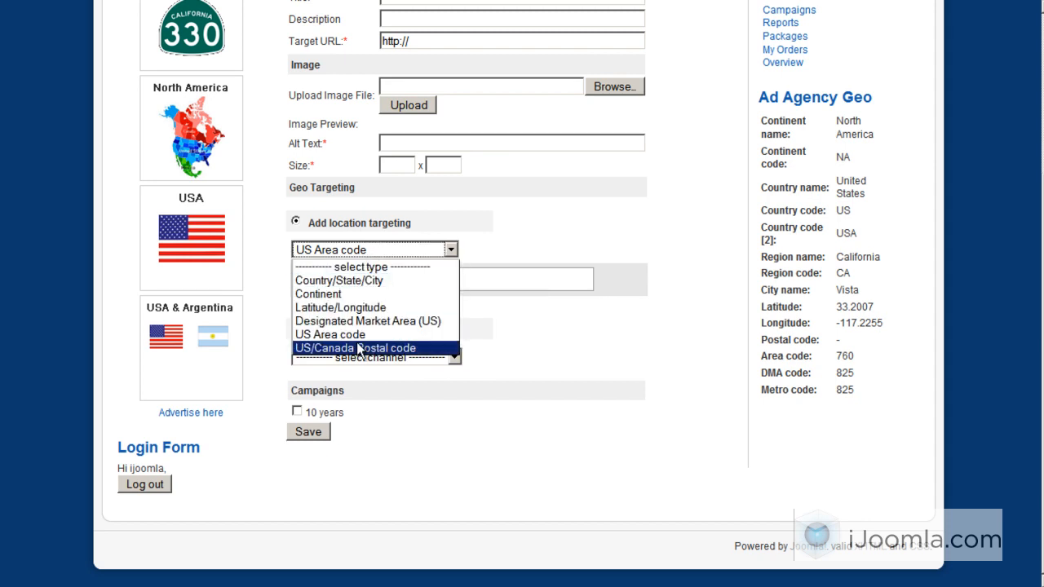
{"action": "left_click", "coordinate": [354, 349]}
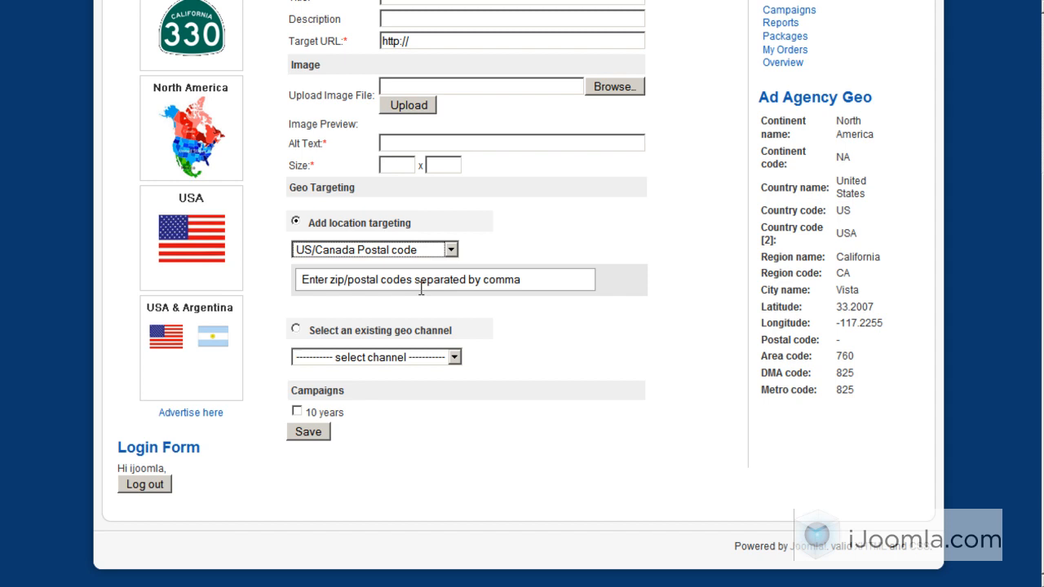
{"action": "type", "text": "9"}
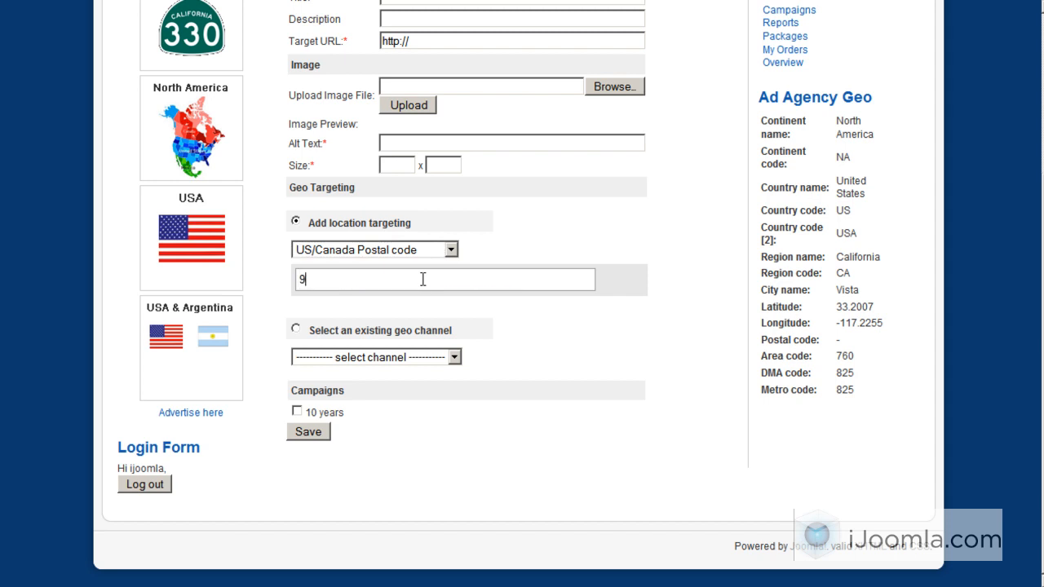
{"action": "type", "text": "2024,"}
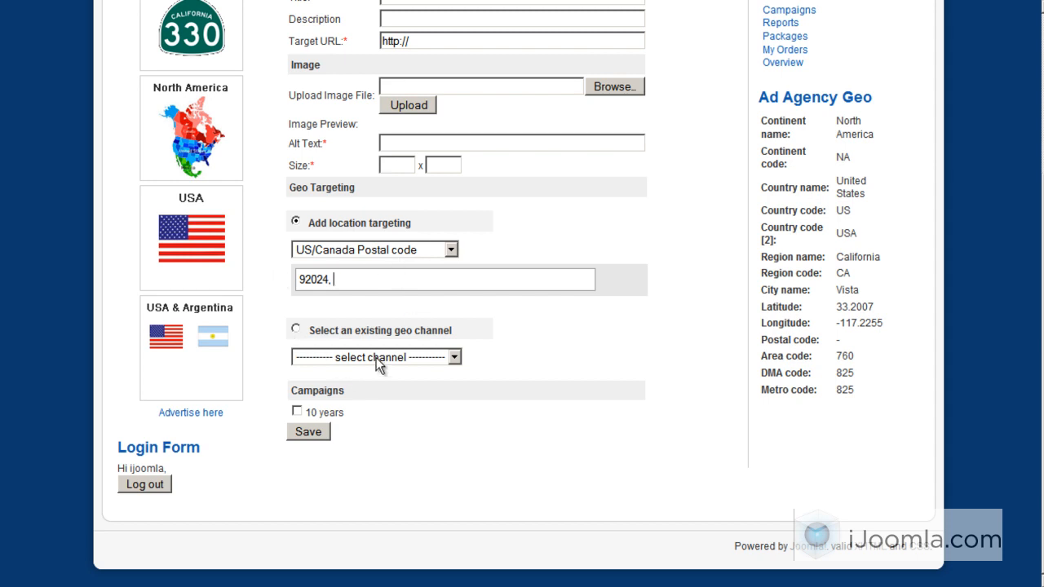
{"action": "left_click", "coordinate": [375, 357]}
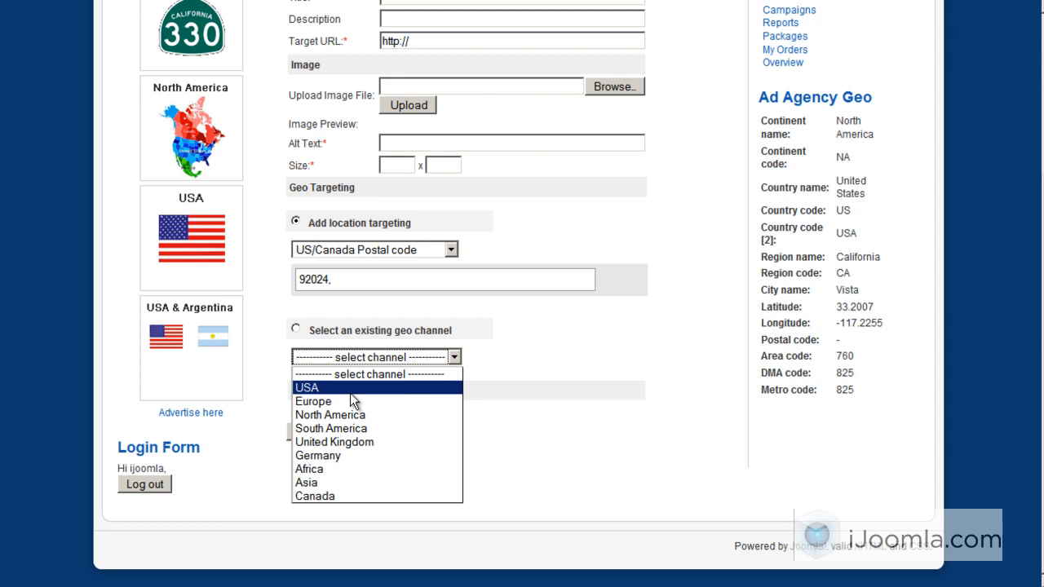
{"action": "mouse_move", "coordinate": [335, 441]}
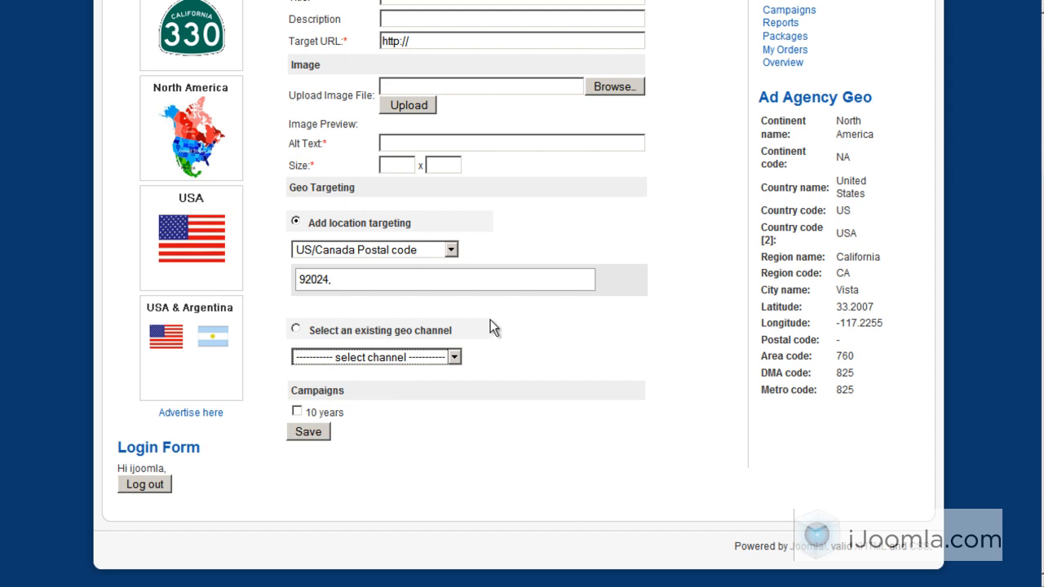
{"action": "mouse_move", "coordinate": [286, 317]}
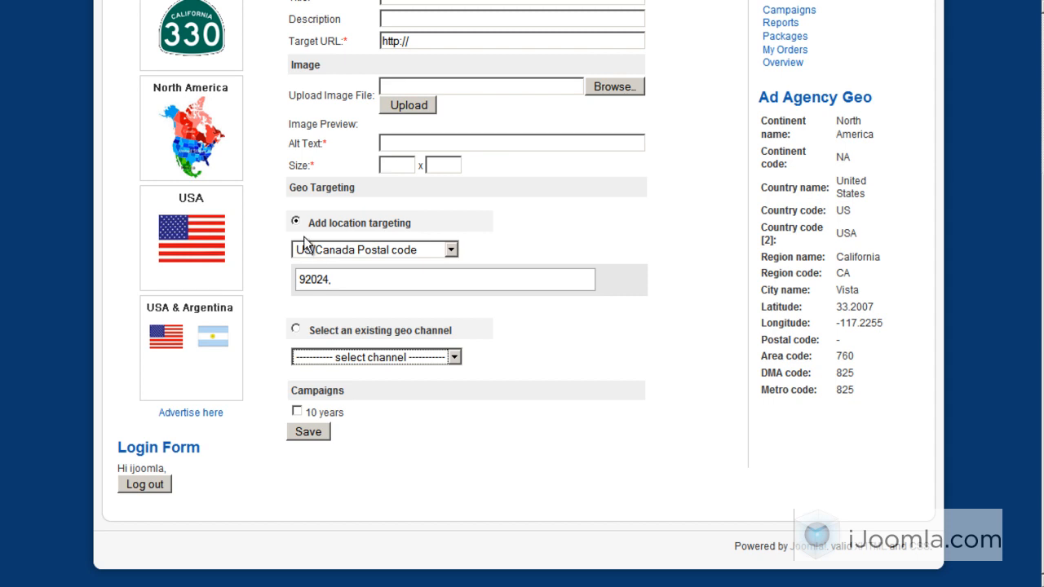
{"action": "mouse_move", "coordinate": [427, 258]}
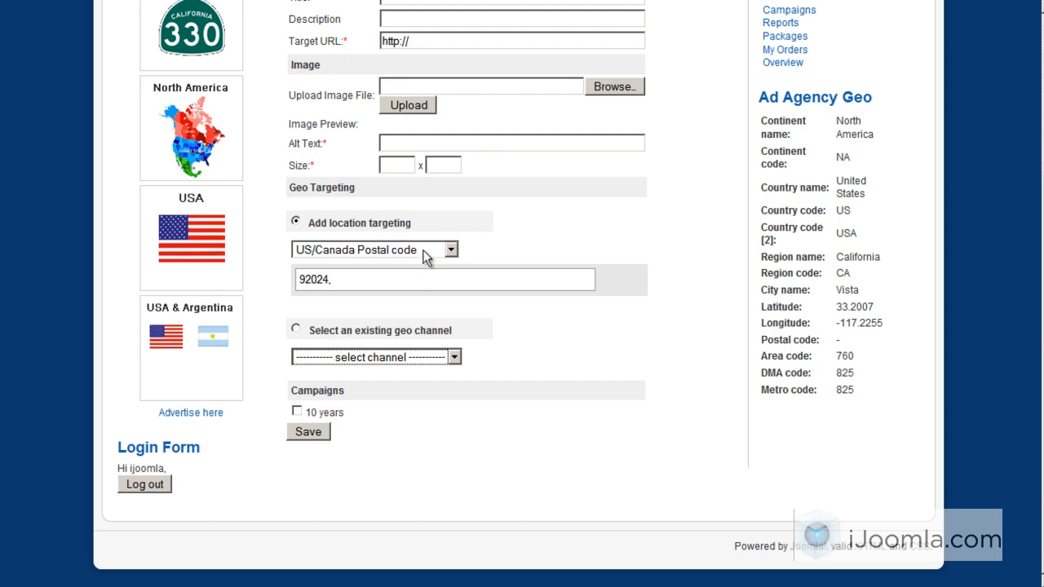
{"action": "mouse_move", "coordinate": [428, 244]}
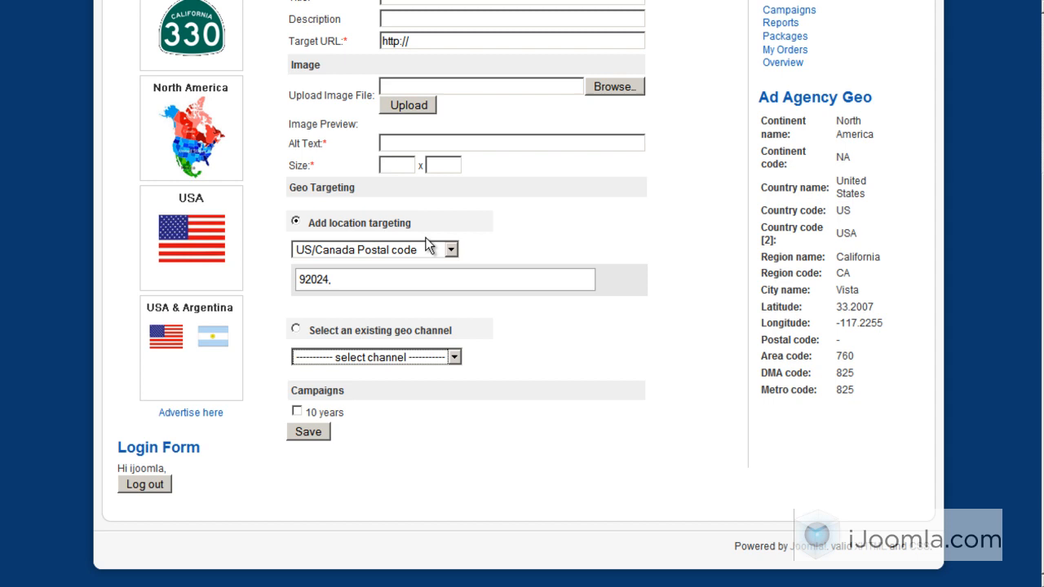
{"action": "mouse_move", "coordinate": [394, 280]}
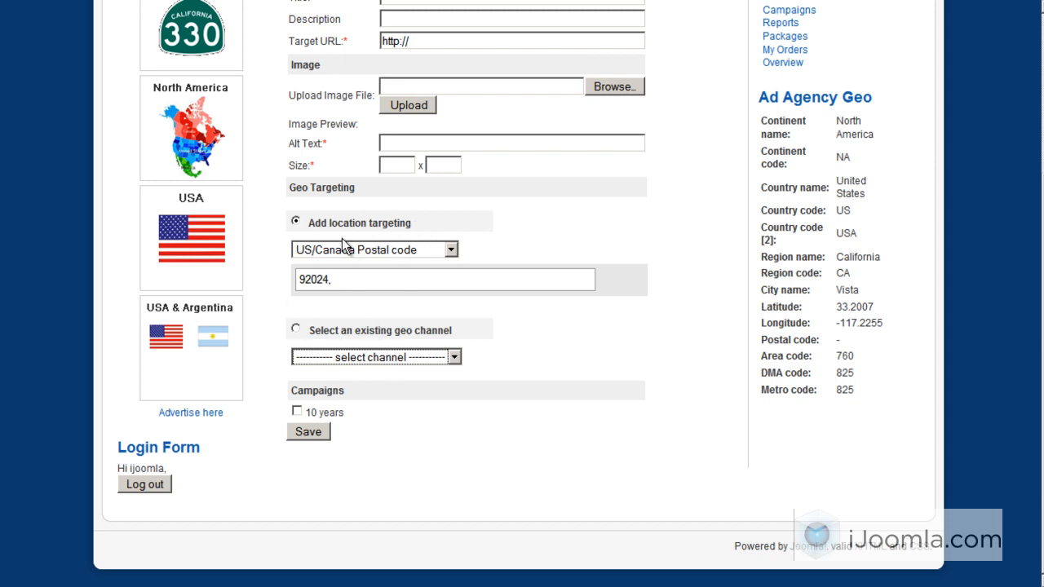
{"action": "mouse_move", "coordinate": [356, 329]}
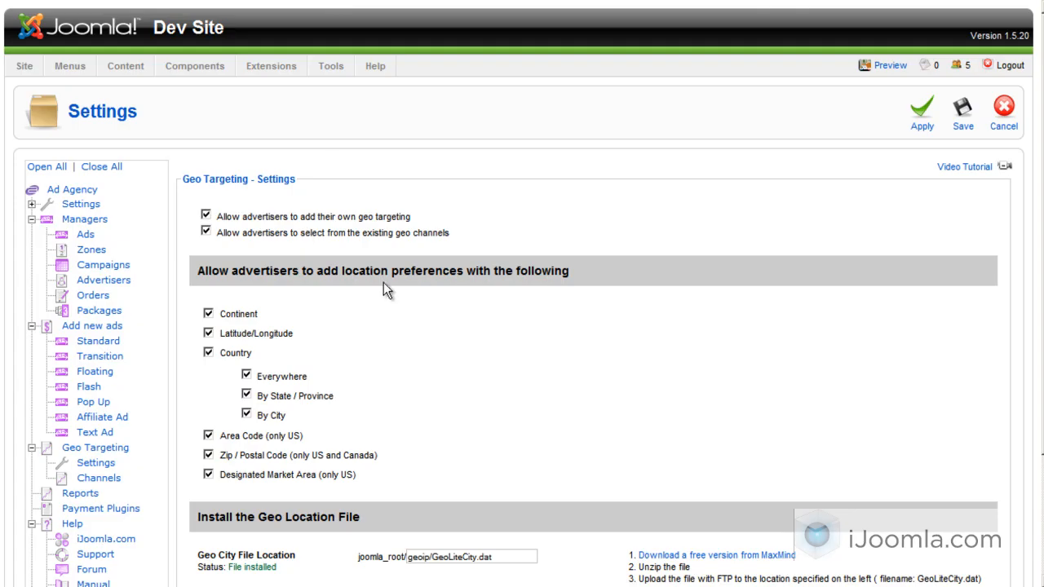
Scroll through the Geo Targeting Settings page's allowed location preference checkboxes.
{"action": "scroll", "scroll_direction": "down", "scroll_amount": 3}
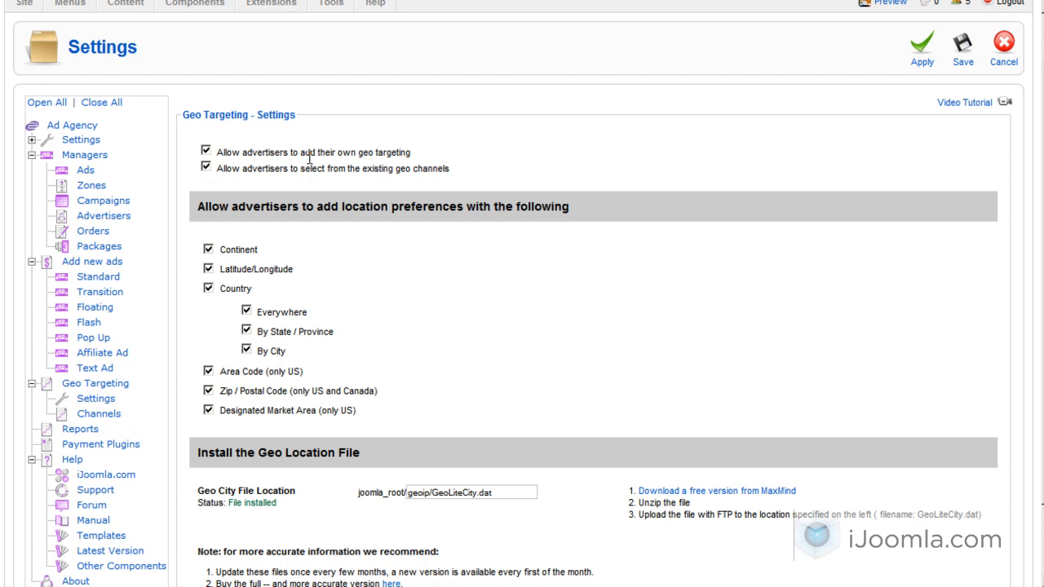
{"action": "mouse_move", "coordinate": [489, 3]}
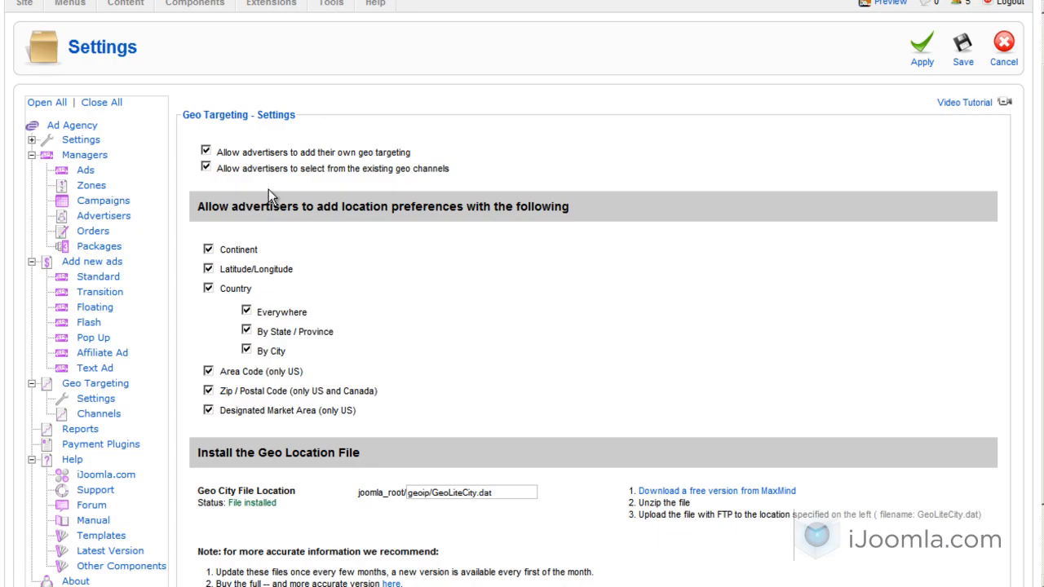
{"action": "mouse_move", "coordinate": [343, 183]}
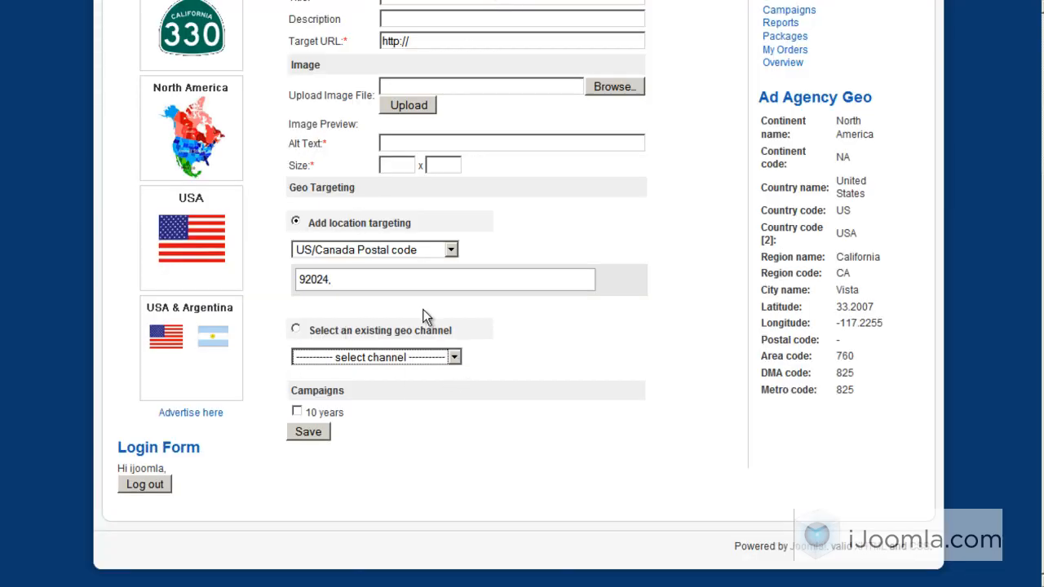
{"action": "mouse_move", "coordinate": [358, 327]}
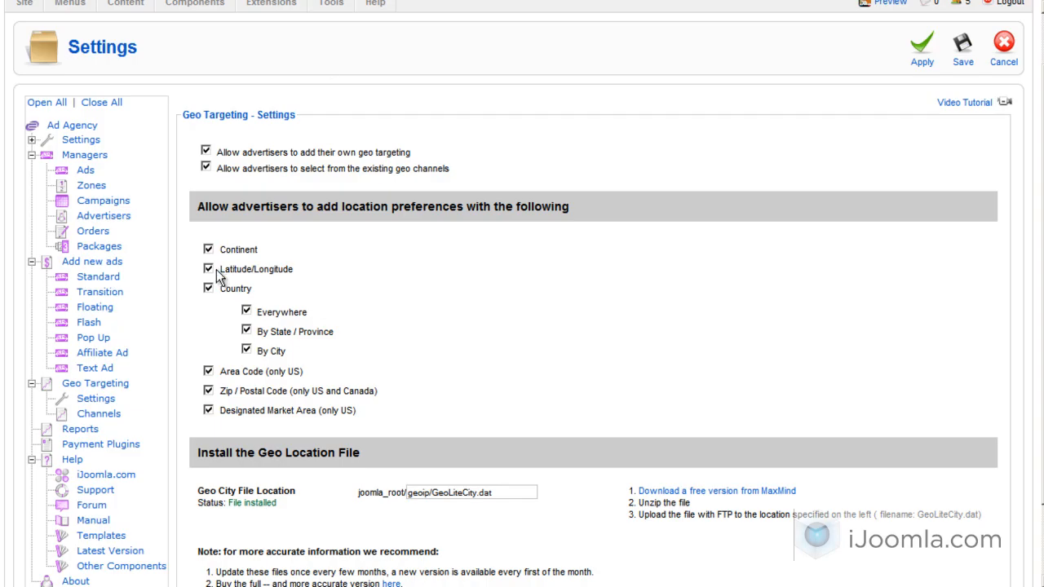
{"action": "scroll", "scroll_direction": "down", "scroll_amount": 3}
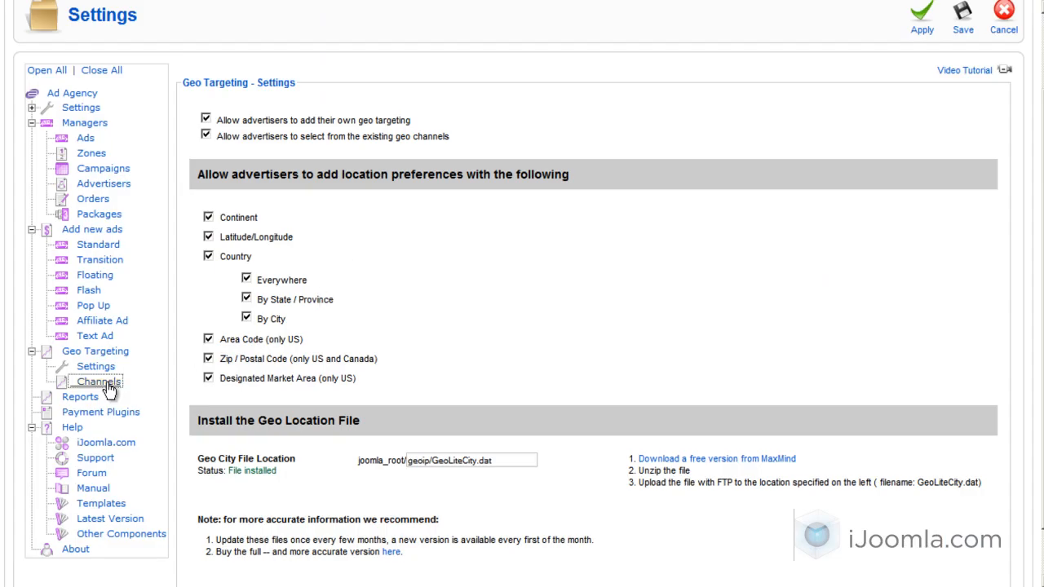
Open Geo Targeting > Channels and scroll through the existing channels list.
{"action": "left_click", "coordinate": [98, 382]}
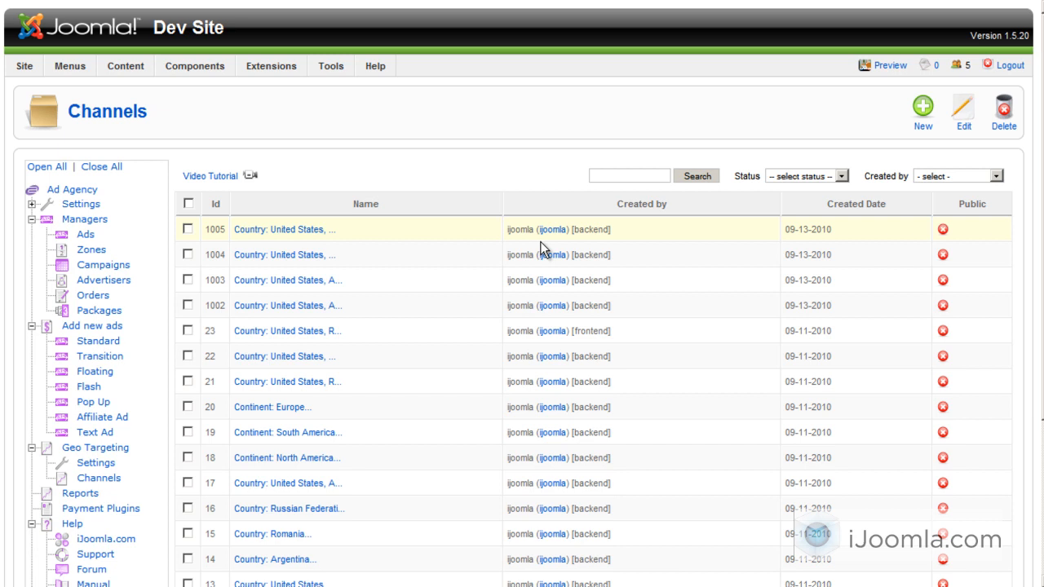
{"action": "scroll", "scroll_direction": "down", "scroll_amount": 3}
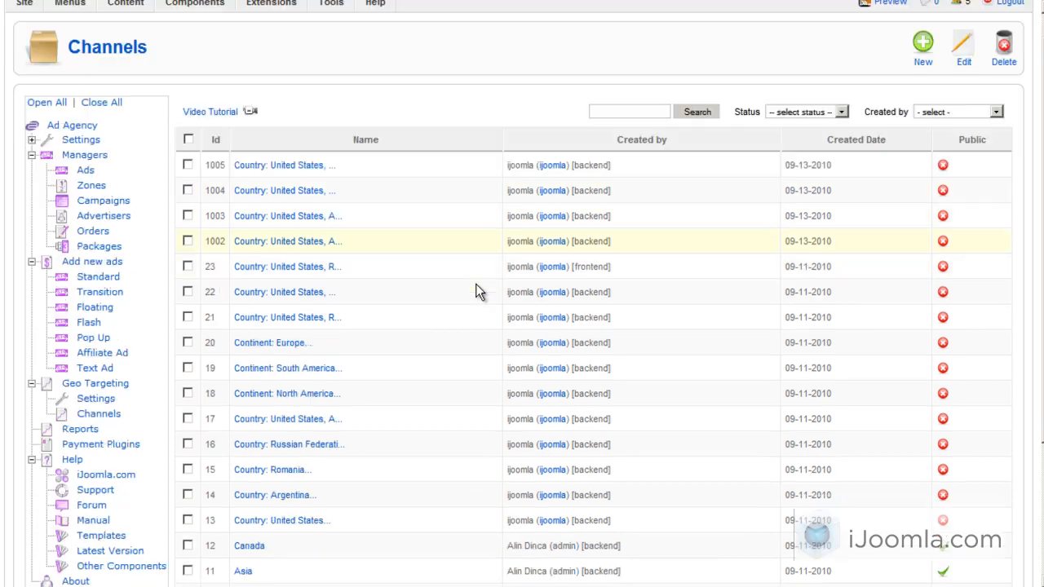
{"action": "scroll", "scroll_direction": "down", "scroll_amount": 3}
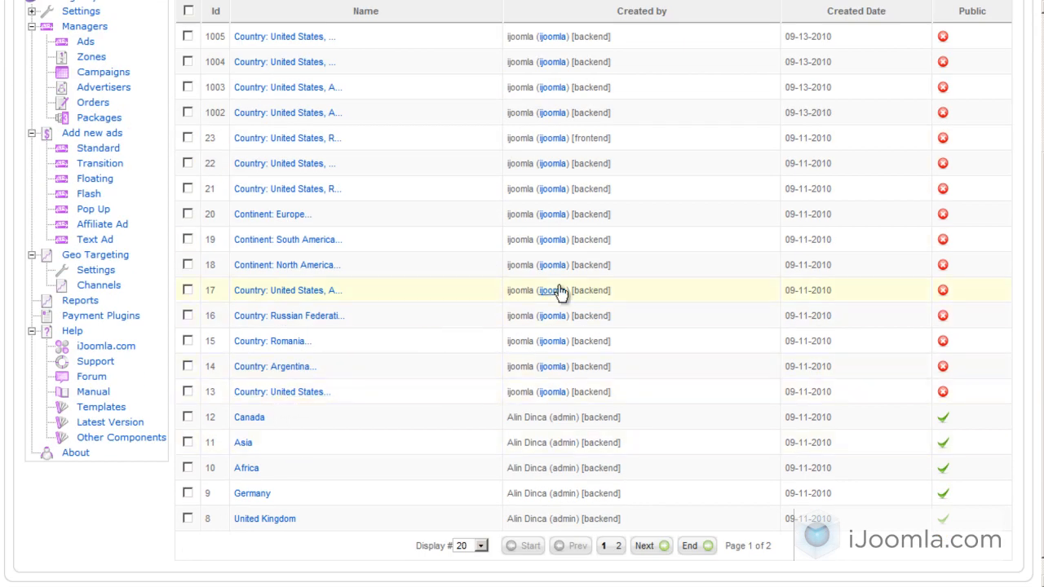
{"action": "scroll", "scroll_direction": "up", "scroll_amount": 3}
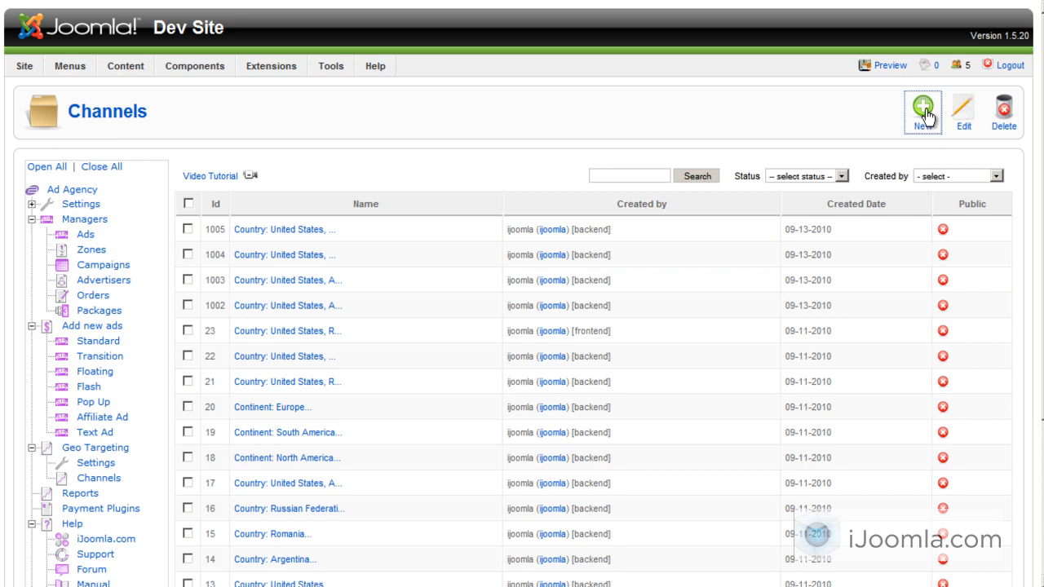
Create a new channel named USA AND Argentina and choose Country as a location condition.
{"action": "left_click", "coordinate": [923, 111]}
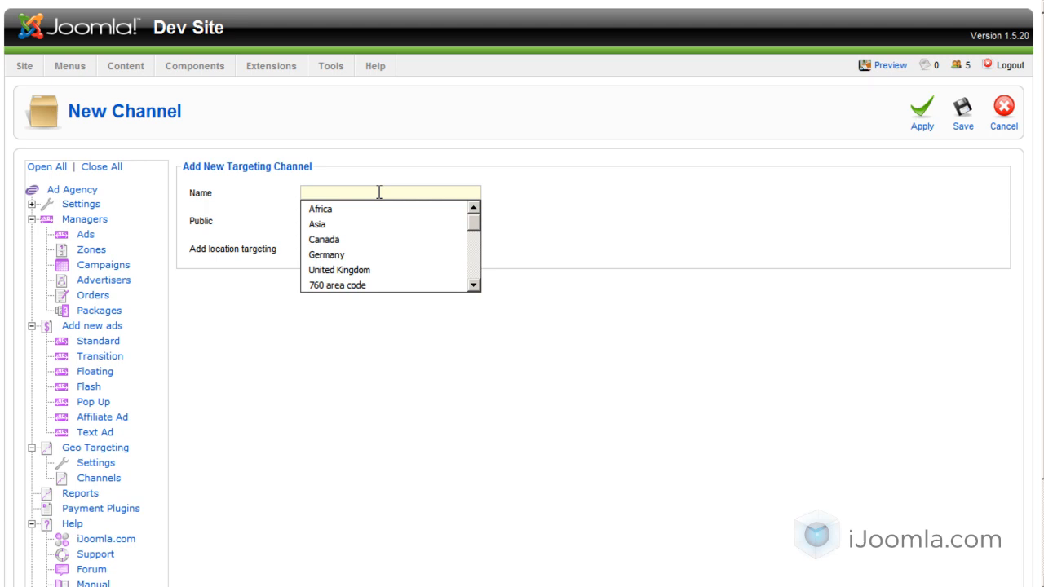
{"action": "type", "text": "U"}
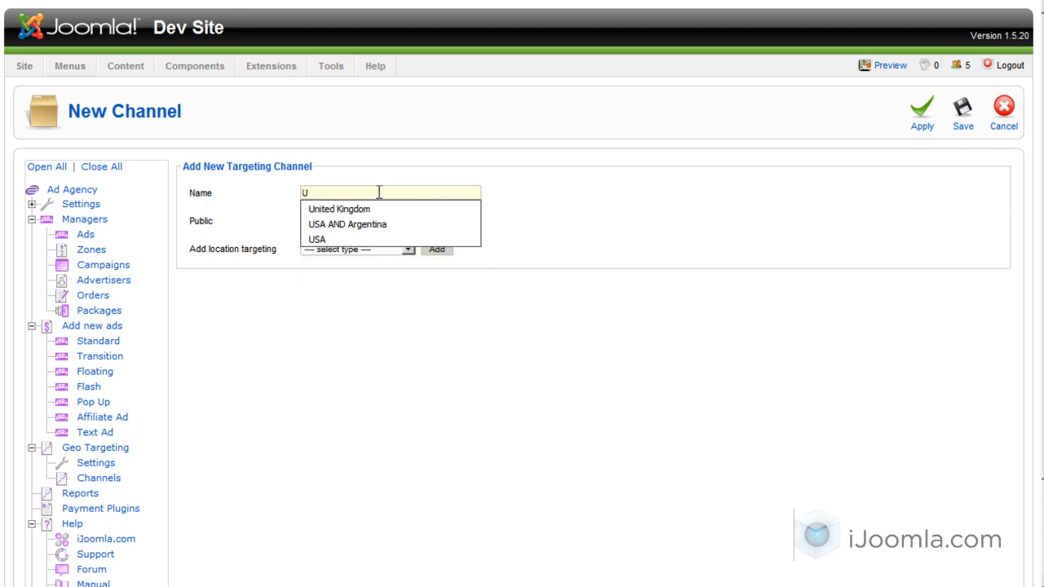
{"action": "type", "text": "s"}
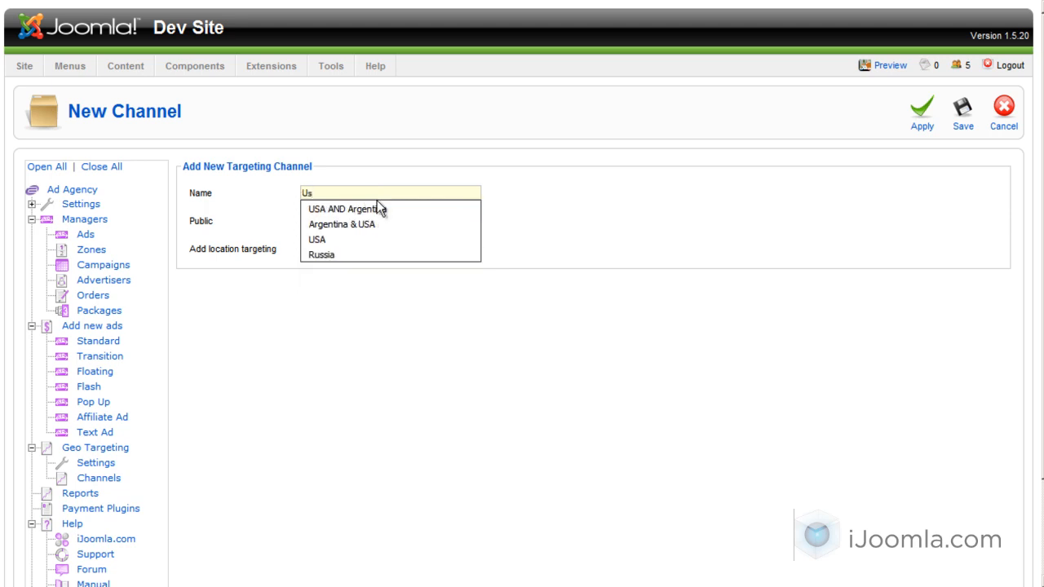
{"action": "left_click", "coordinate": [346, 209]}
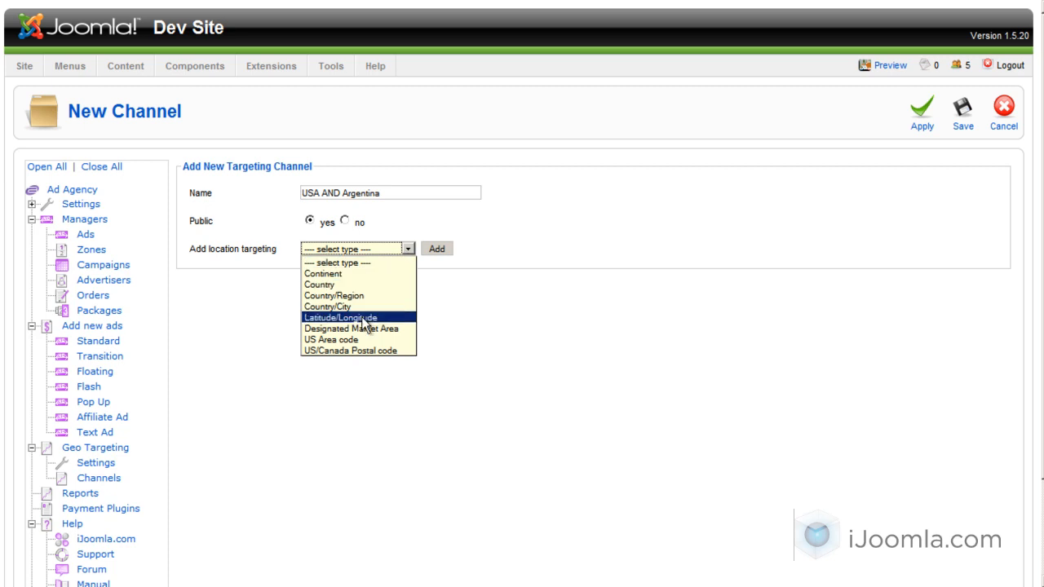
{"action": "left_click", "coordinate": [323, 274]}
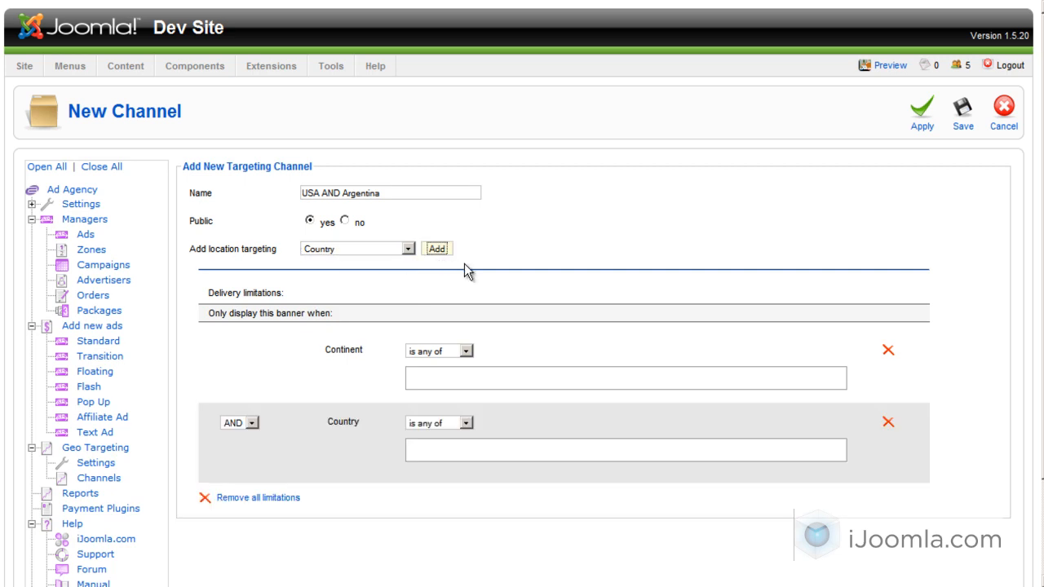
Keep the Continent condition as 'is any of' and add North America to it.
{"action": "scroll", "scroll_direction": "down", "scroll_amount": 3}
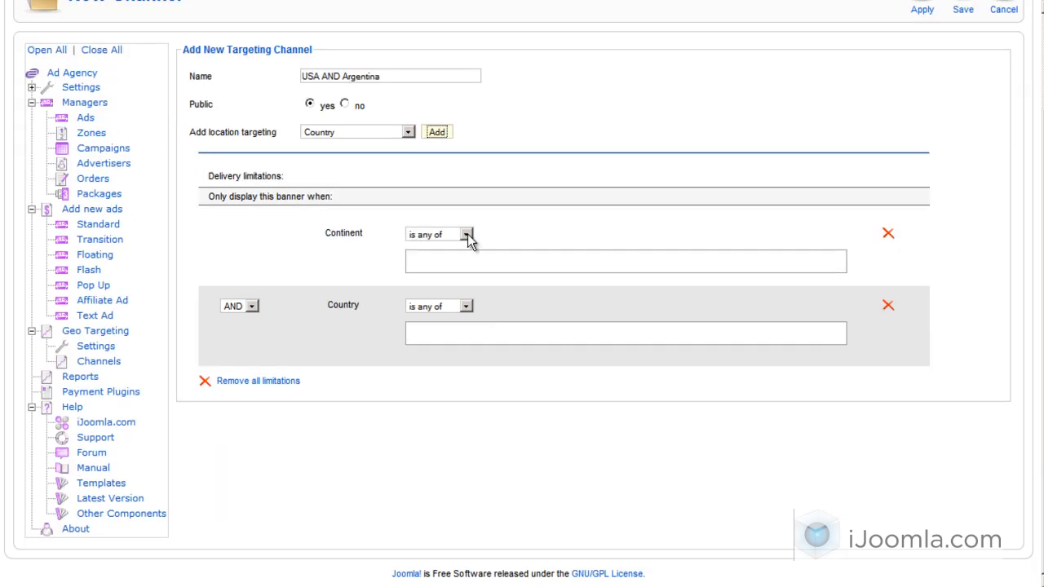
{"action": "left_click", "coordinate": [465, 235]}
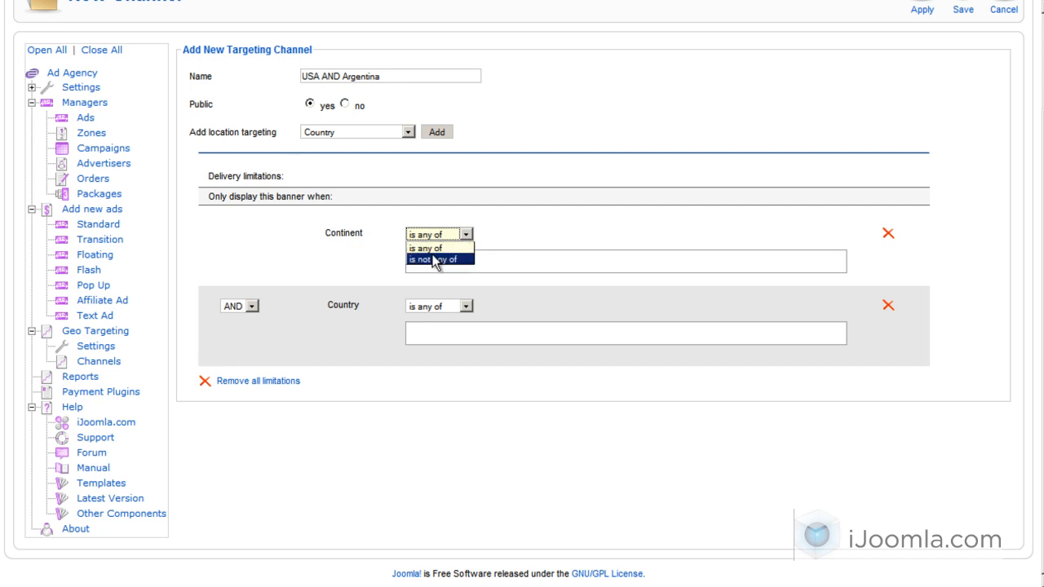
{"action": "left_click", "coordinate": [438, 248]}
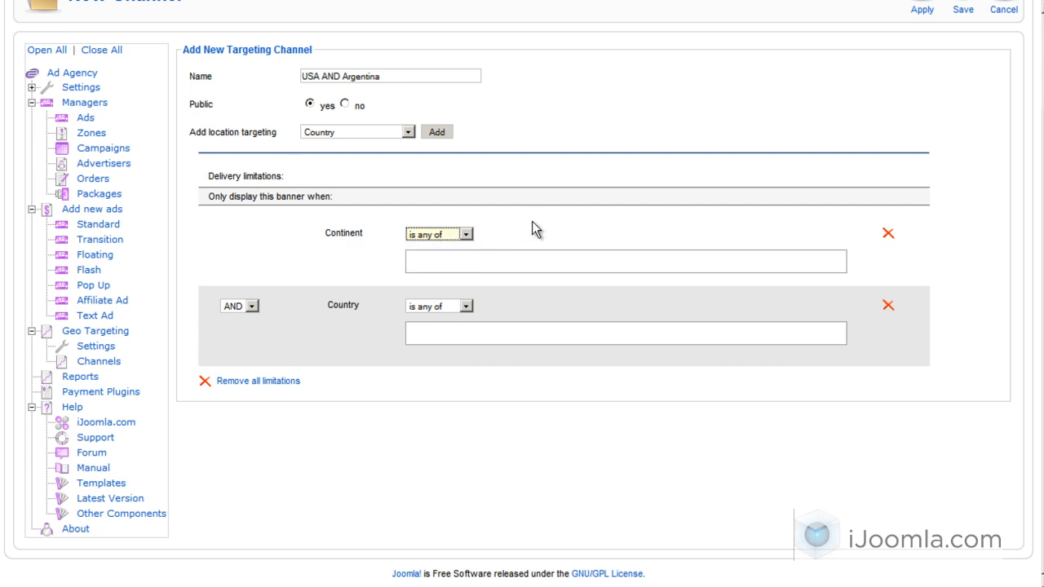
{"action": "mouse_move", "coordinate": [476, 257]}
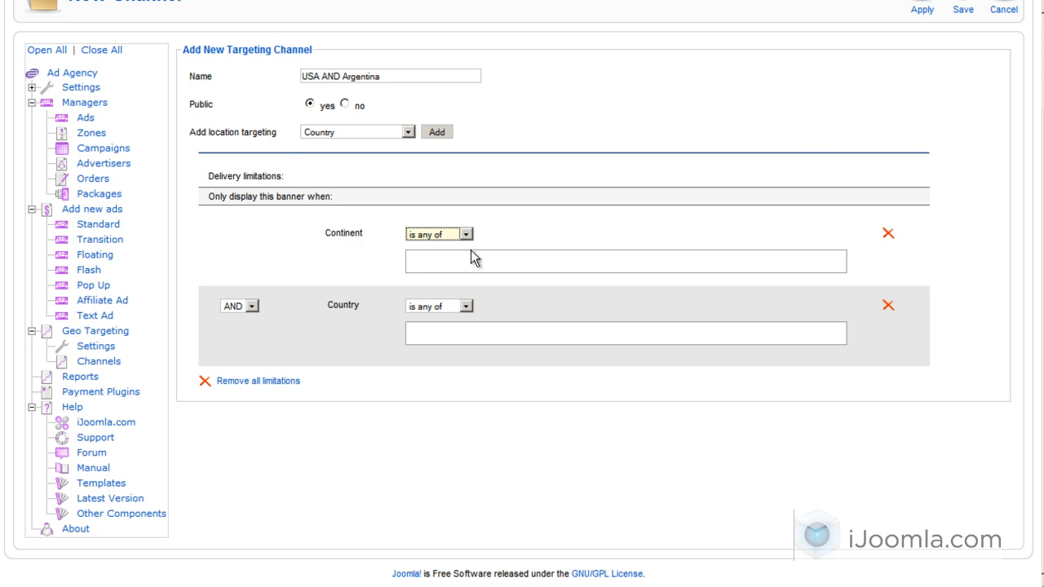
{"action": "type", "text": "un"}
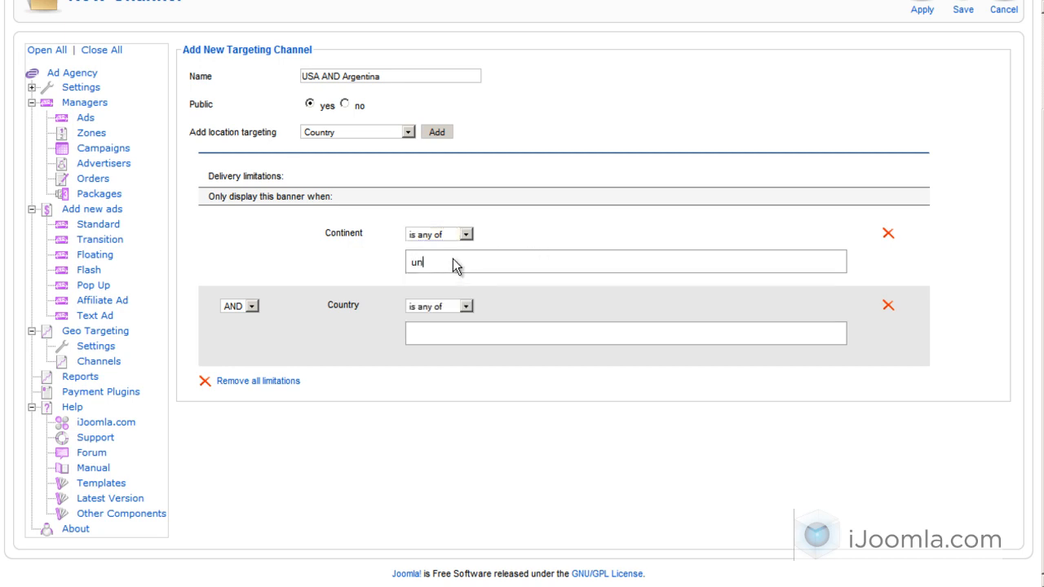
{"action": "type", "text": "ited"}
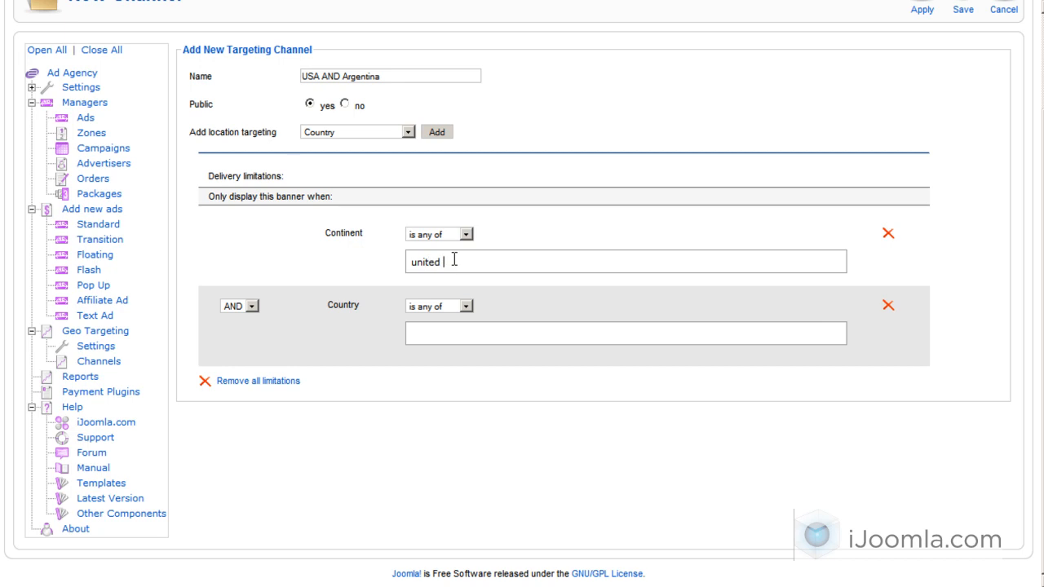
{"action": "left_click", "coordinate": [465, 235]}
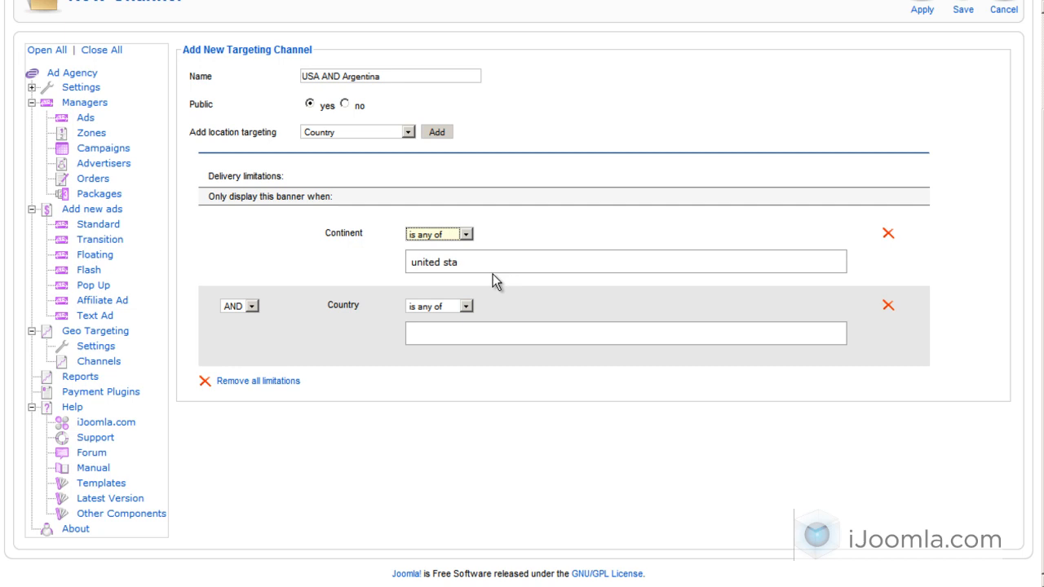
{"action": "mouse_move", "coordinate": [460, 277]}
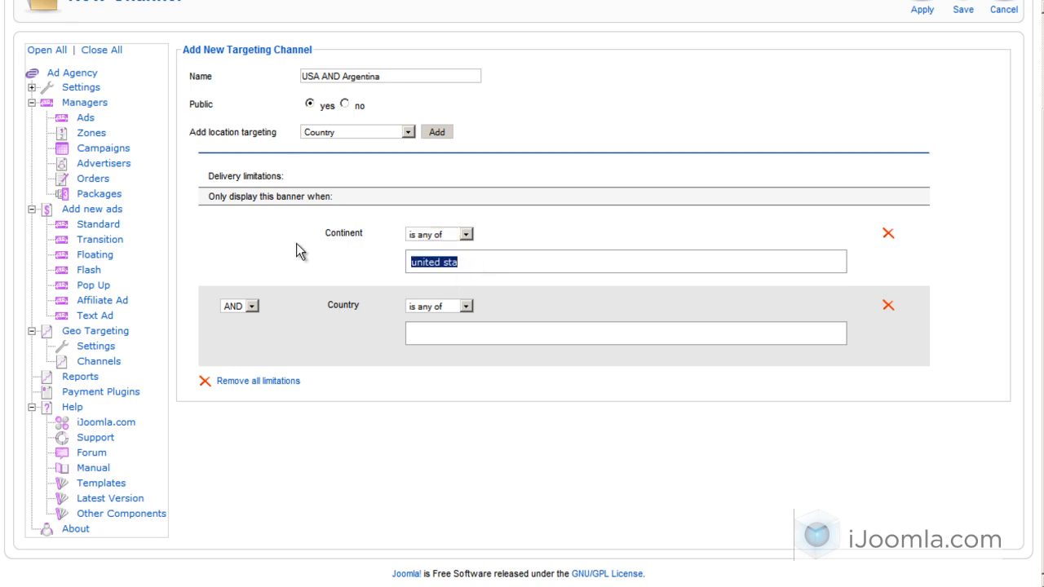
{"action": "type", "text": "nort"}
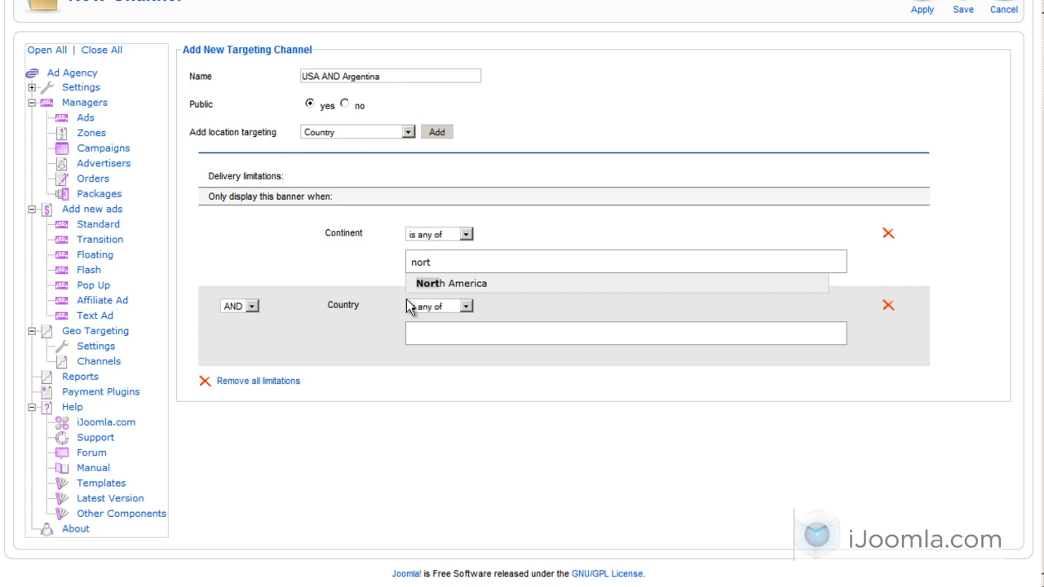
{"action": "left_click", "coordinate": [451, 284]}
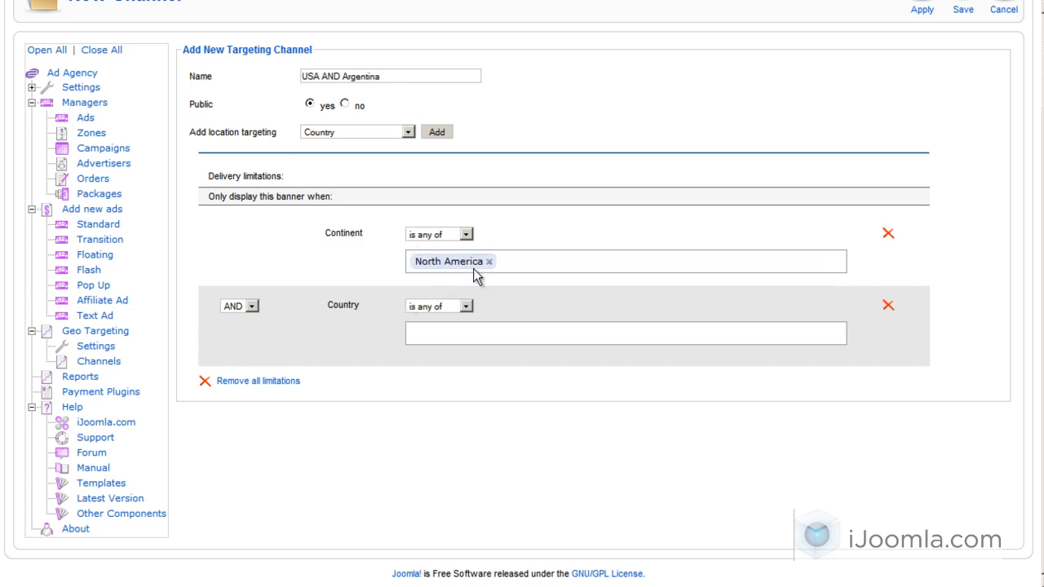
{"action": "mouse_move", "coordinate": [466, 306]}
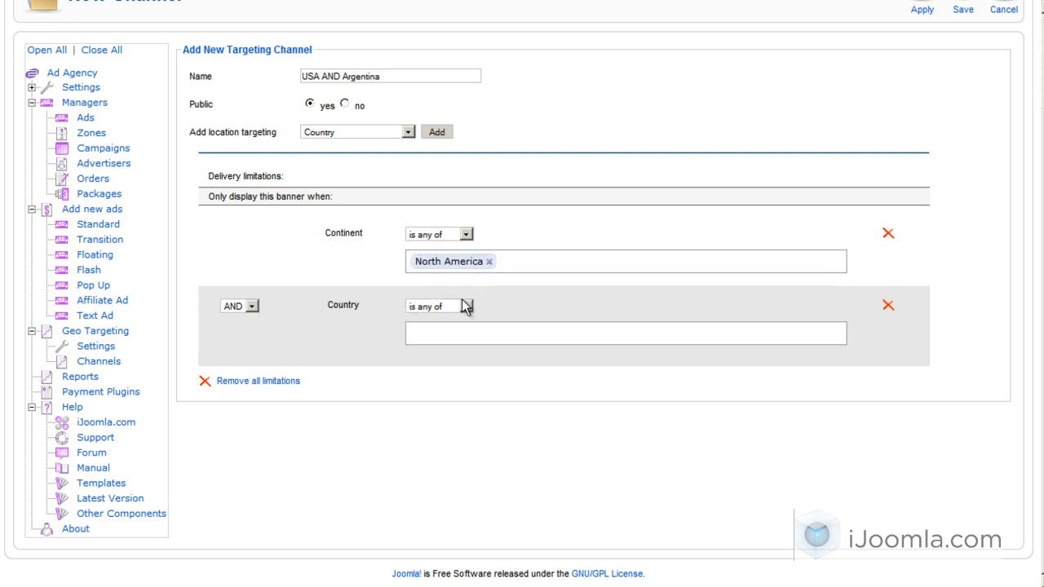
Change the Country condition to 'is not any of' and start adding another location condition.
{"action": "left_click", "coordinate": [437, 307]}
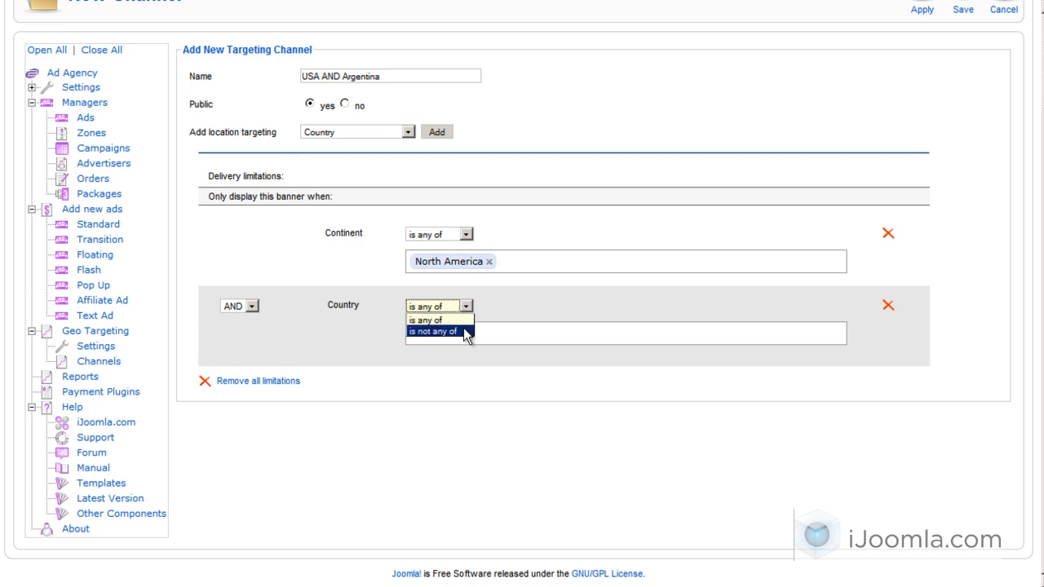
{"action": "left_click", "coordinate": [434, 331]}
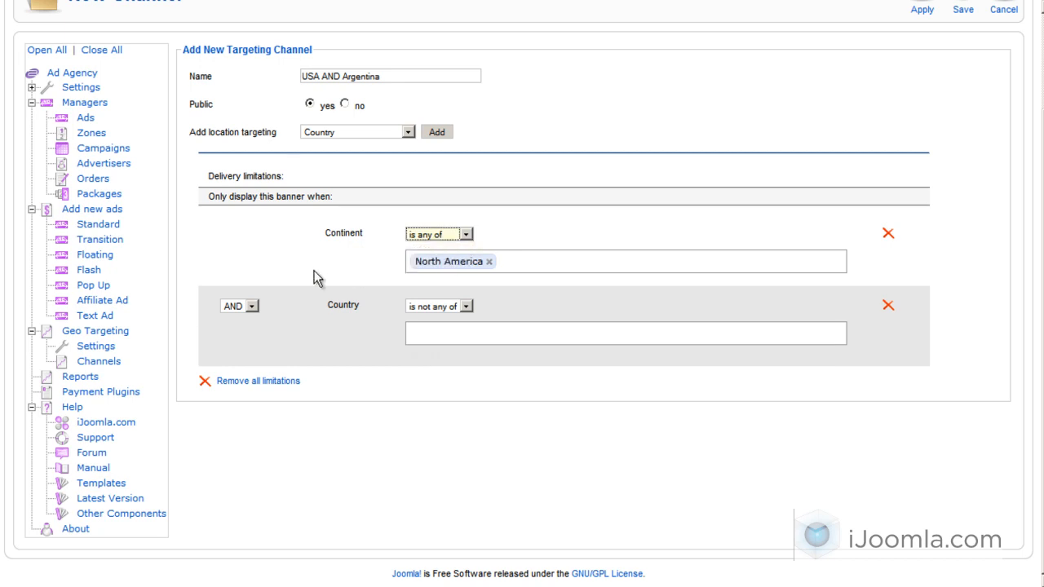
{"action": "left_click", "coordinate": [251, 307]}
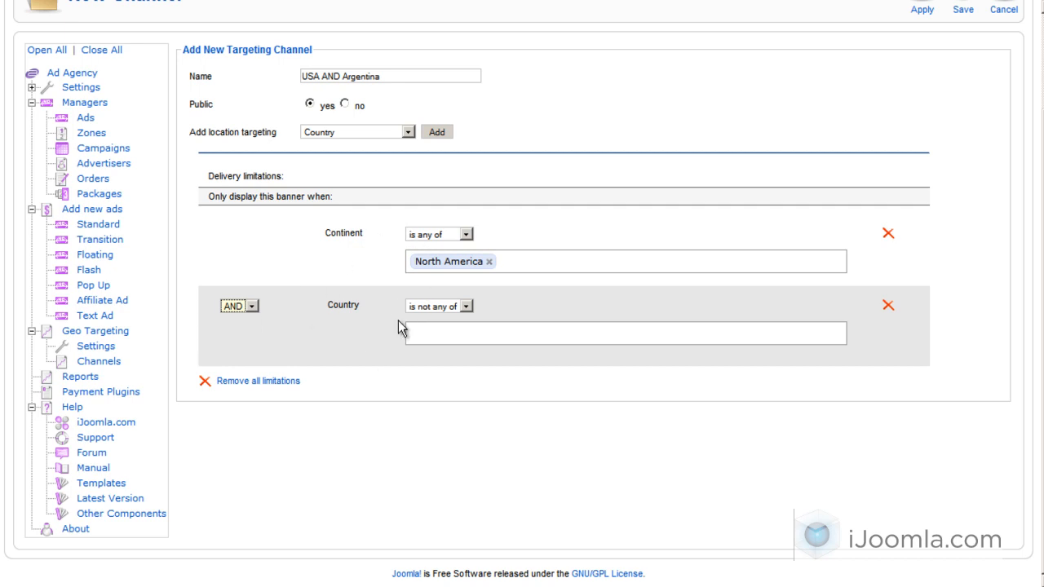
{"action": "mouse_move", "coordinate": [411, 196]}
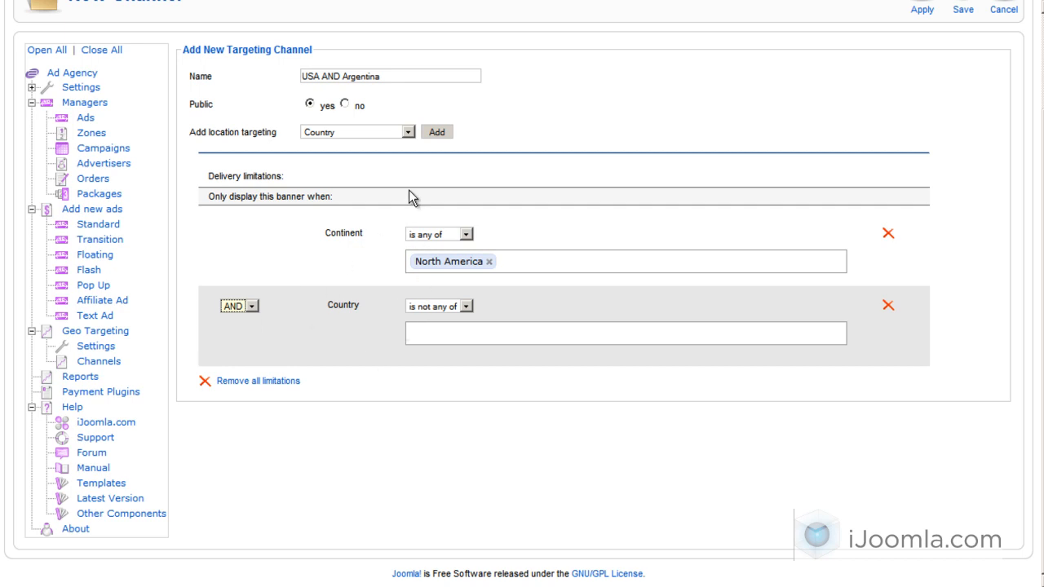
{"action": "left_click", "coordinate": [356, 130]}
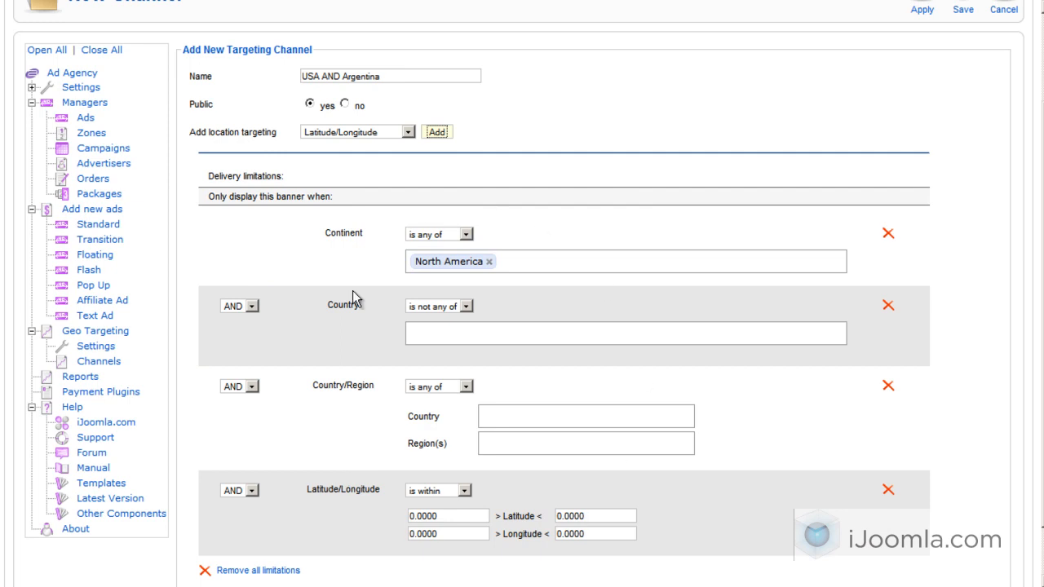
Scroll down the Channels list to the United States, Europe and North America geo channels.
{"action": "scroll", "scroll_direction": "down", "scroll_amount": 3}
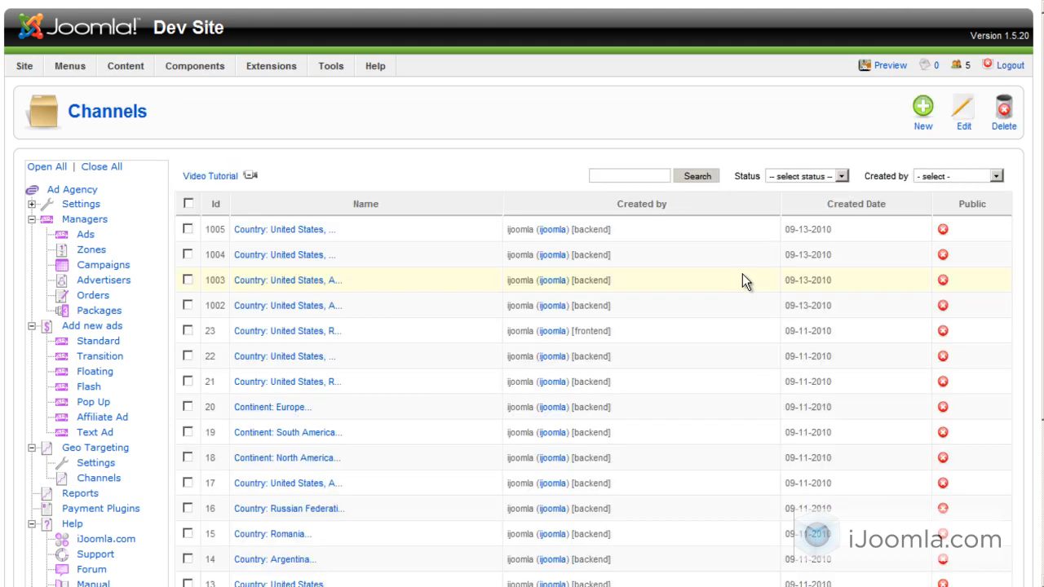
Set the Status filter to 'public' so only the nine public channels (USA to Canada) show.
{"action": "left_click", "coordinate": [960, 176]}
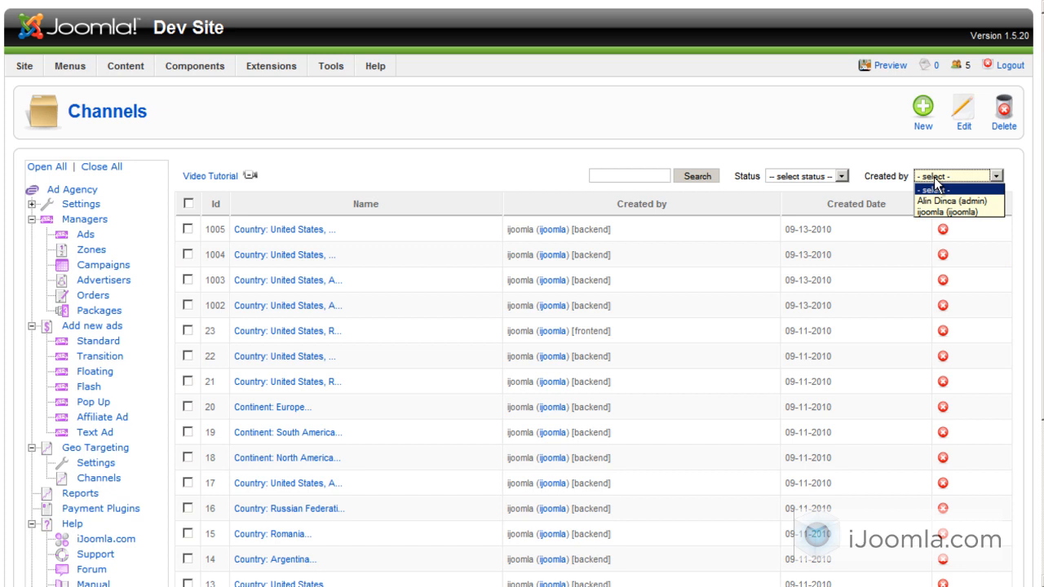
{"action": "left_click", "coordinate": [806, 176]}
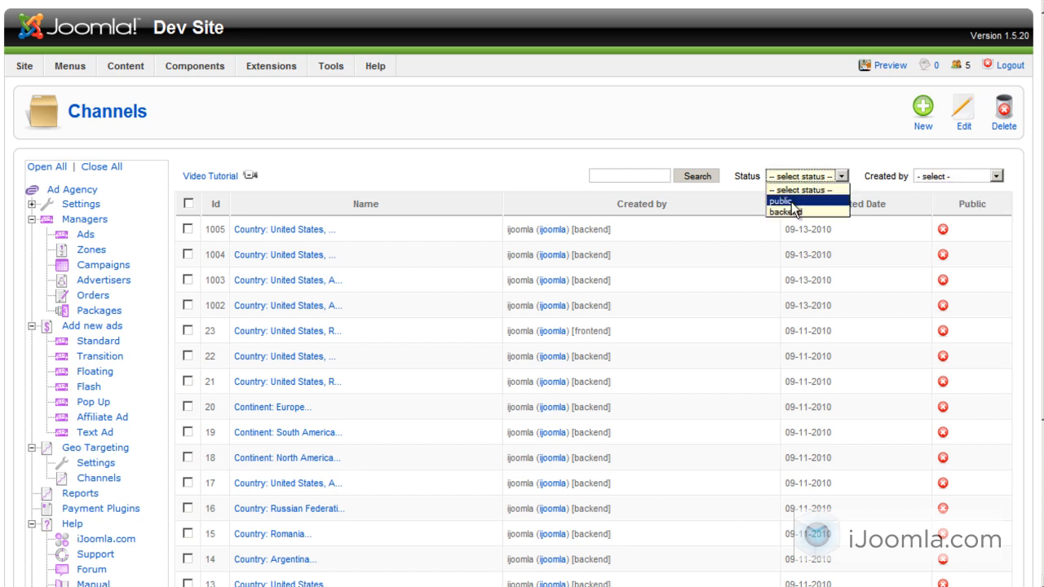
{"action": "left_click", "coordinate": [781, 201]}
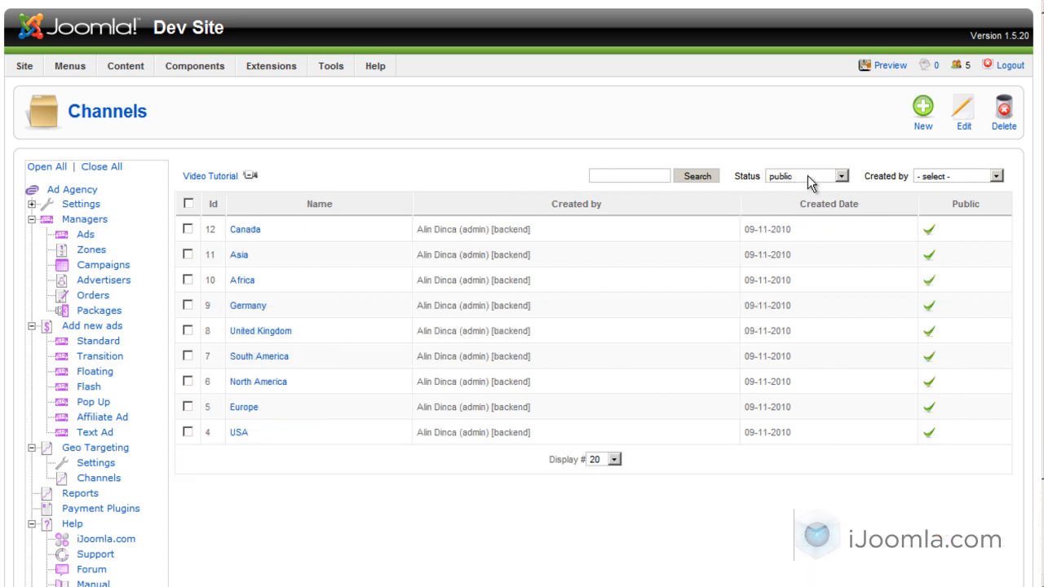
{"action": "left_click", "coordinate": [805, 177]}
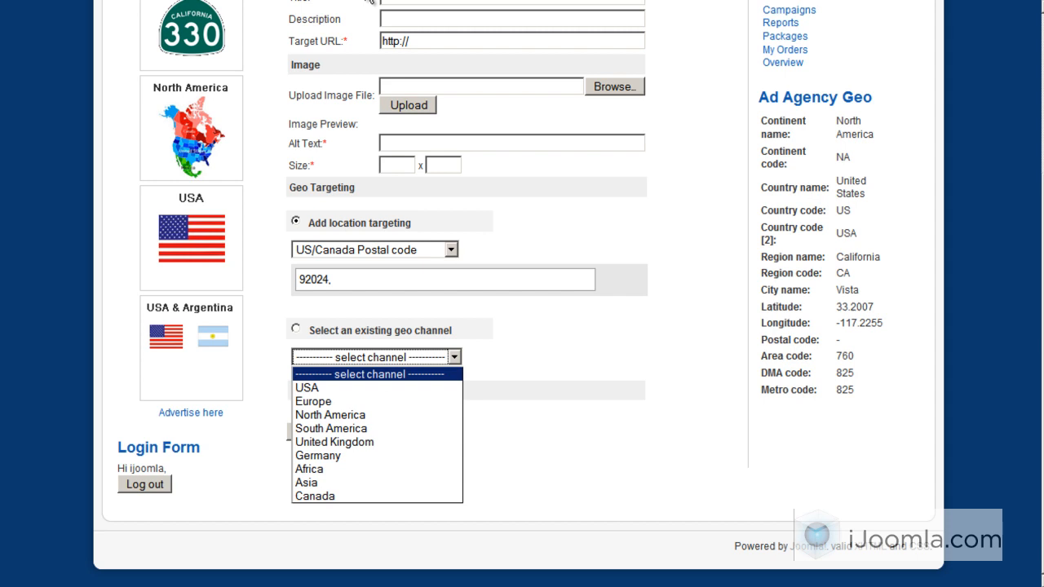
{"action": "mouse_move", "coordinate": [369, 16]}
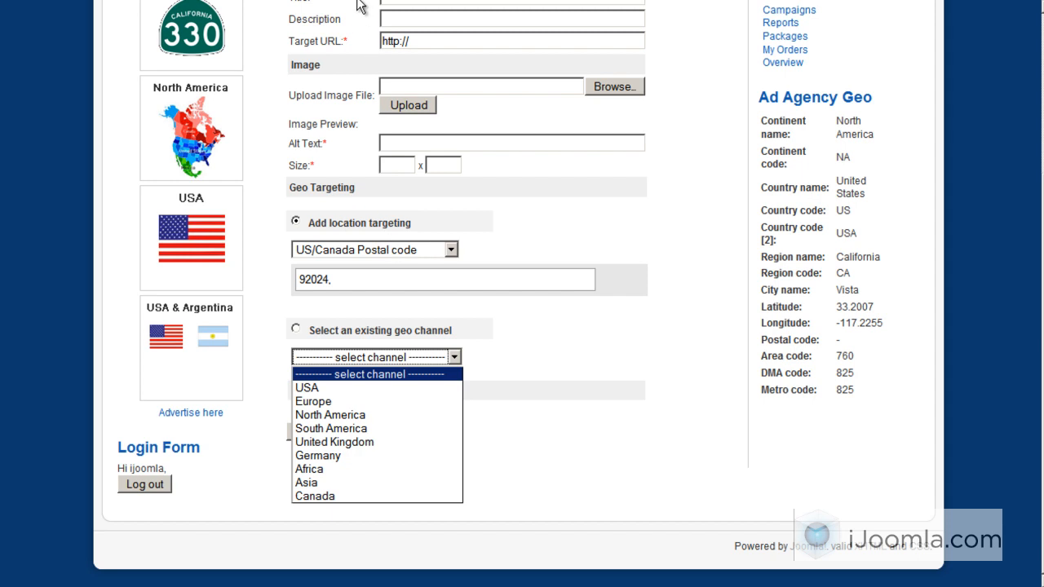
{"action": "left_click", "coordinate": [375, 356]}
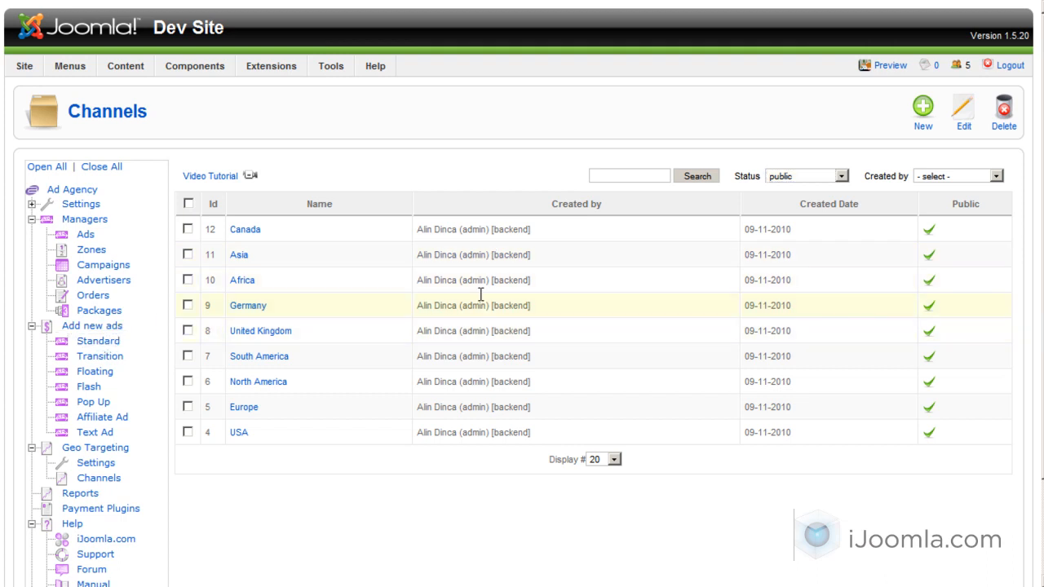
Create a new Standard ad and review its Location geo-targeting settings, then its Properties.
{"action": "left_click", "coordinate": [98, 341]}
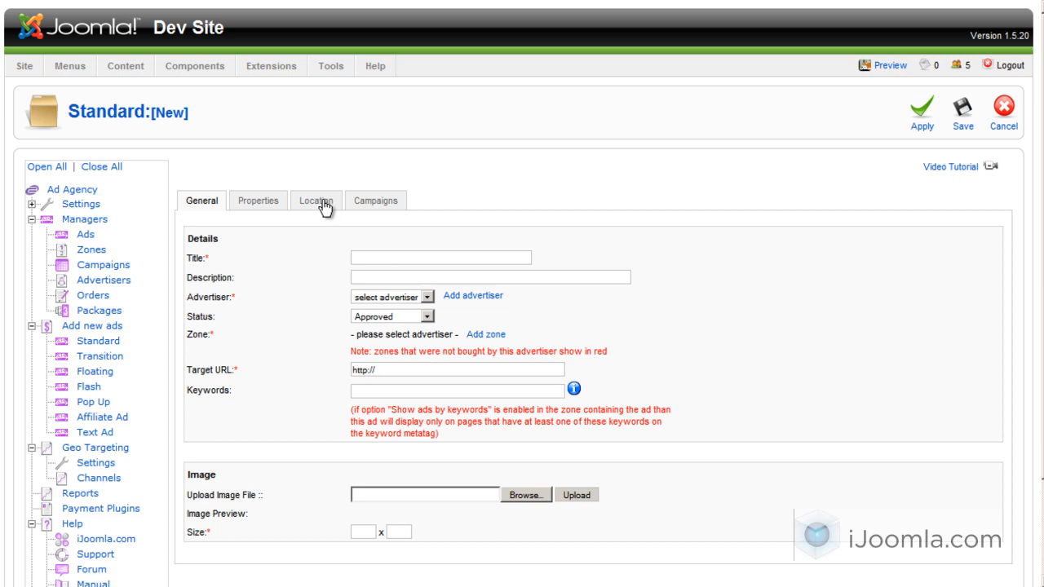
{"action": "left_click", "coordinate": [317, 199]}
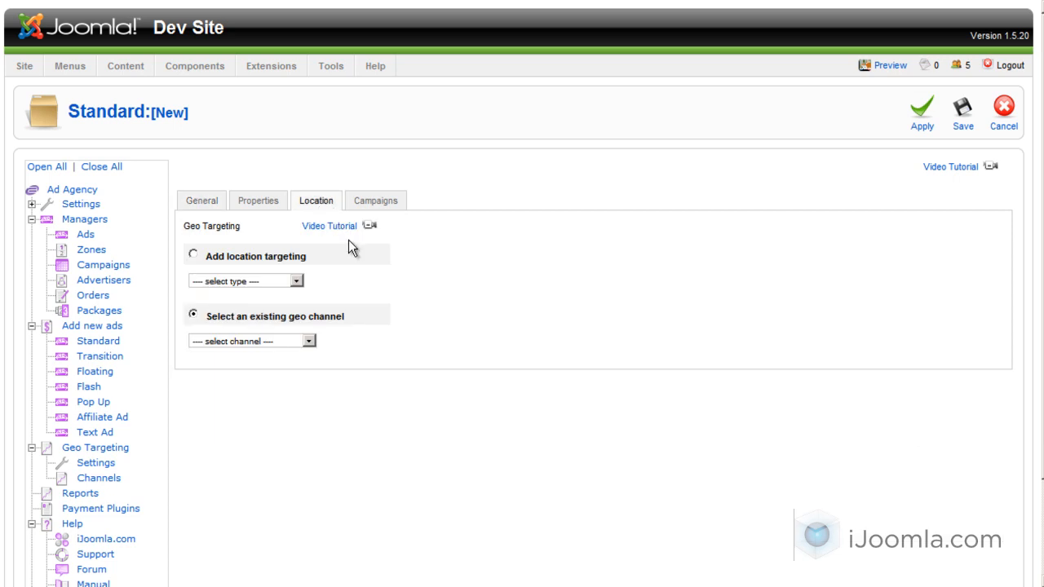
{"action": "mouse_move", "coordinate": [160, 349]}
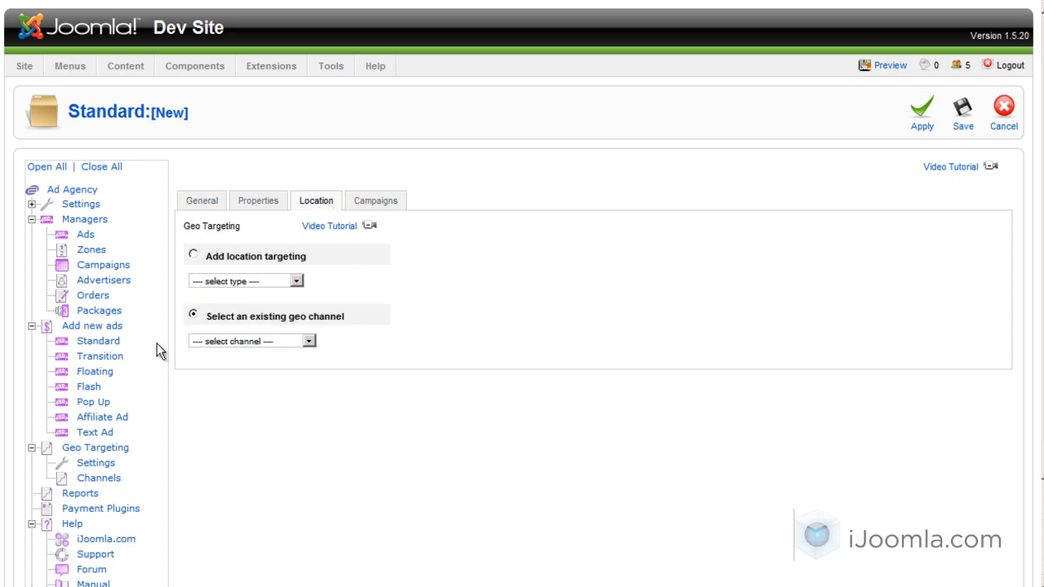
{"action": "mouse_move", "coordinate": [274, 257]}
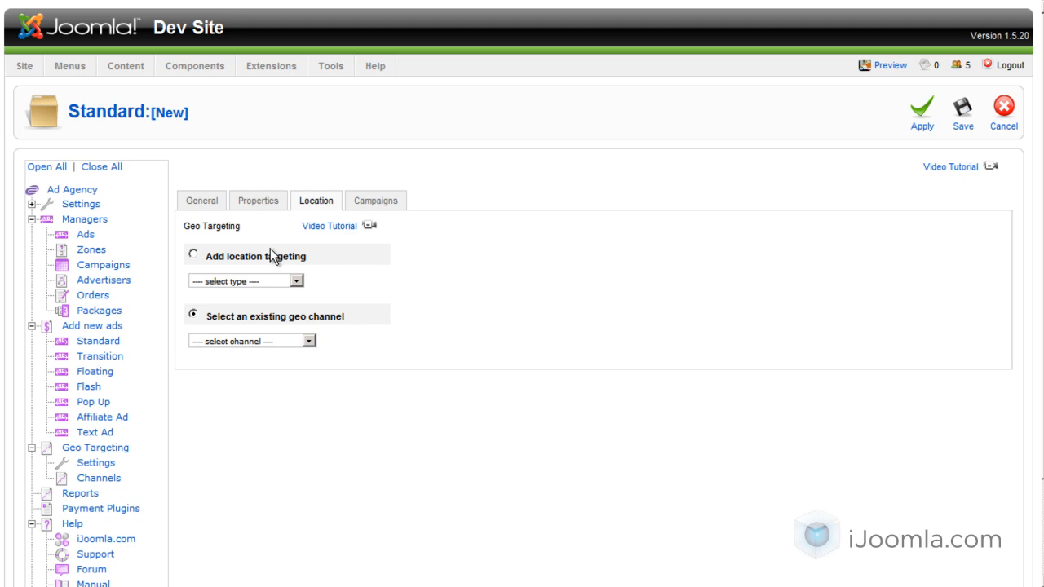
{"action": "mouse_move", "coordinate": [284, 291]}
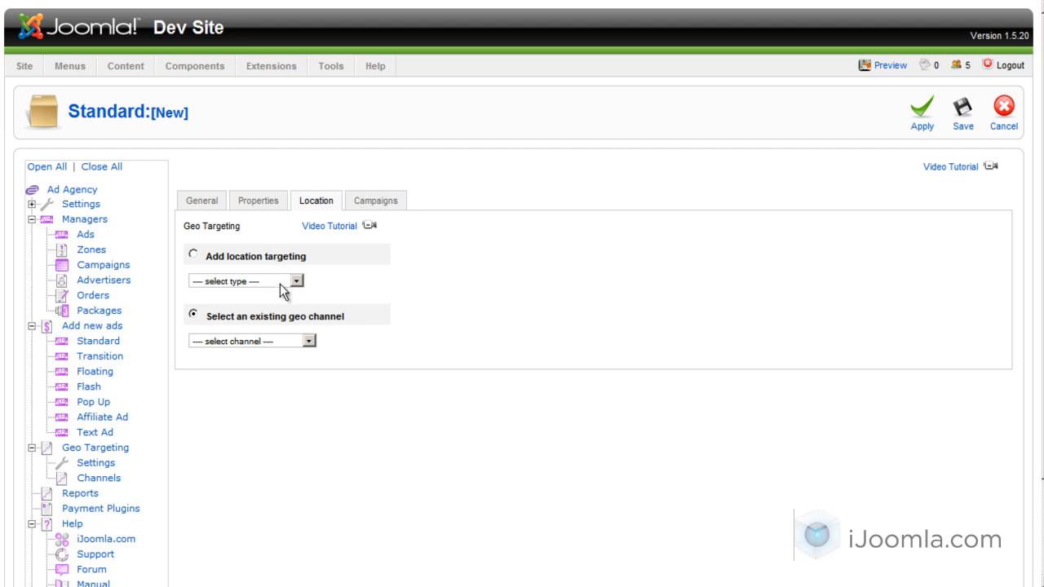
{"action": "mouse_move", "coordinate": [218, 244]}
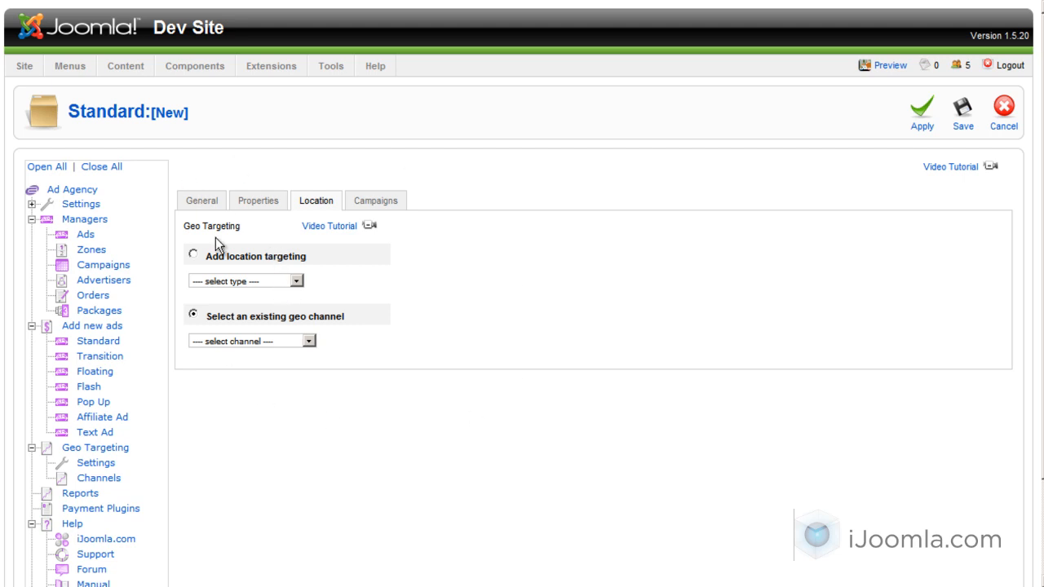
{"action": "mouse_move", "coordinate": [169, 257]}
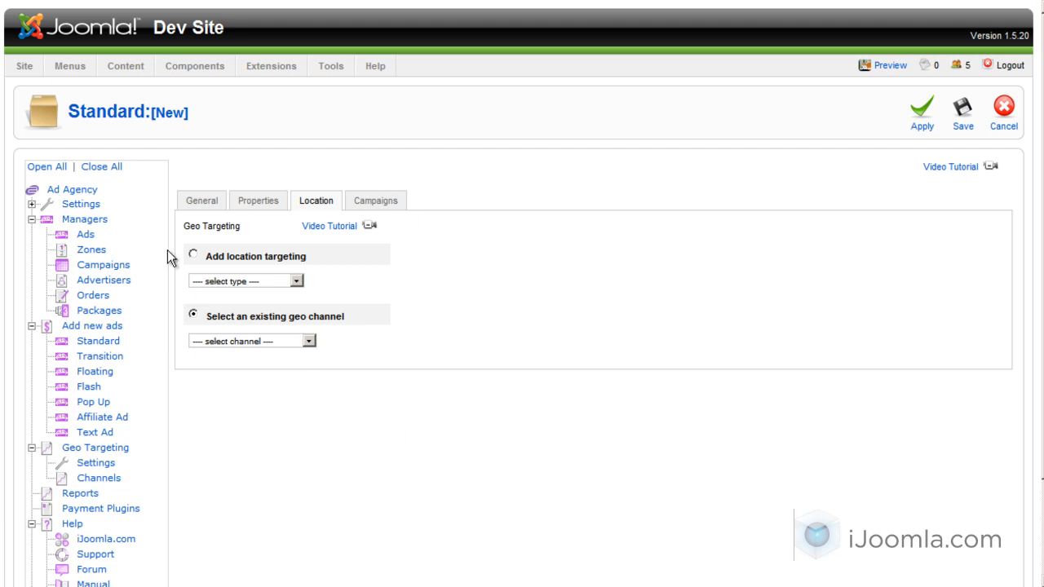
{"action": "left_click", "coordinate": [257, 199]}
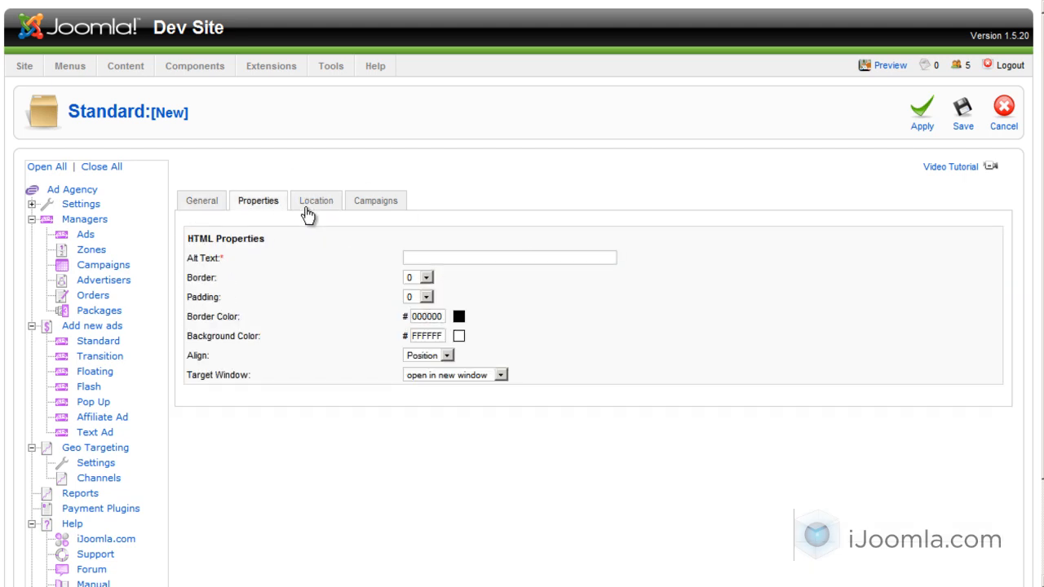
{"action": "mouse_move", "coordinate": [458, 131]}
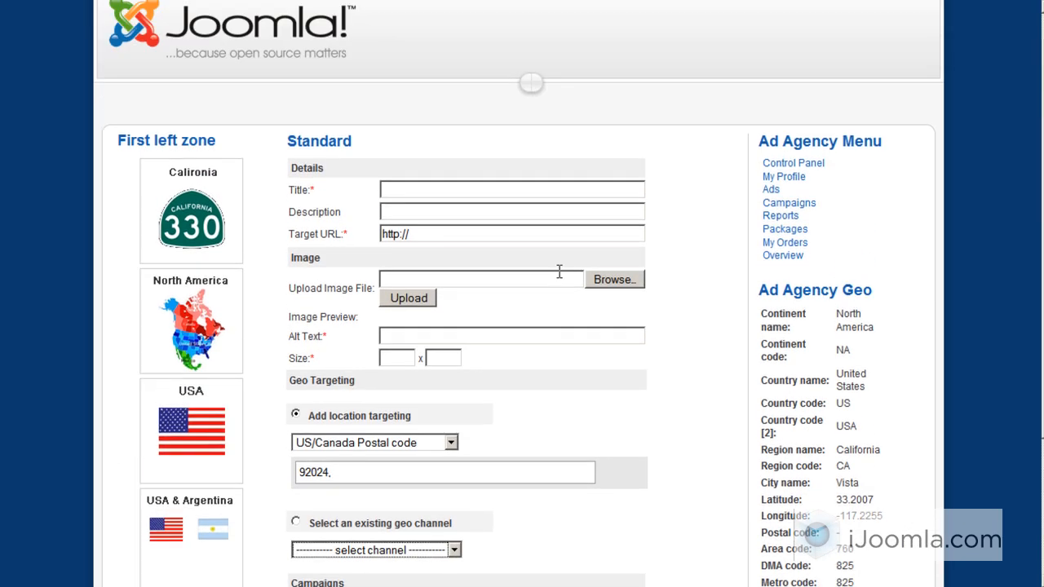
Scroll to the front-end Standard ad form and Ad Agency Geo module showing postal code 92024.
{"action": "scroll", "scroll_direction": "down", "scroll_amount": 3}
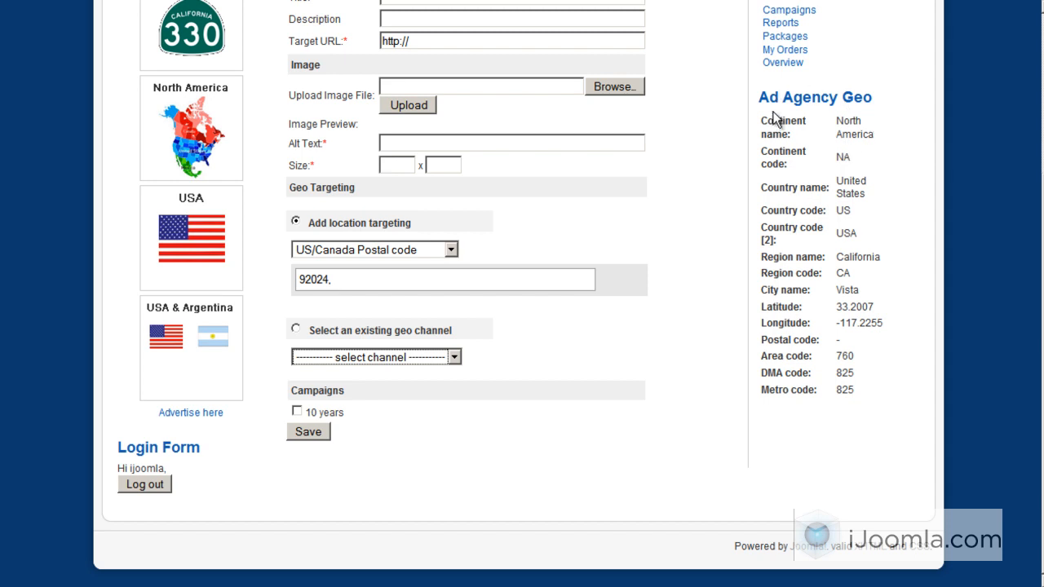
{"action": "mouse_move", "coordinate": [848, 117]}
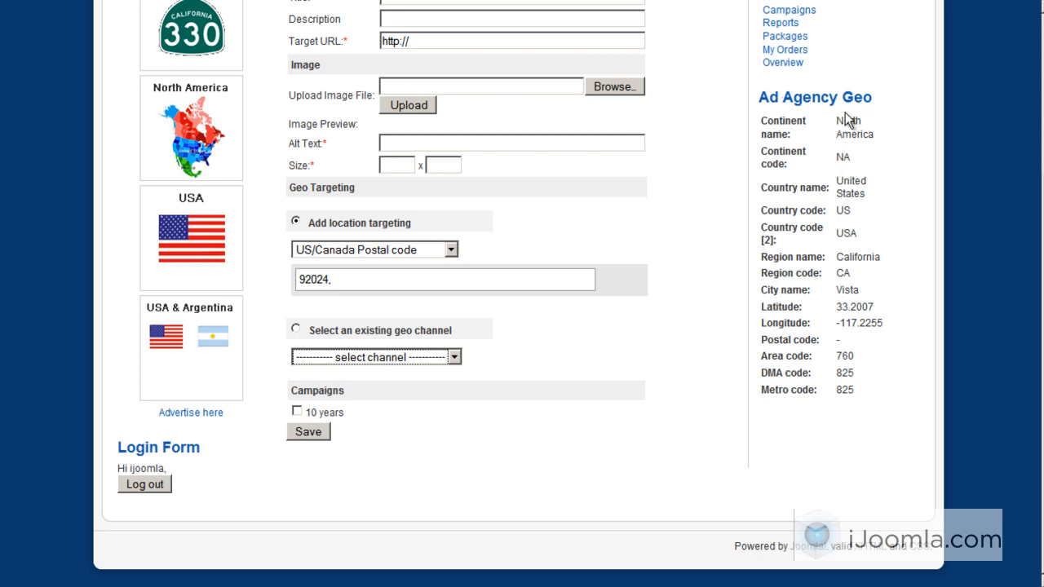
{"action": "mouse_move", "coordinate": [822, 308]}
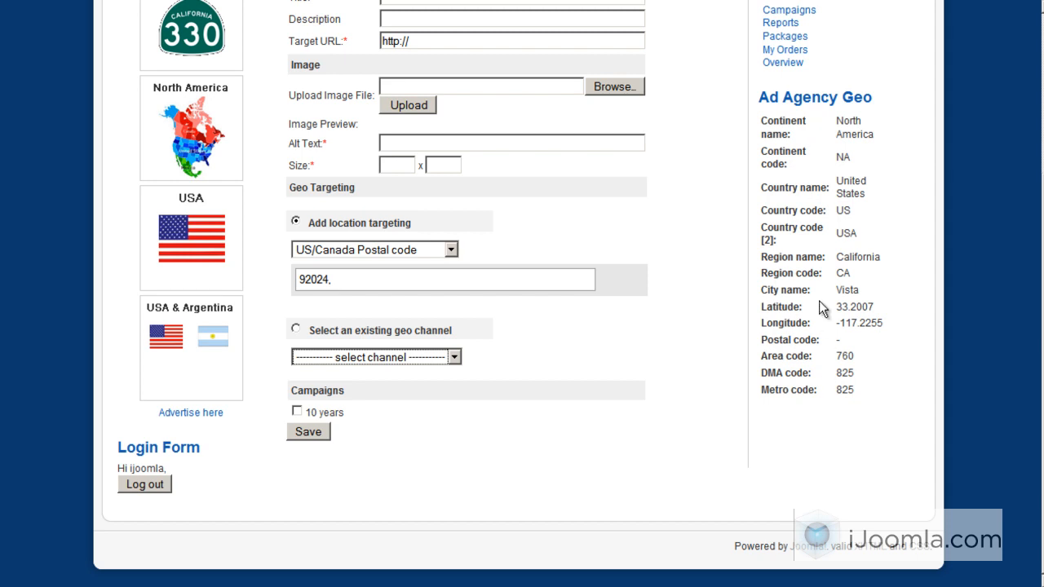
{"action": "mouse_move", "coordinate": [855, 139]}
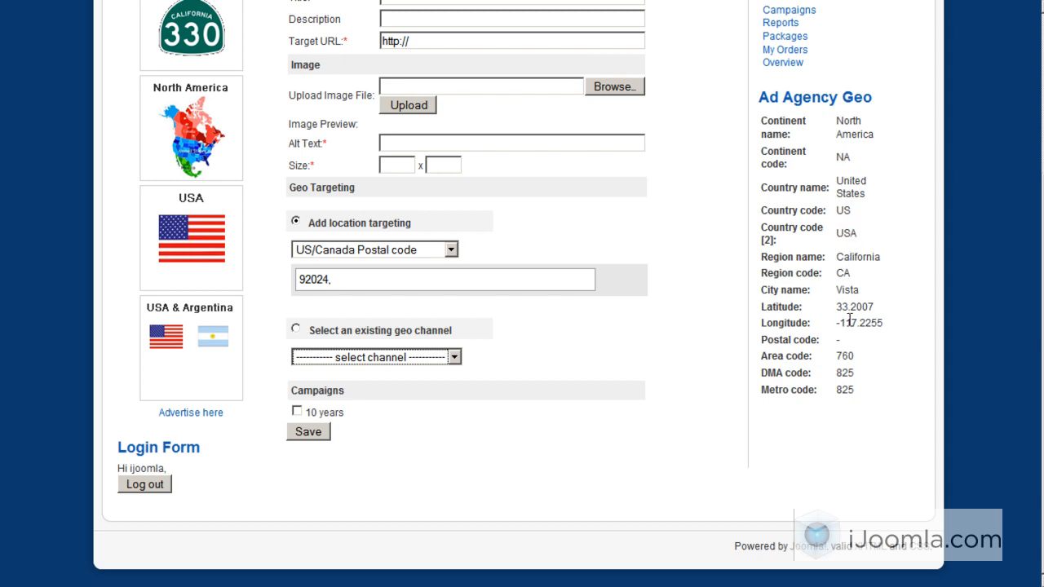
{"action": "mouse_move", "coordinate": [874, 294]}
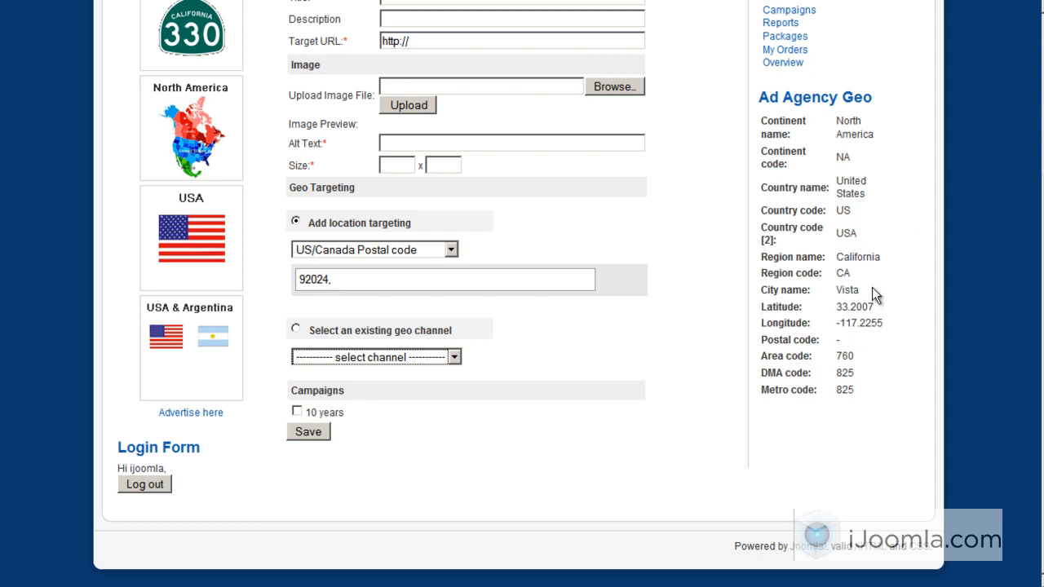
{"action": "mouse_move", "coordinate": [858, 120]}
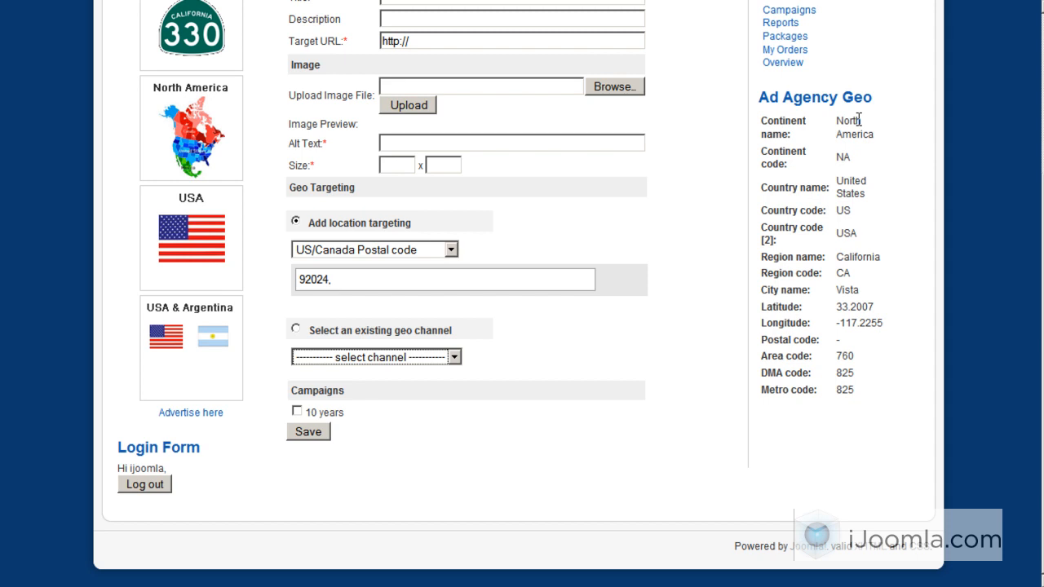
{"action": "mouse_move", "coordinate": [791, 92]}
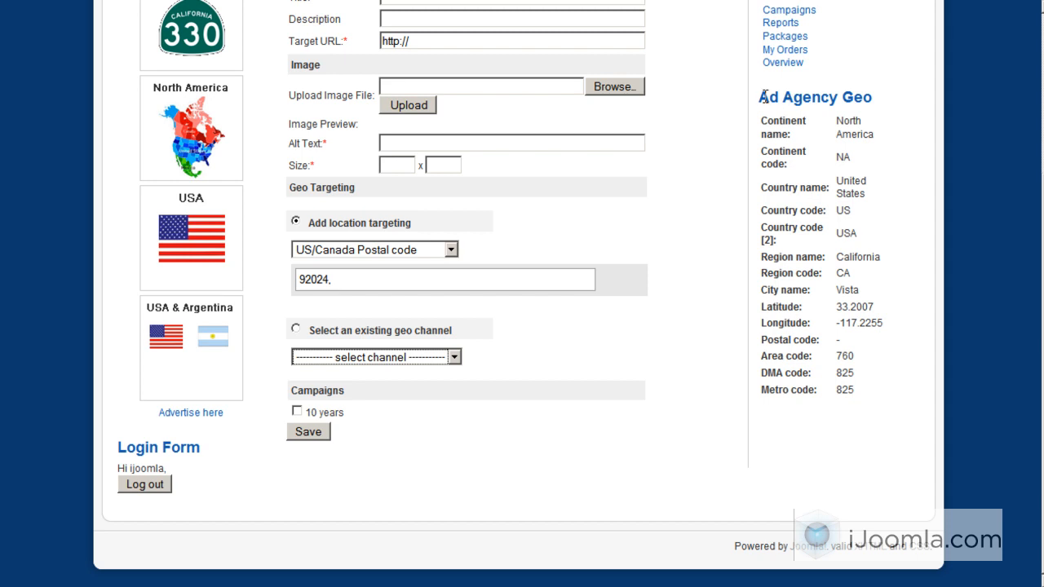
{"action": "mouse_move", "coordinate": [832, 119]}
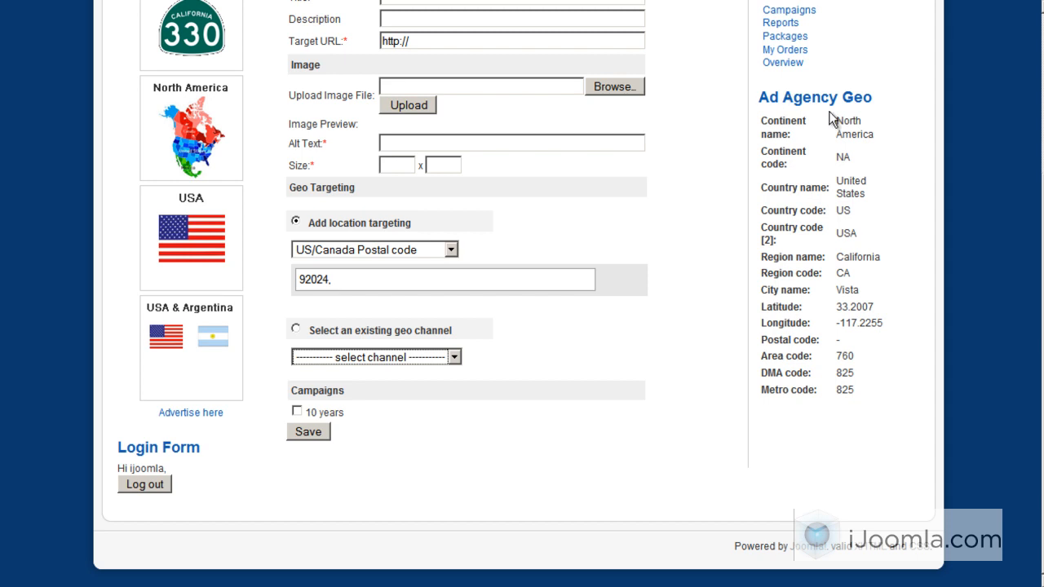